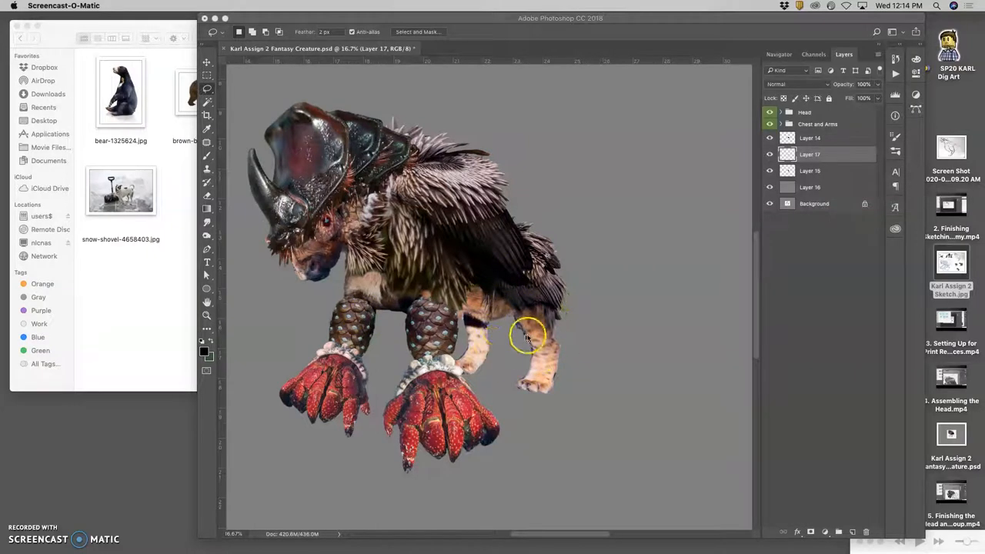
Group Layers 14, 17 and 15 and rename the group 'Back End'
left_click(809, 139)
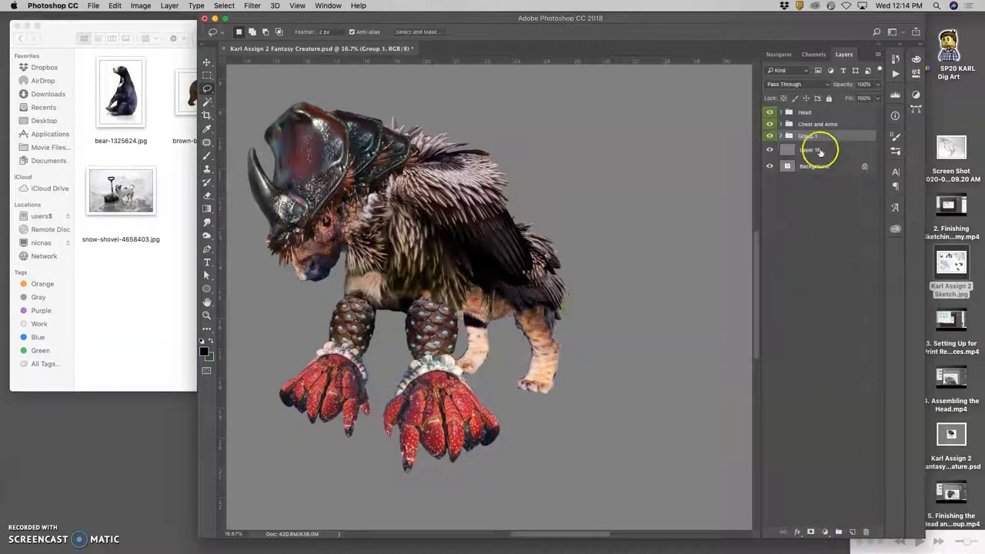
double_click(806, 135)
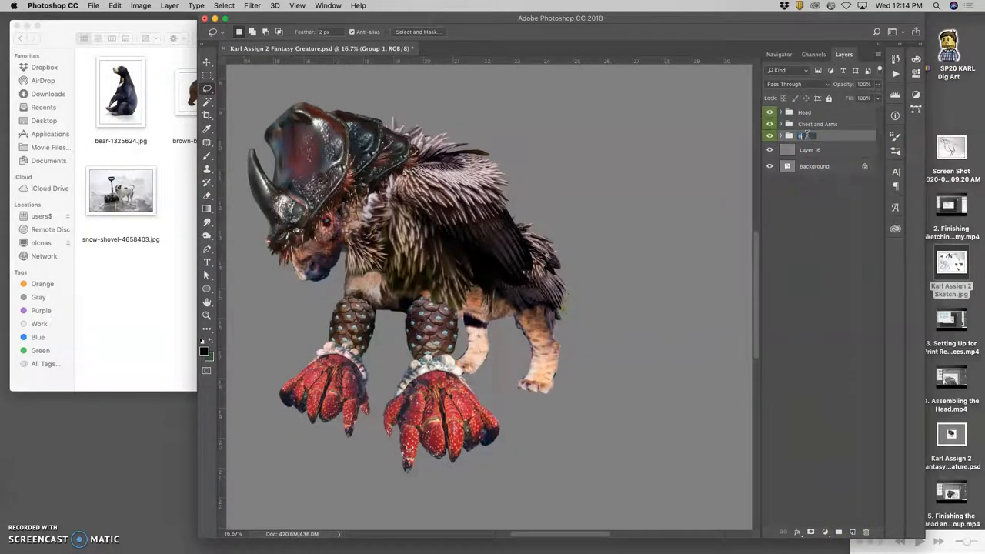
left_click(782, 135)
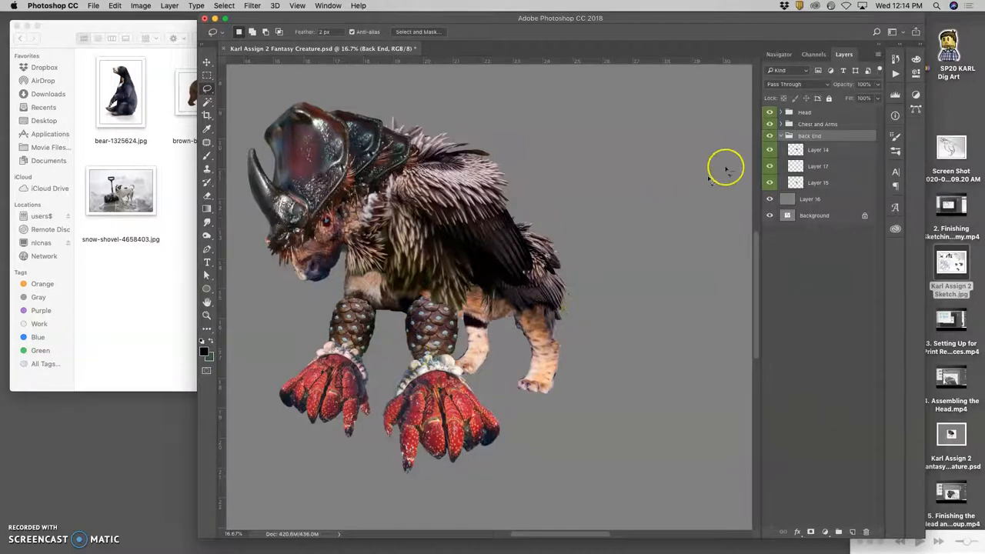
Toggle a hind-leg layer's visibility a few times to compare it against the body
left_click(770, 181)
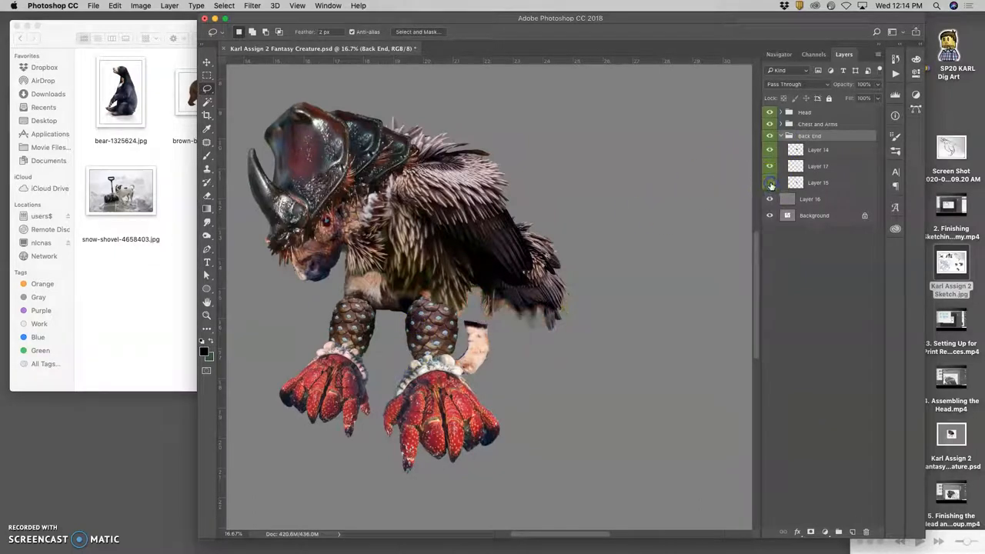
left_click(769, 181)
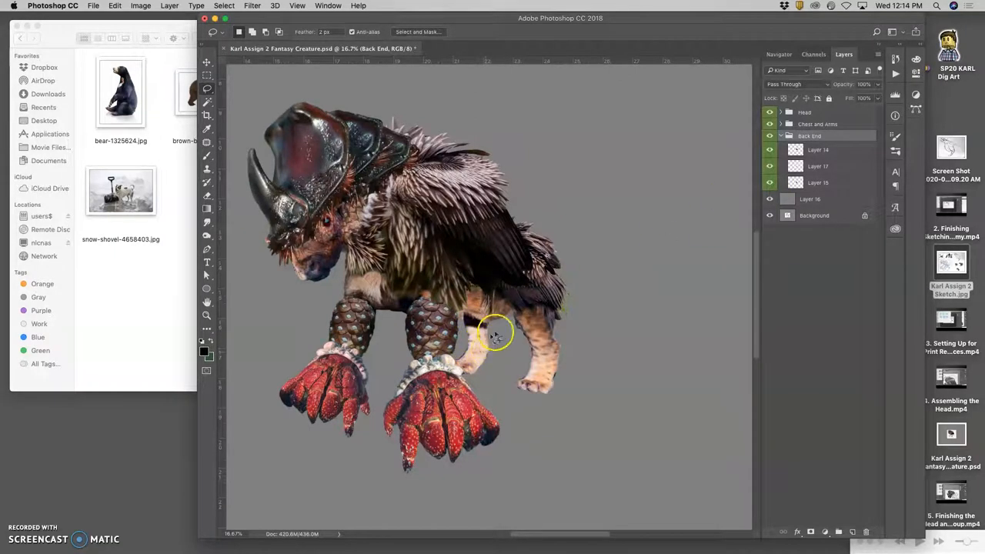
left_click(769, 182)
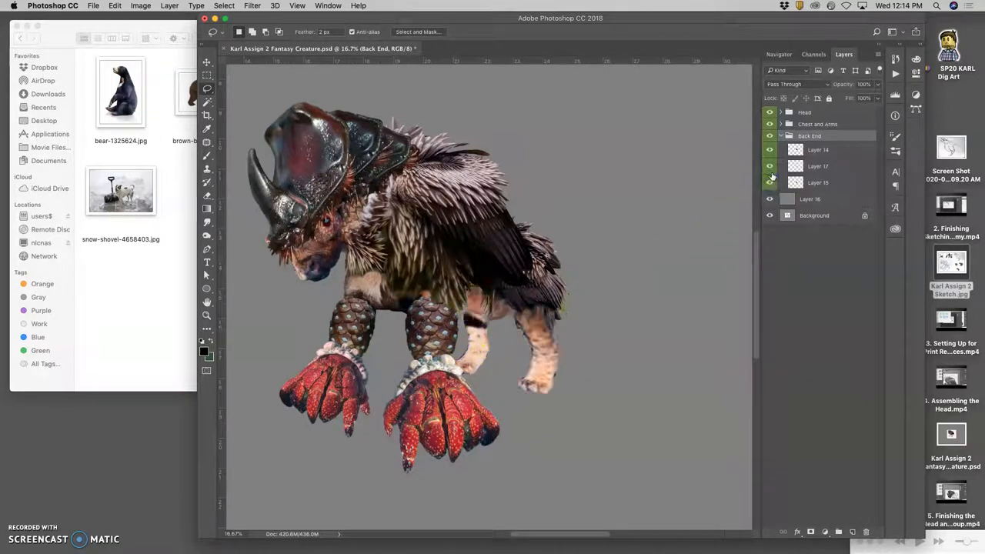
left_click(819, 167)
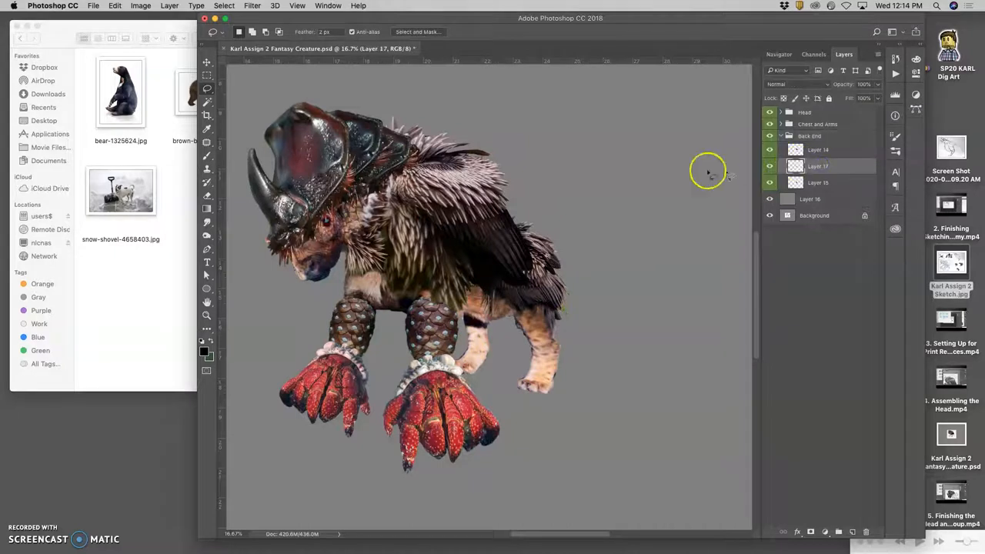
Darken Layer 17's midtones with a Levels adjustment and apply it
left_click(142, 6)
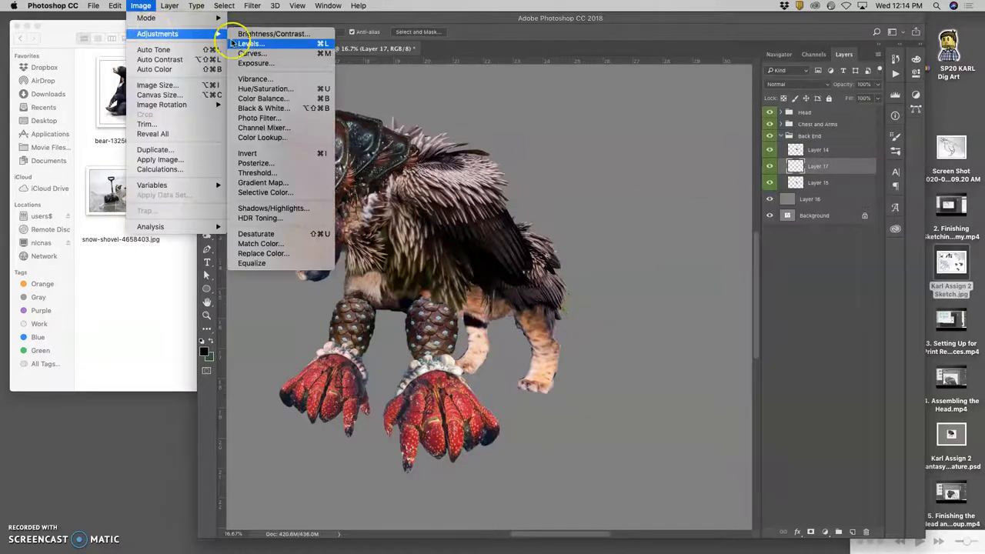
left_click(250, 43)
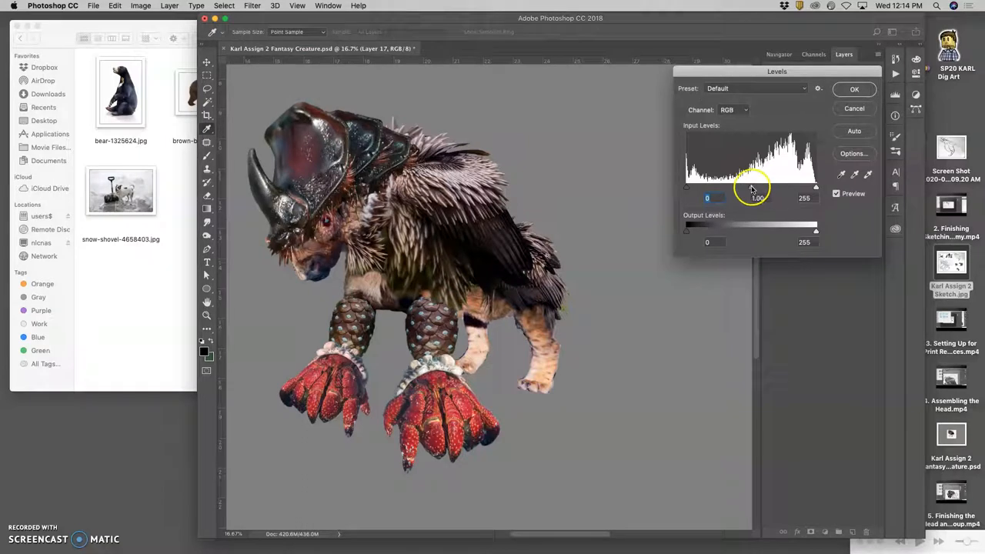
left_click_drag(752, 187, 781, 187)
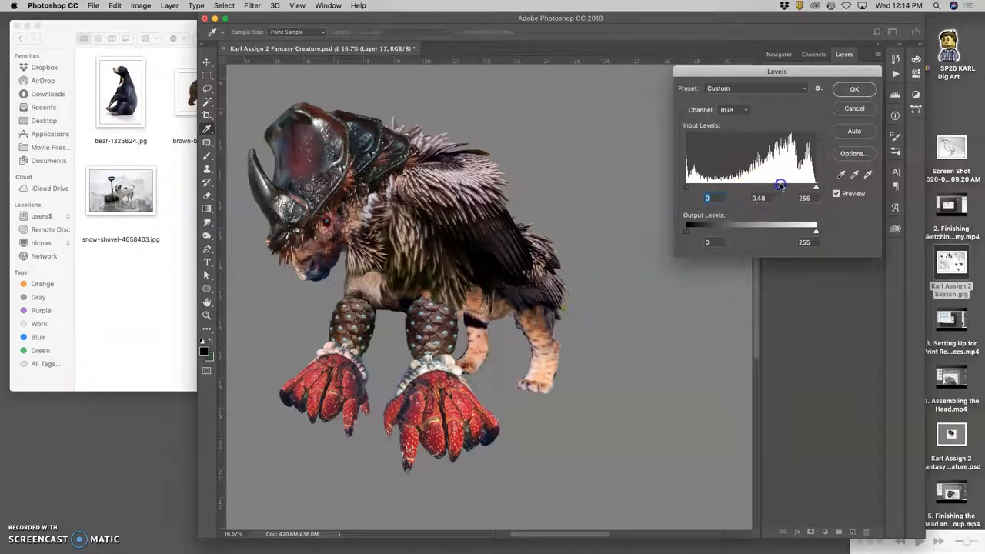
left_click_drag(782, 188, 785, 185)
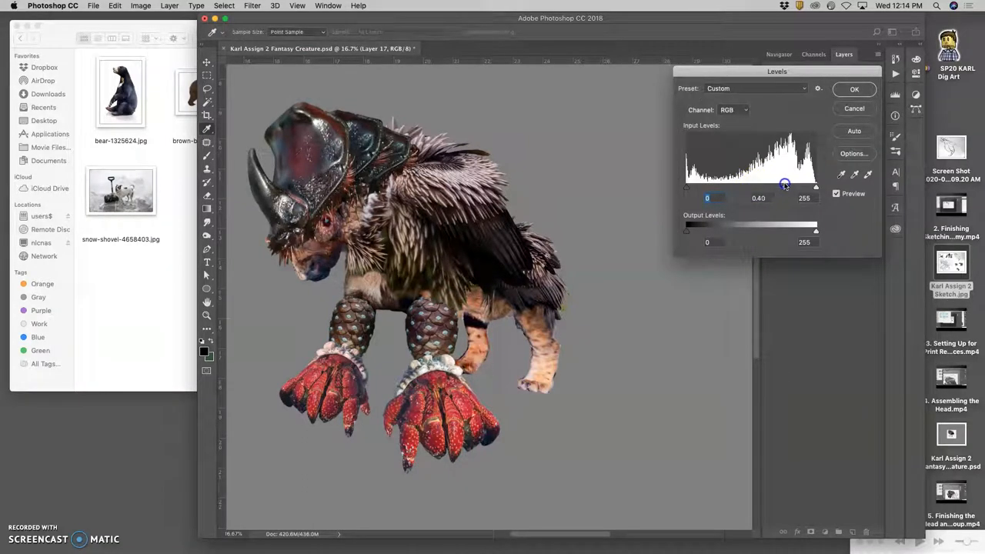
left_click_drag(787, 188, 786, 187)
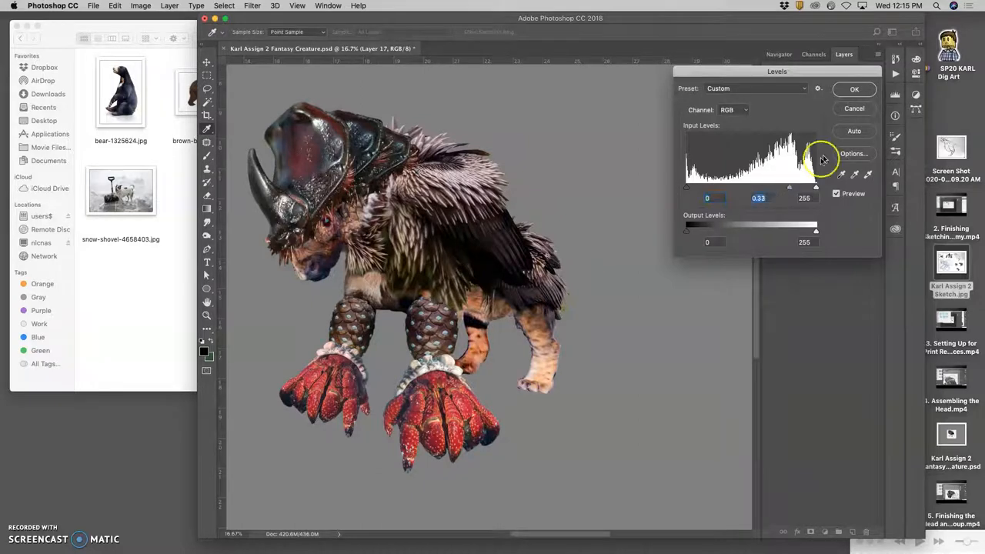
left_click(142, 6)
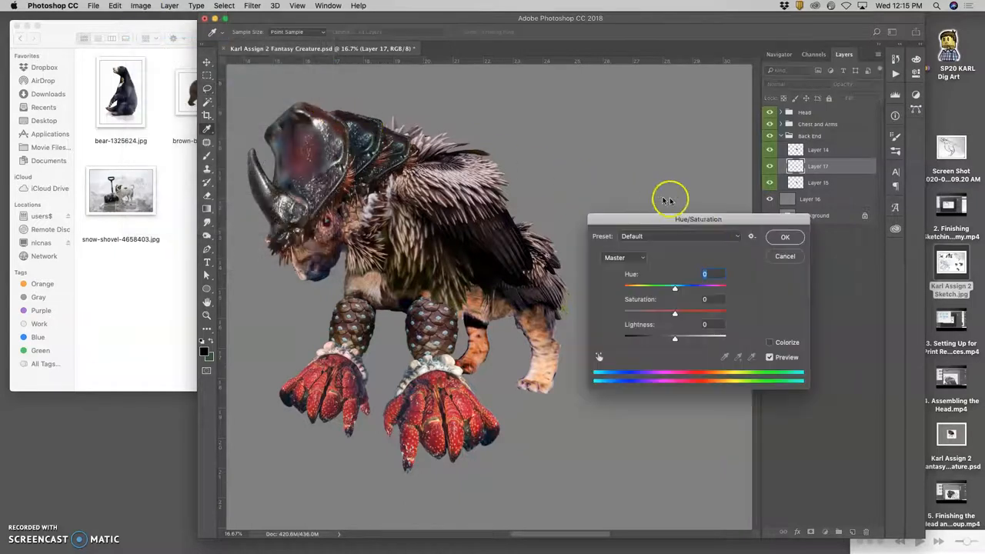
Lower Layer 17's saturation with Hue/Saturation and apply it
left_click_drag(674, 311, 651, 311)
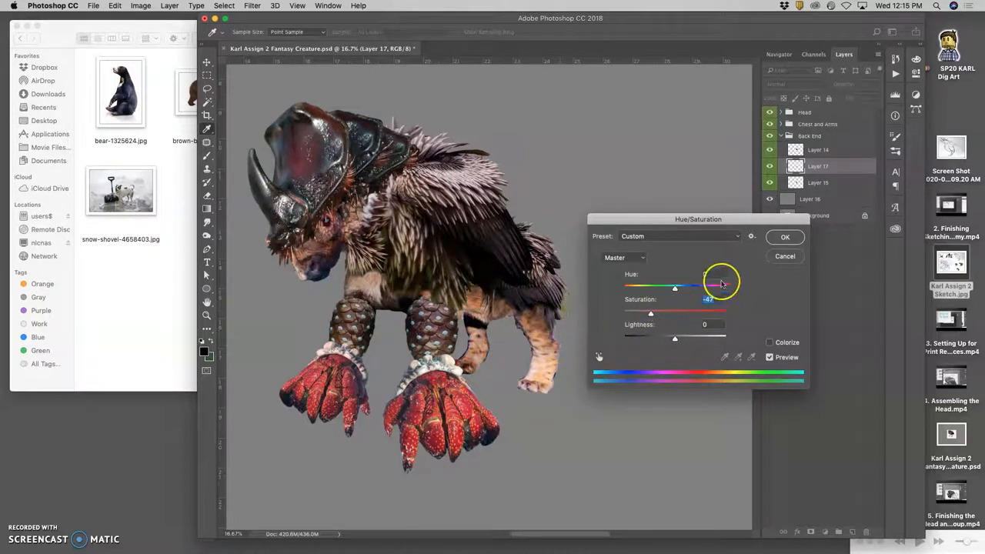
left_click(785, 237)
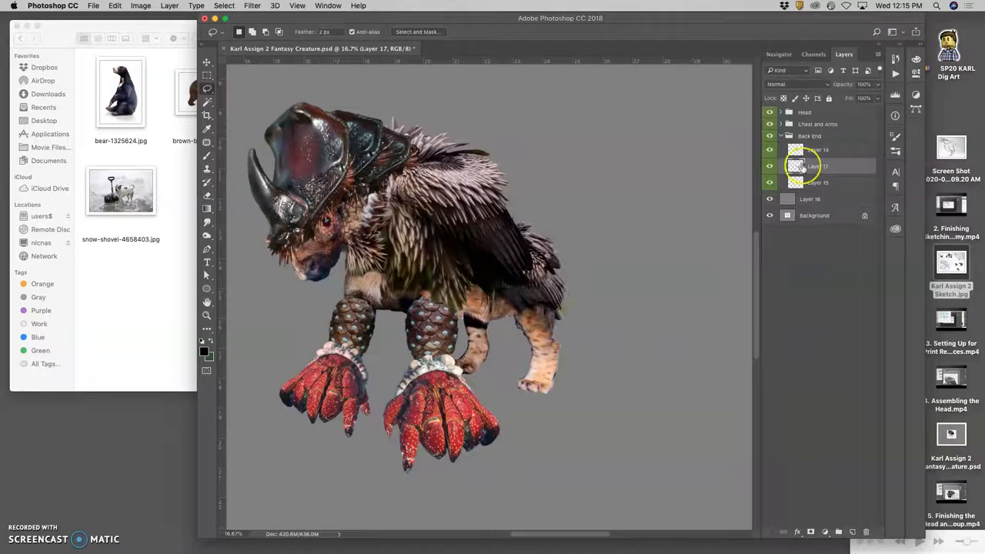
On Layer 15, burn midtones and sponge-desaturate the fur at the rear leg
left_click(815, 182)
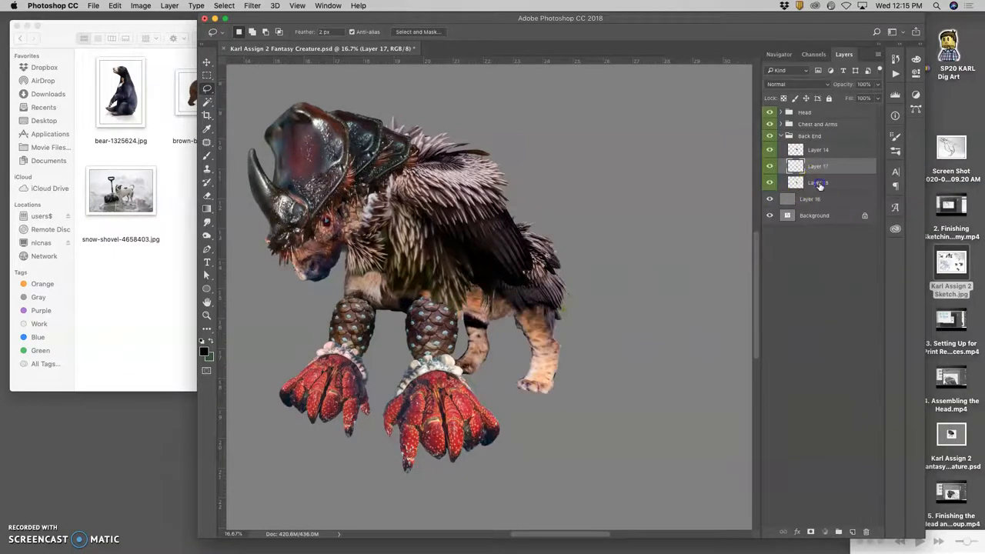
left_click(819, 182)
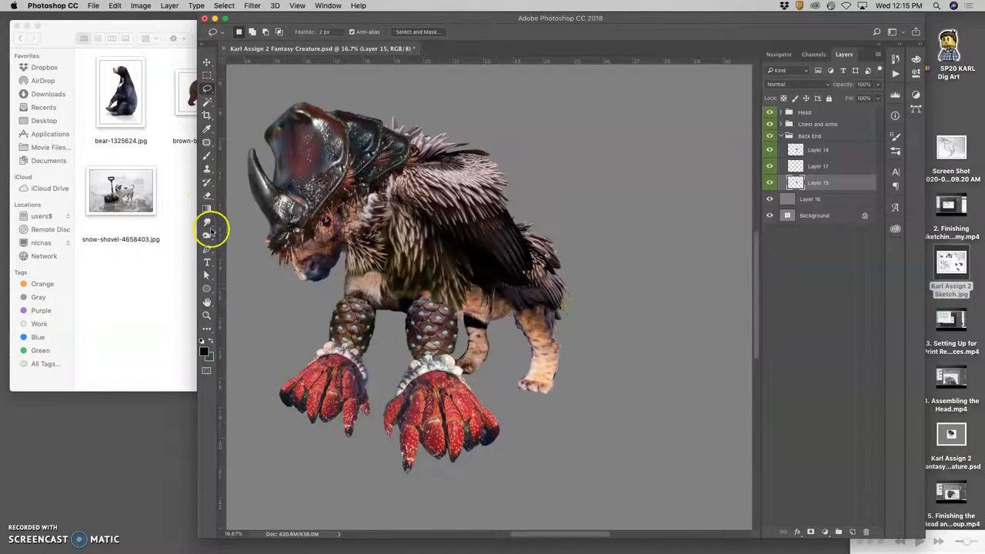
left_click(206, 234)
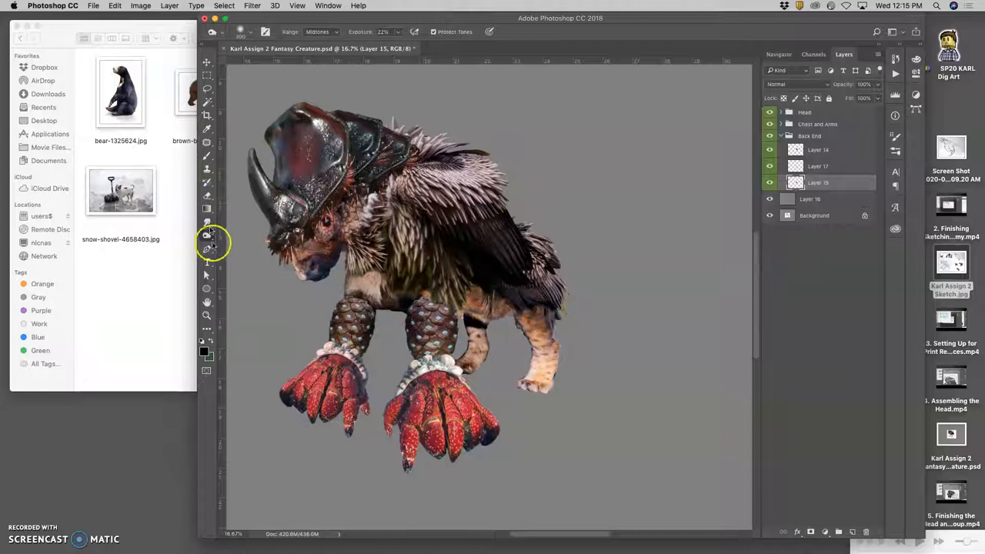
left_click(206, 233)
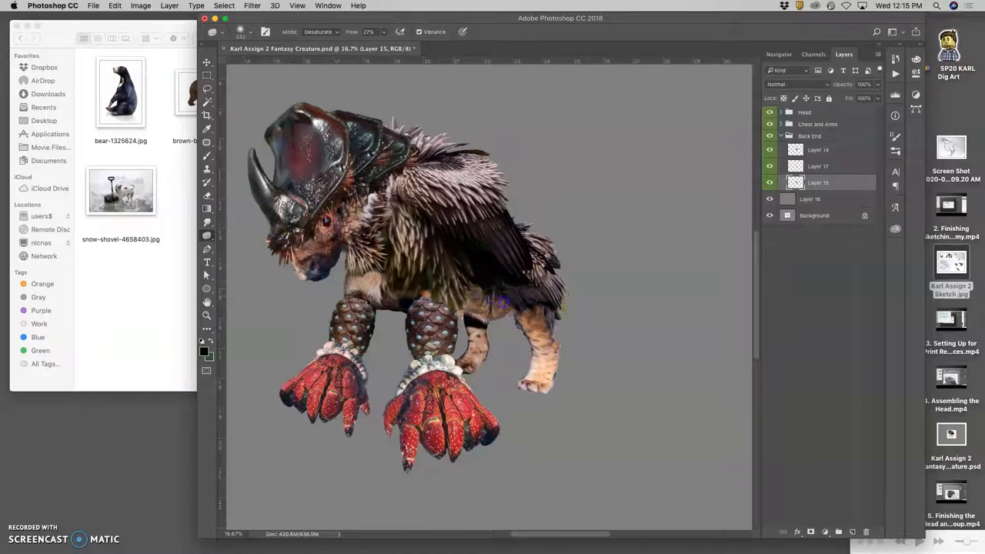
mouse_move(518, 233)
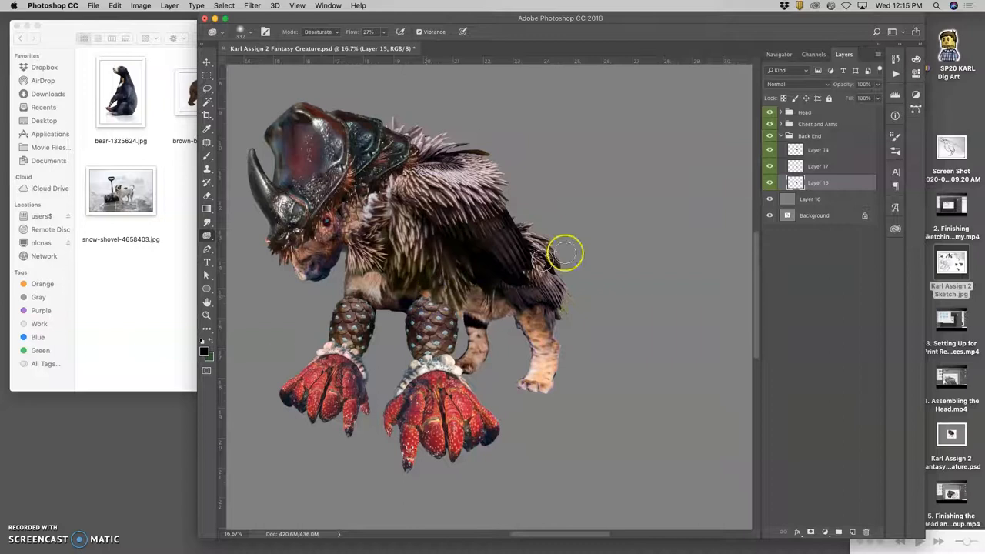
left_click(781, 123)
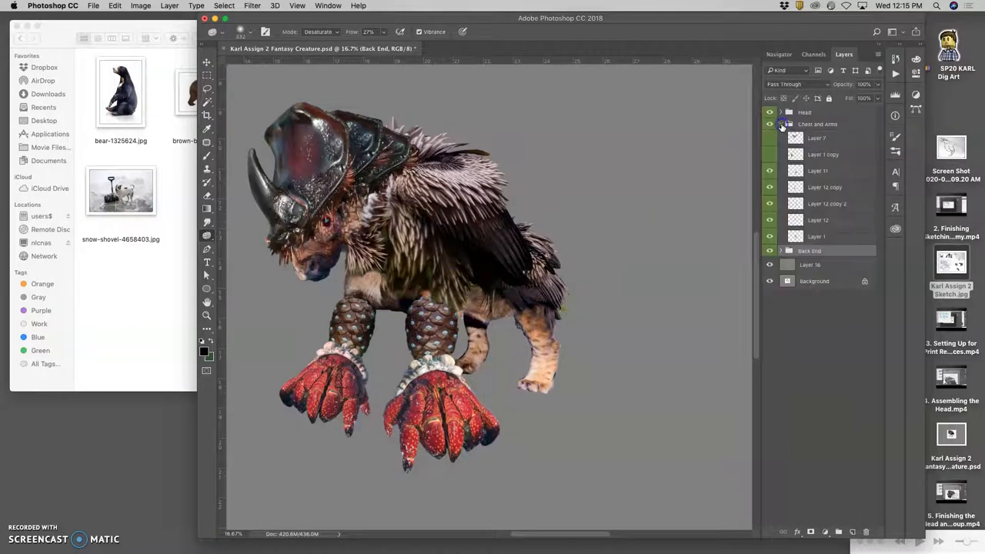
Peek inside the Chest and Arms group, return to Back End's Layer 15 and desaturate more of the hind leg
left_click(816, 237)
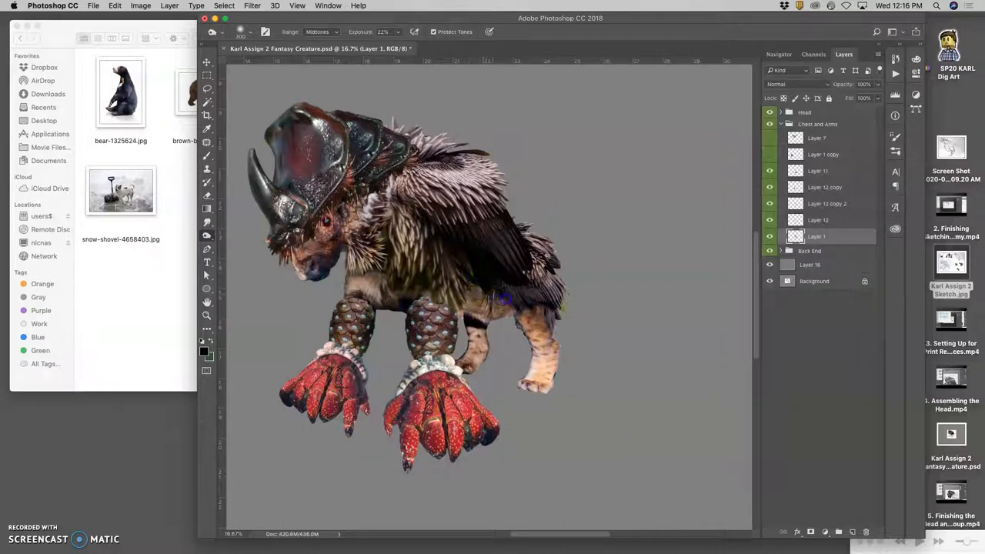
mouse_move(715, 262)
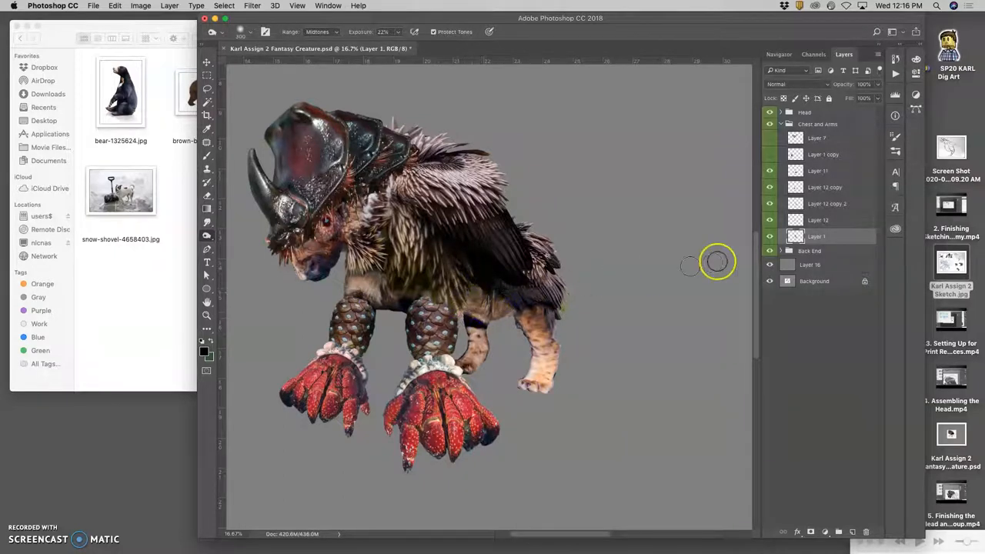
left_click(780, 123)
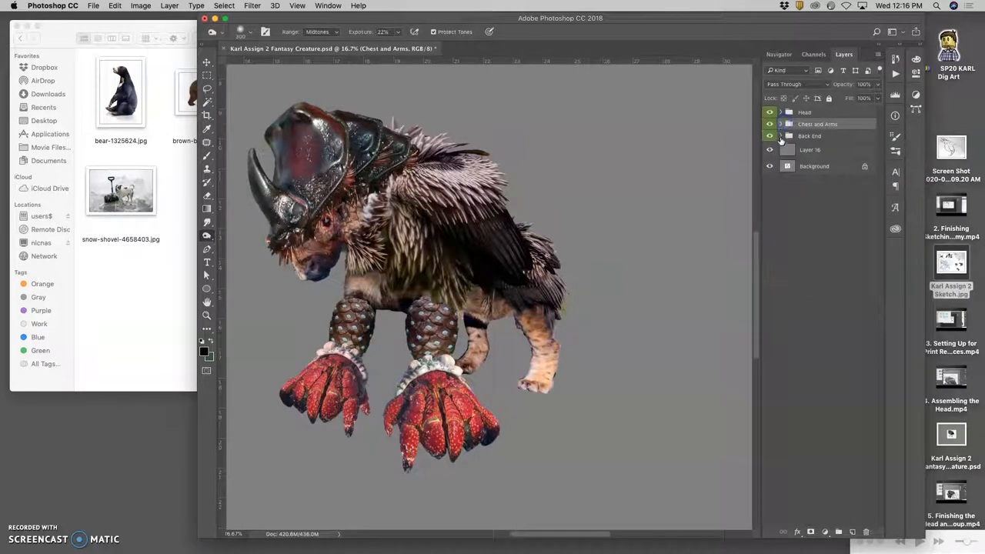
left_click(780, 123)
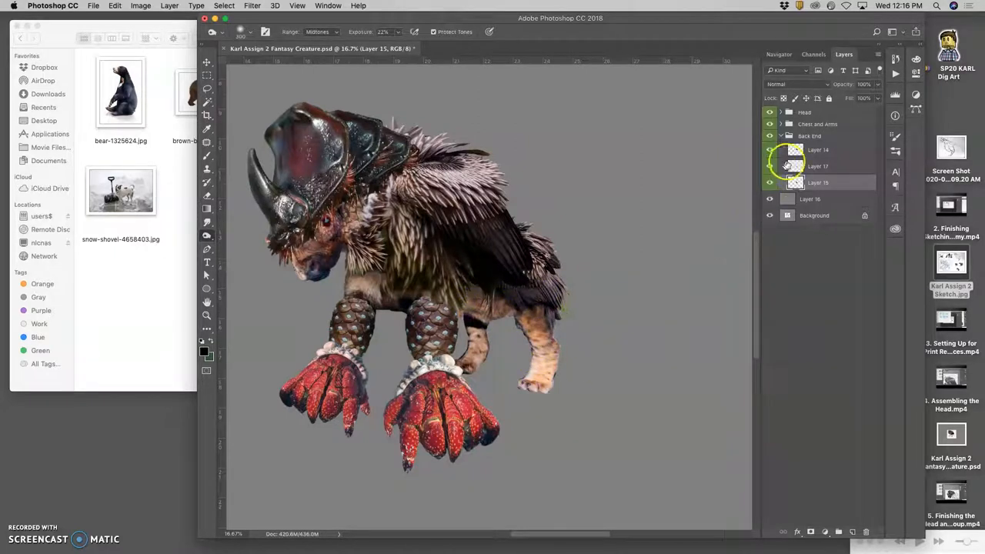
left_click(816, 182)
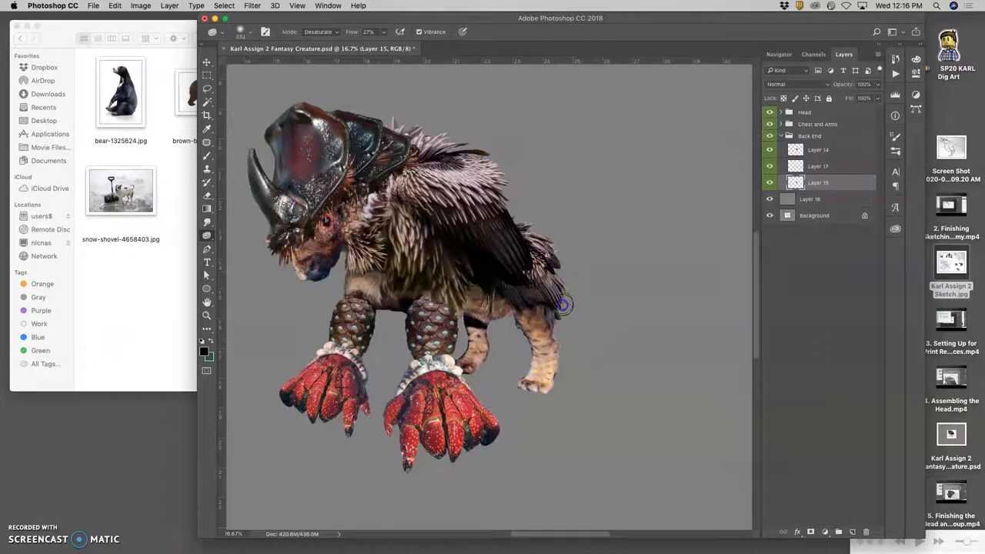
left_click(818, 150)
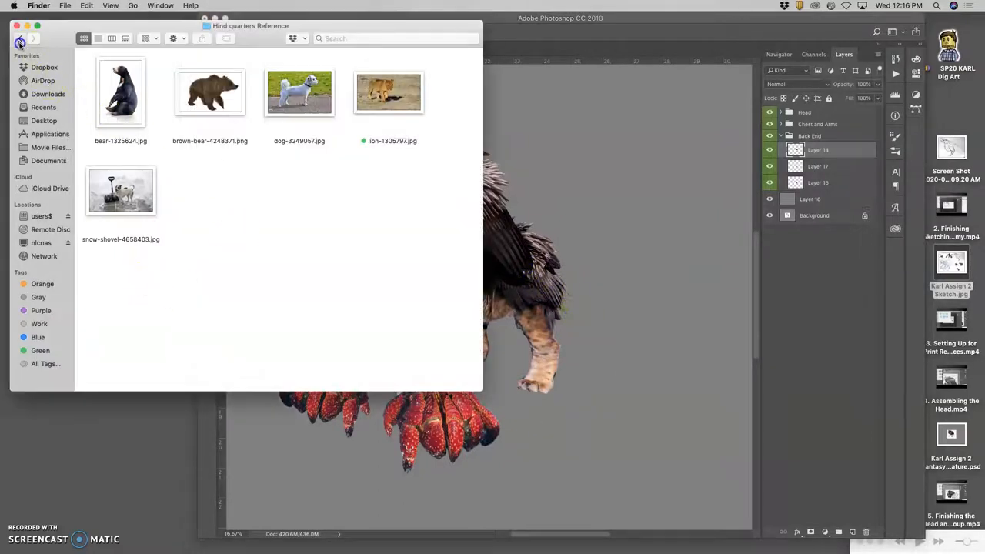
From References > Tail Reference in Finder, bring pine-cones-3976702.jpg into the creature document
left_click(19, 39)
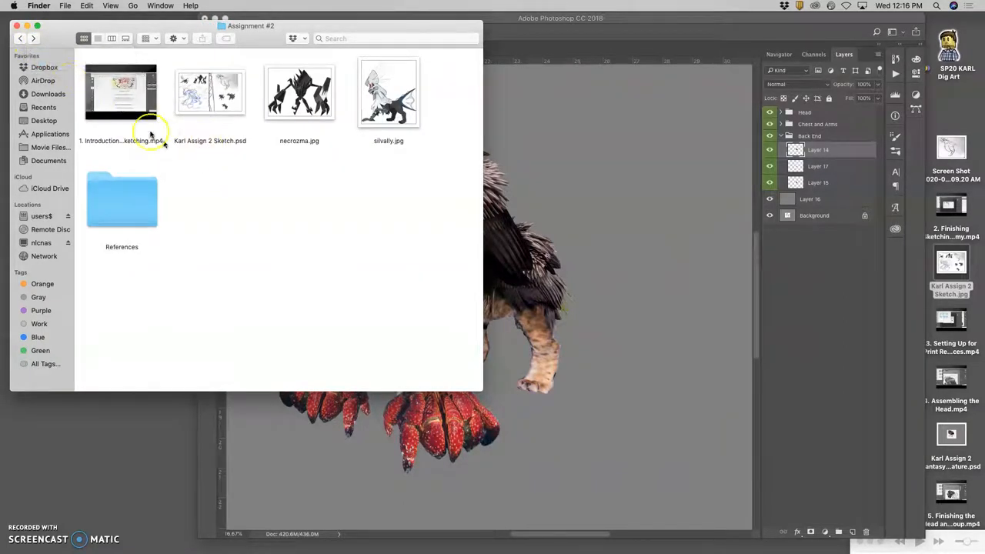
double_click(122, 200)
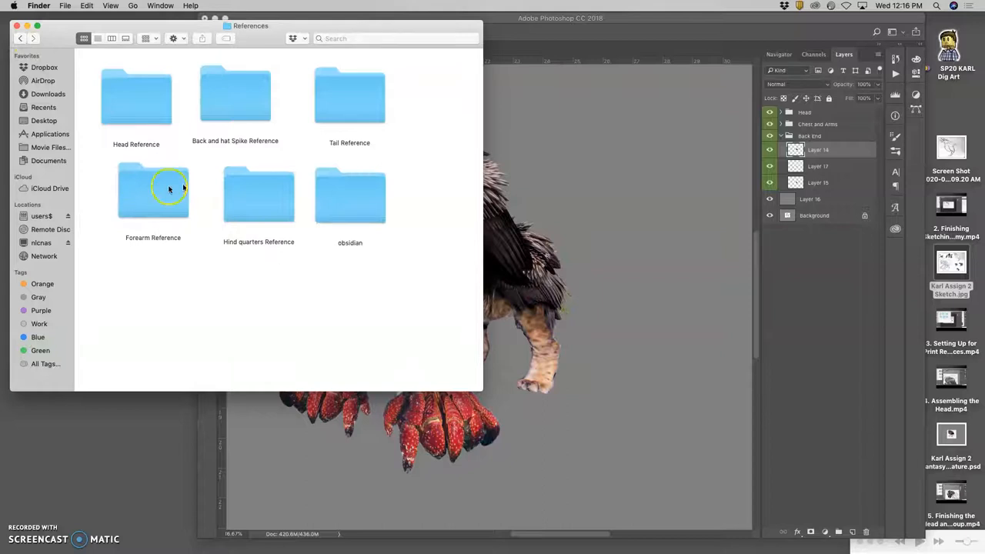
double_click(349, 95)
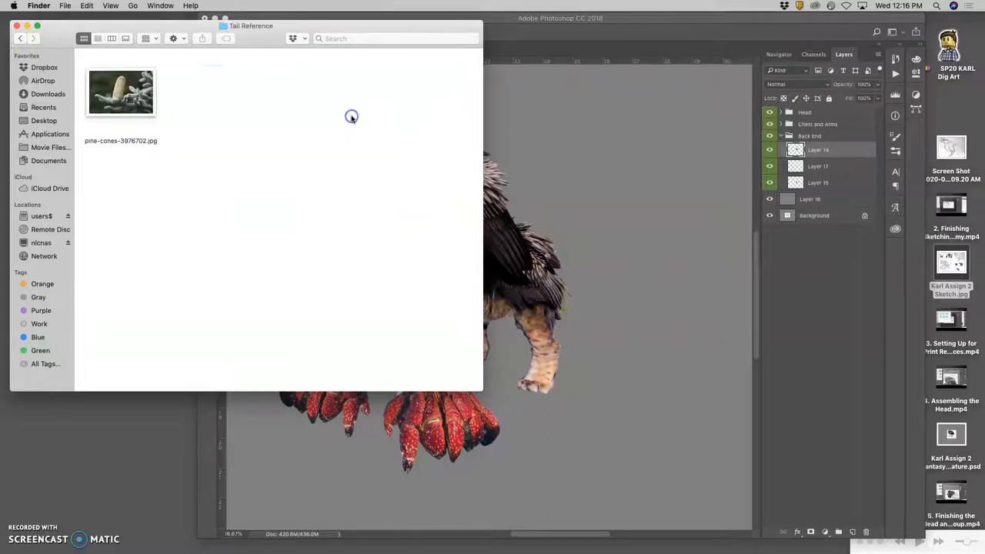
left_click(120, 92)
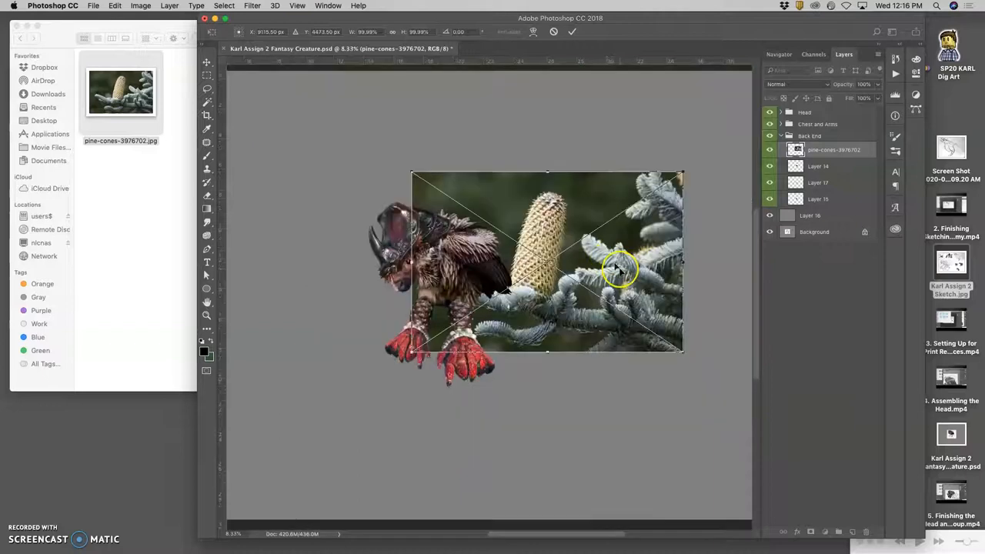
Scale down the pine cones photo and rotate it diagonally beside the hindquarters
left_click_drag(681, 351, 644, 338)
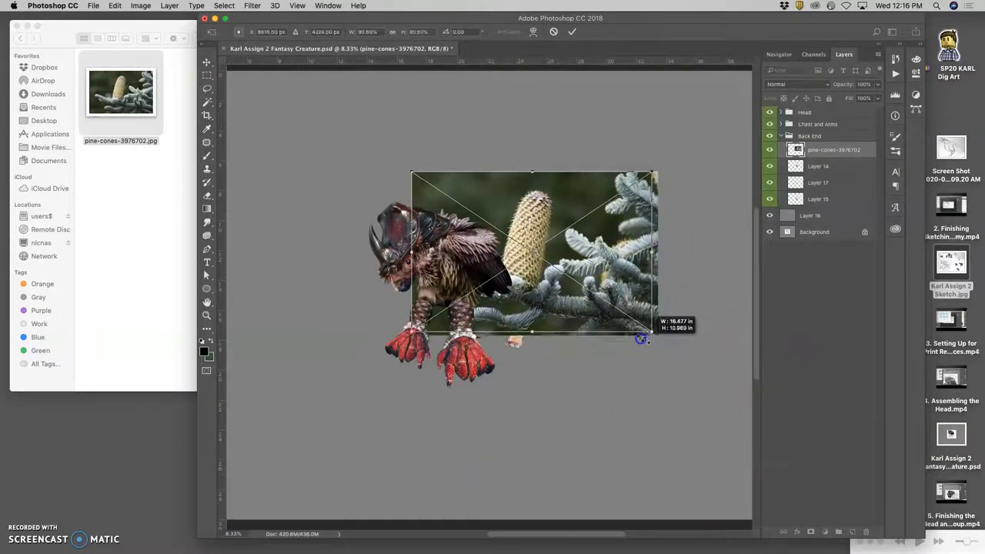
left_click_drag(642, 339, 597, 295)
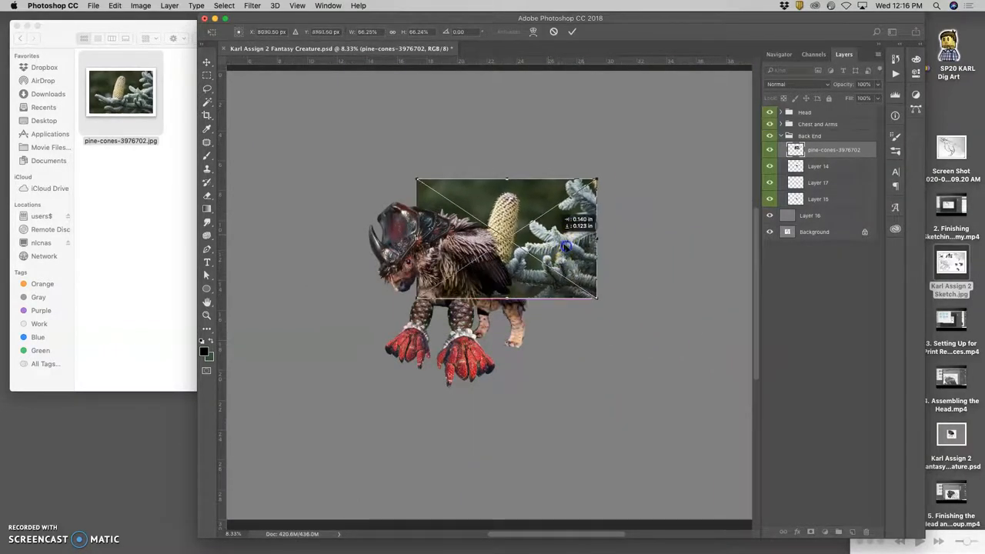
right_click(567, 245)
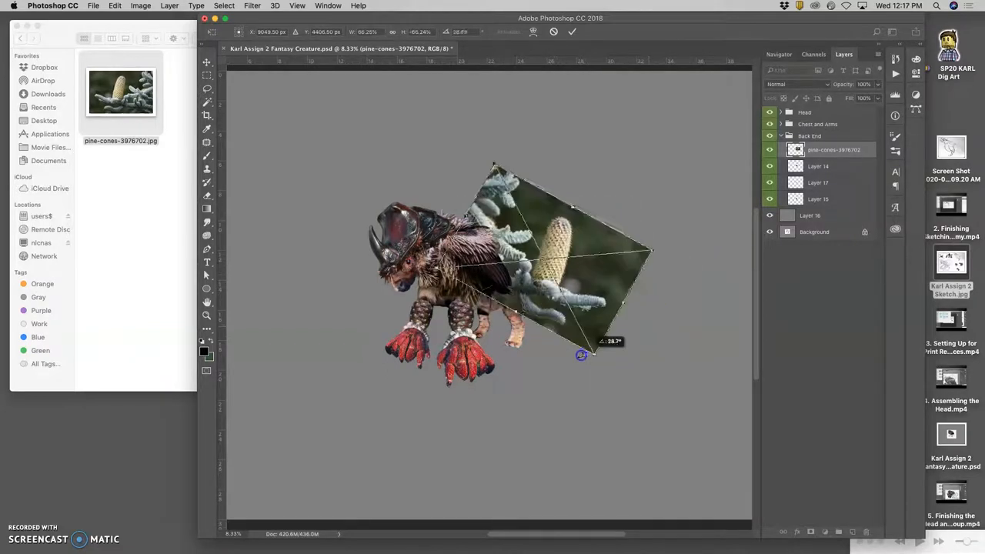
left_click_drag(582, 354, 573, 300)
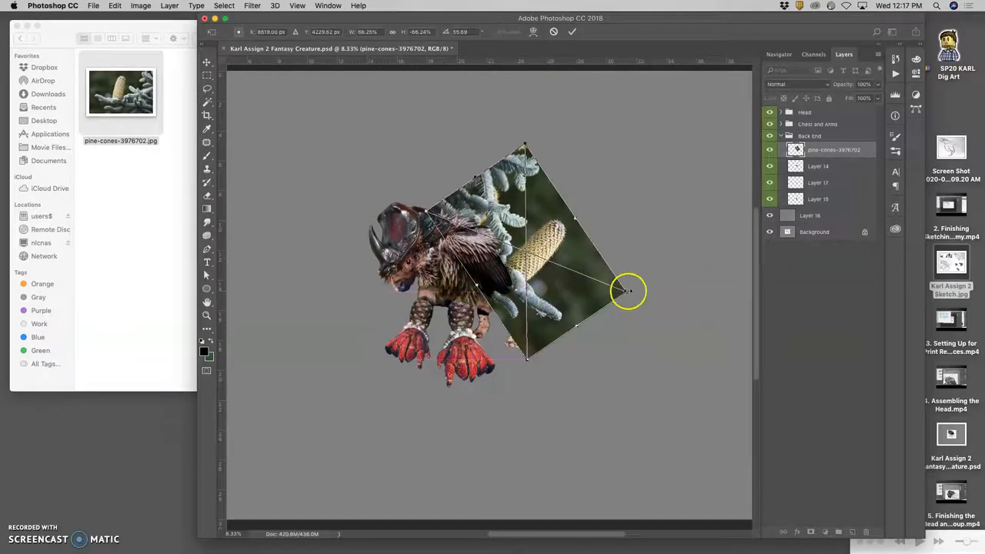
left_click_drag(630, 291, 617, 290)
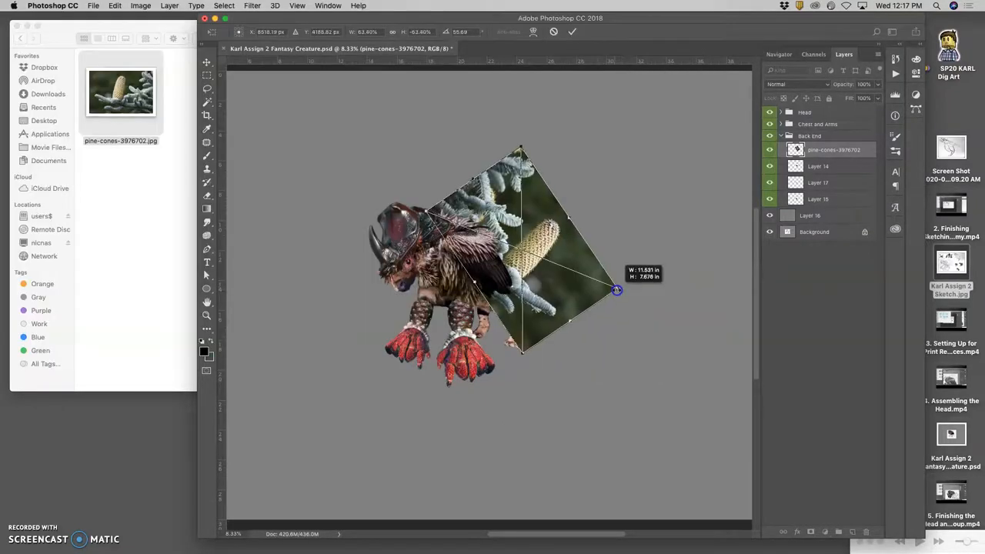
left_click_drag(617, 289, 567, 228)
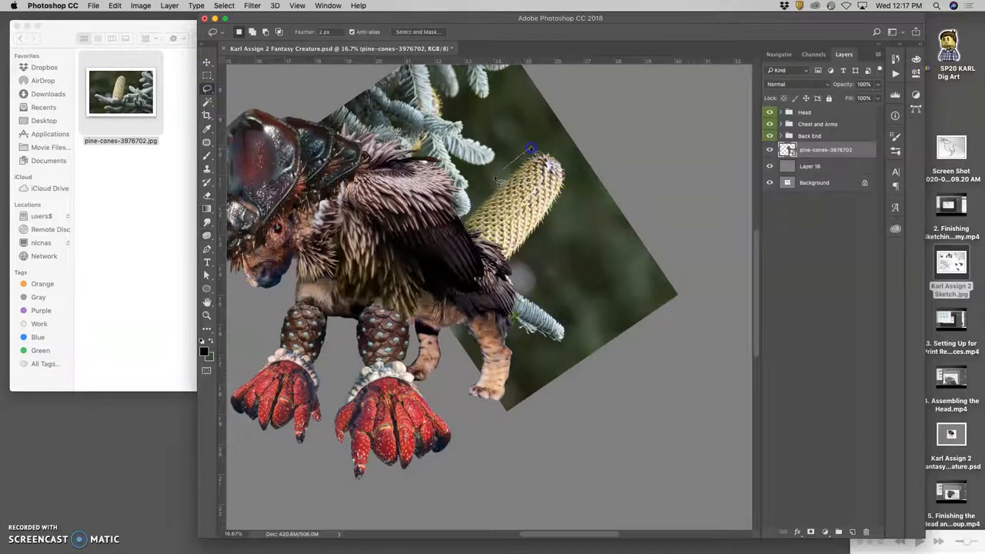
Quick-select the pine cone, copy it to its own layer and discard the photo layer
left_click_drag(530, 147, 446, 252)
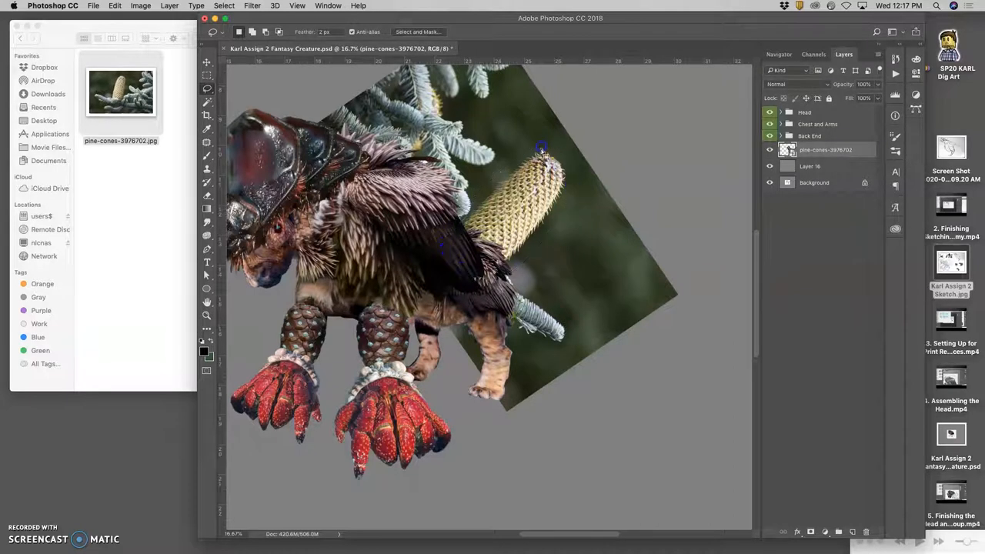
left_click(851, 532)
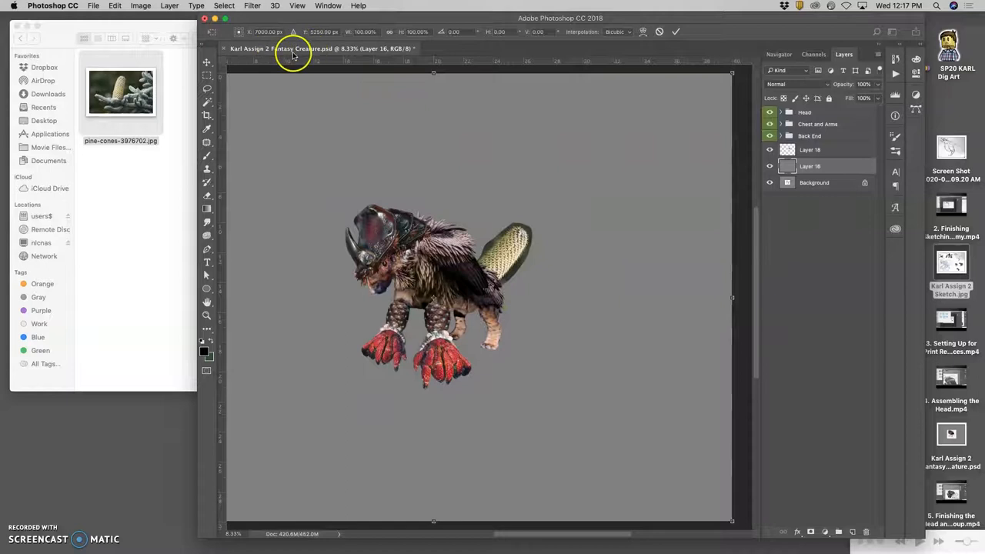
left_click(142, 6)
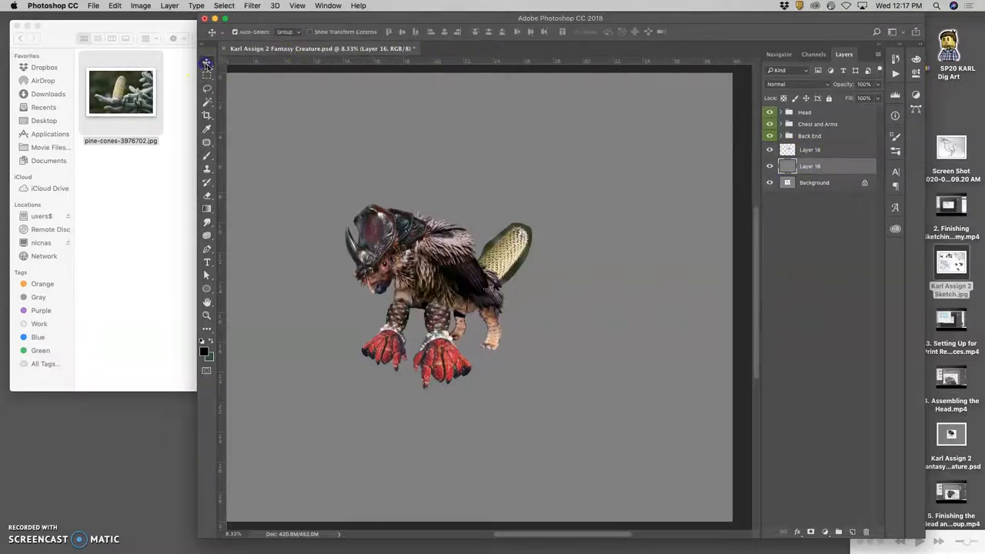
Start a Levels adjustment on the cone and lighten its midtones
left_click(809, 150)
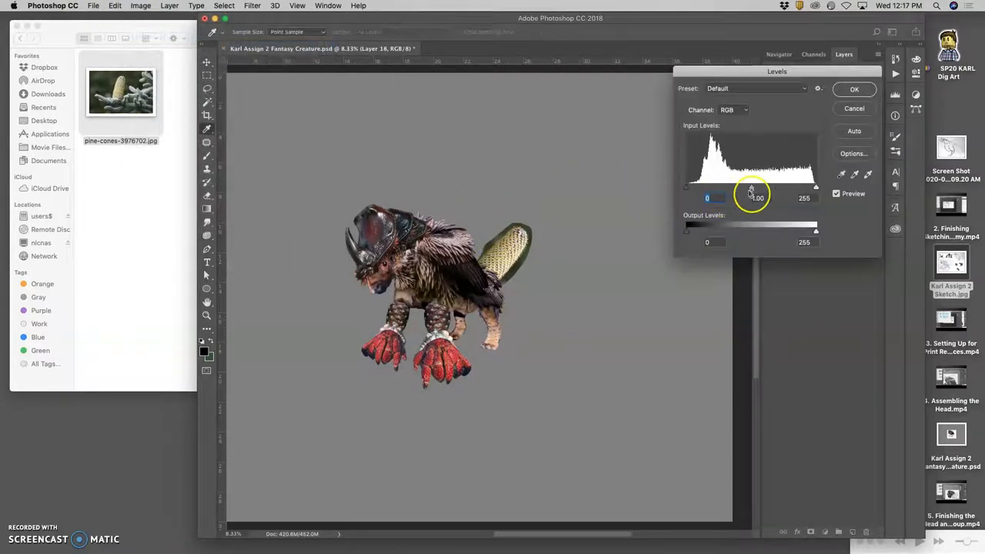
left_click_drag(753, 188, 748, 188)
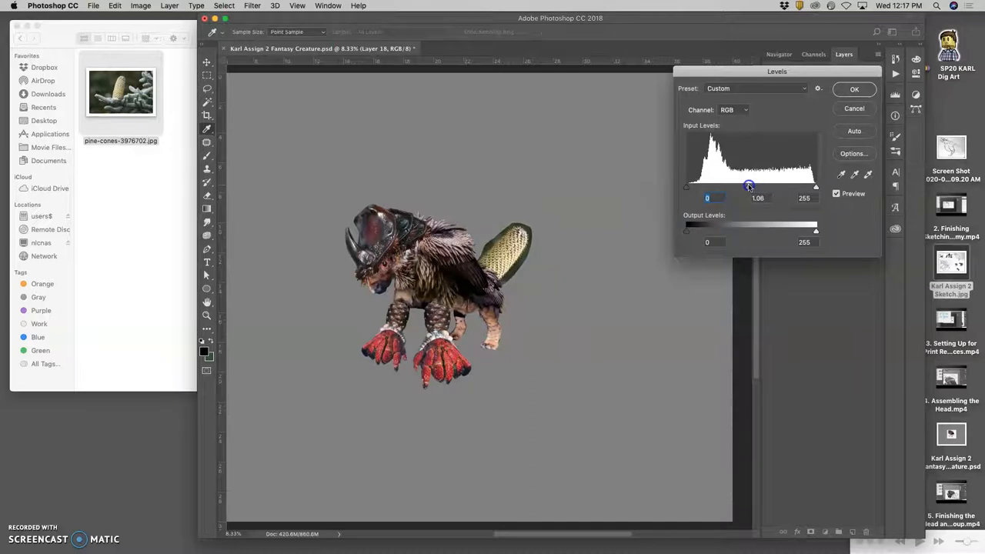
left_click_drag(751, 187, 745, 187)
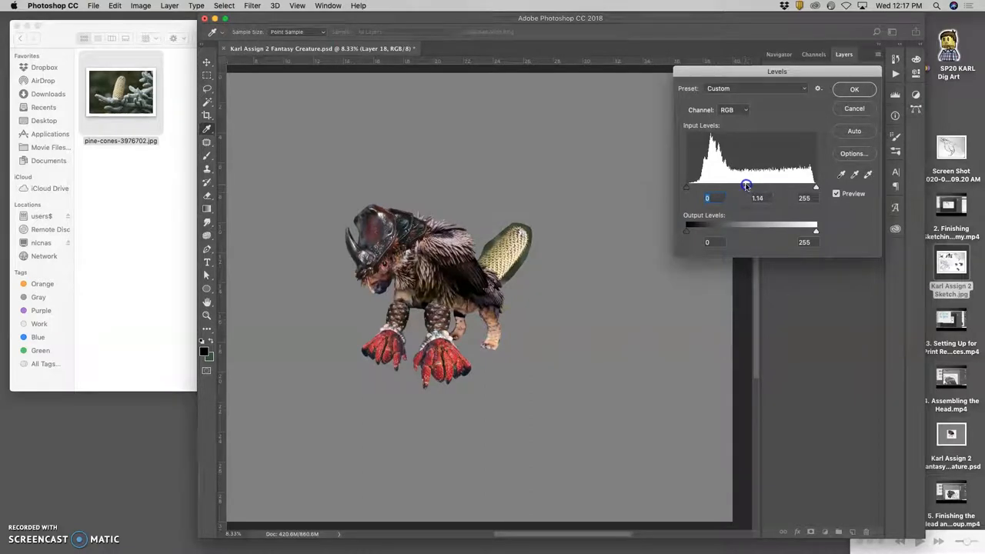
Confirm Levels, flip the cone horizontally and turn it to lie horizontally
left_click(854, 88)
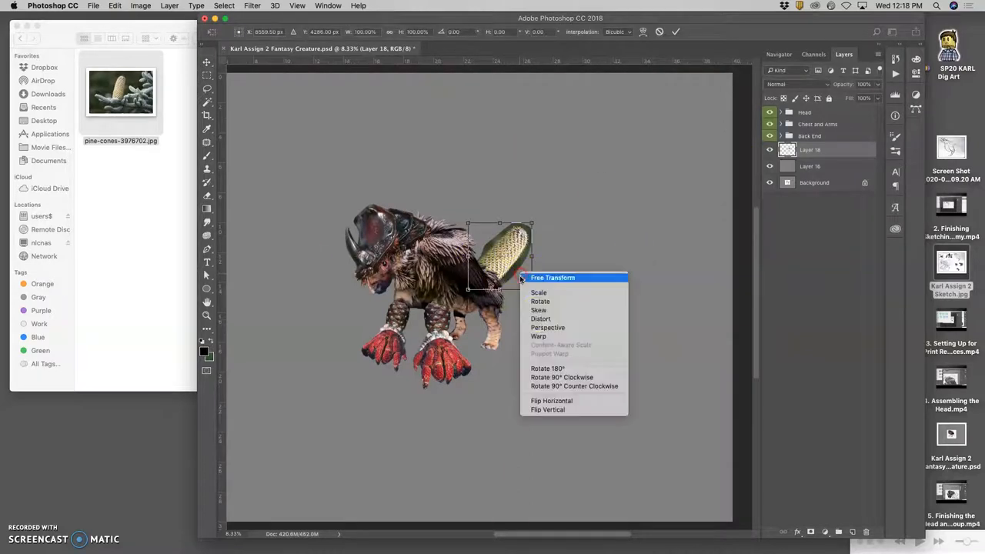
mouse_move(552, 400)
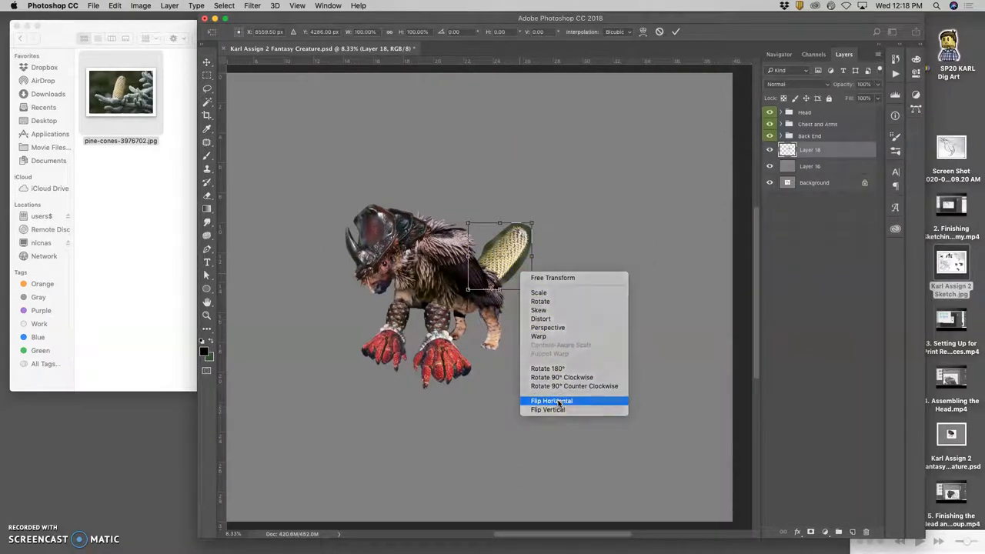
left_click(551, 400)
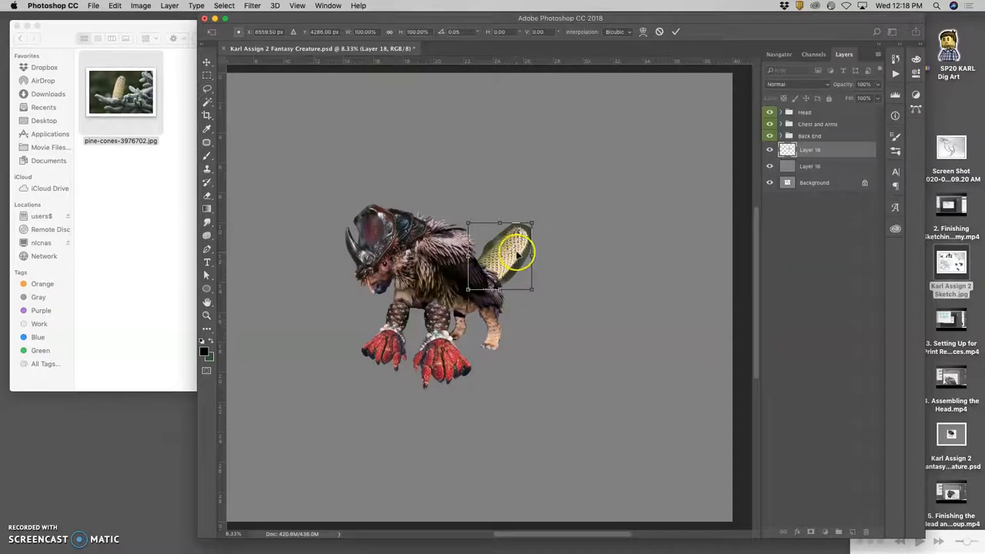
left_click_drag(500, 254, 521, 261)
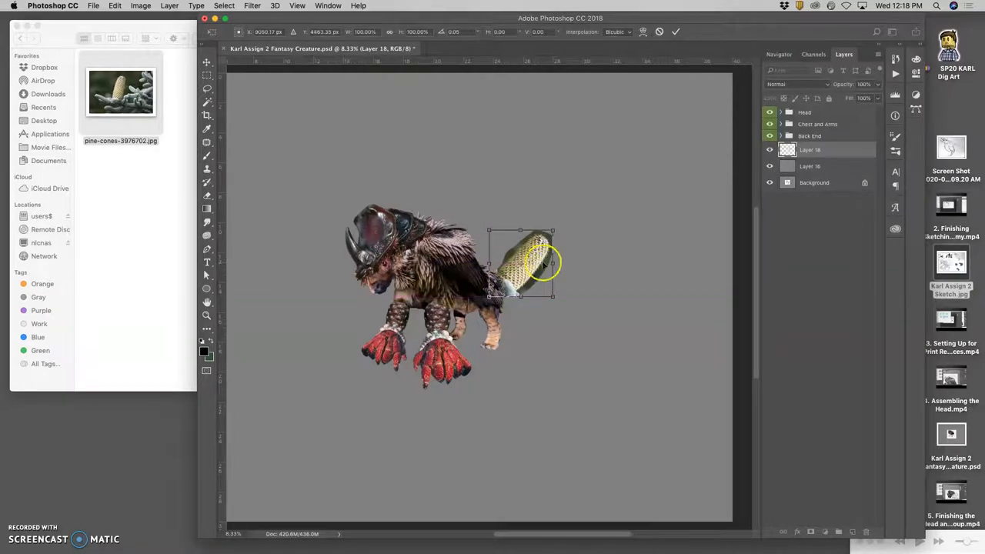
left_click_drag(552, 296, 570, 274)
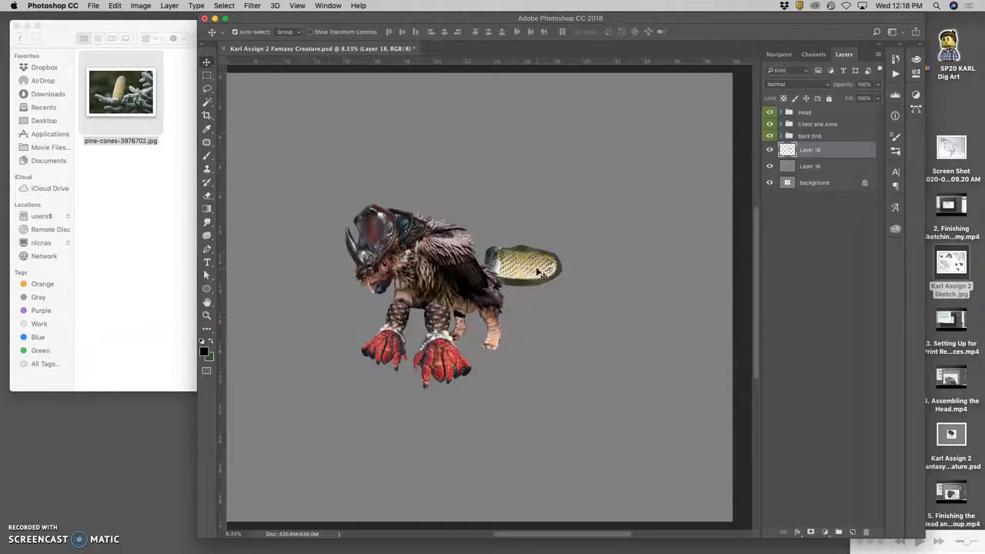
Flip the cone vertically and angle it onto the creature's rear as a tail
right_click(523, 269)
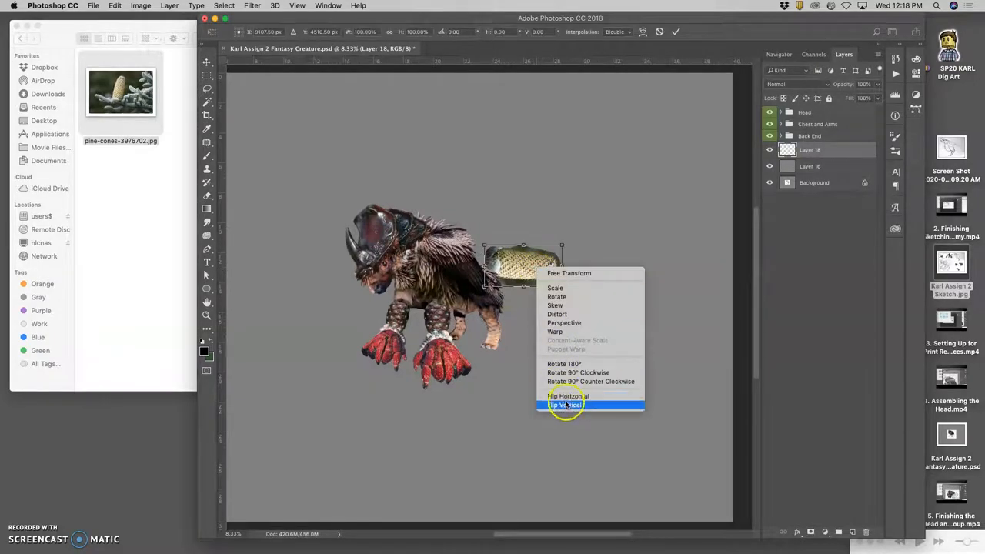
left_click(567, 405)
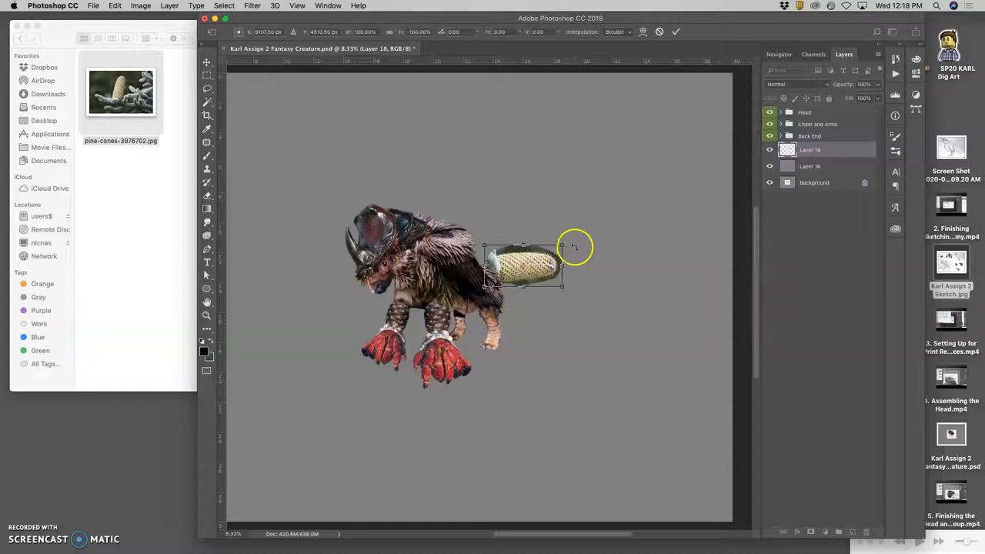
left_click_drag(576, 246, 526, 254)
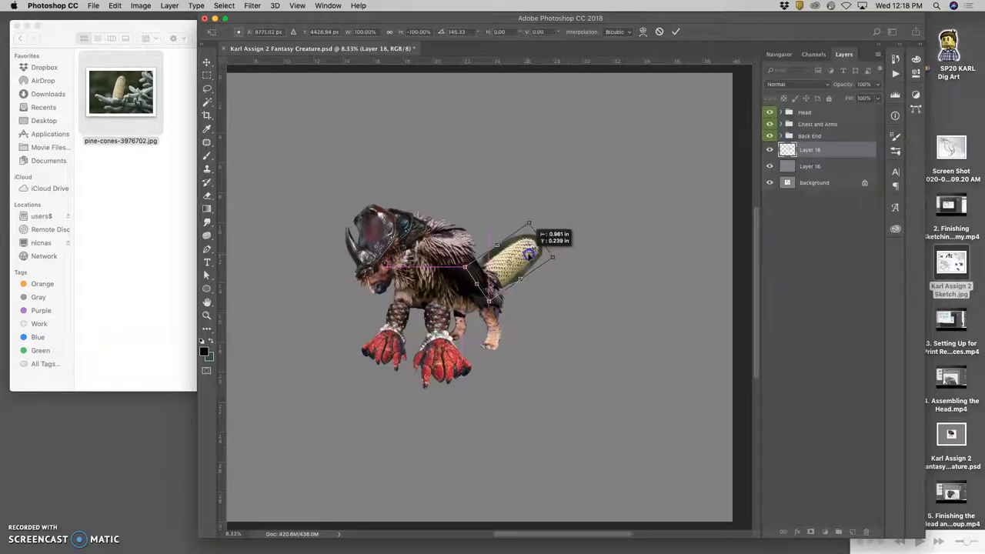
left_click_drag(530, 254, 541, 257)
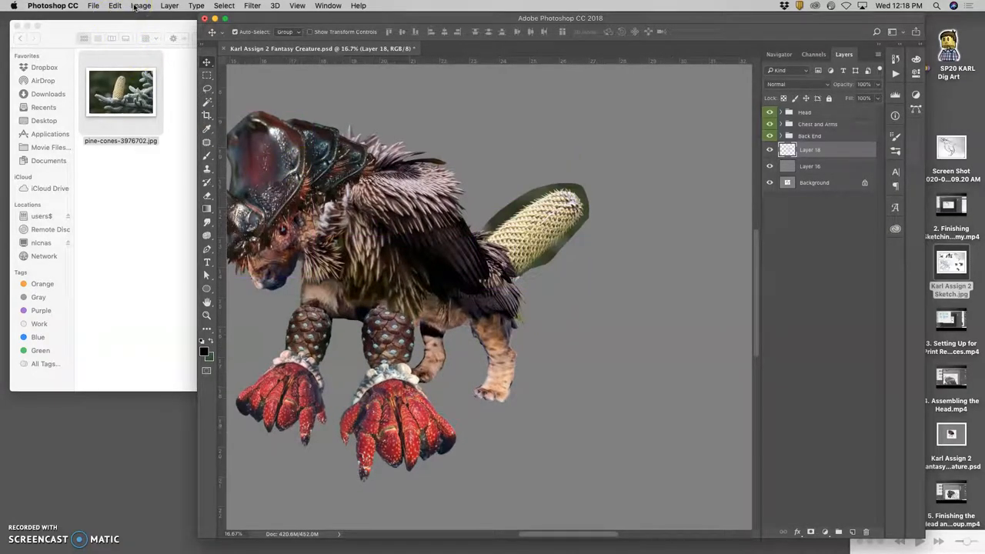
Apply Levels to the tail, lowering the output white to about 219 to dim its brightest tones
left_click(142, 6)
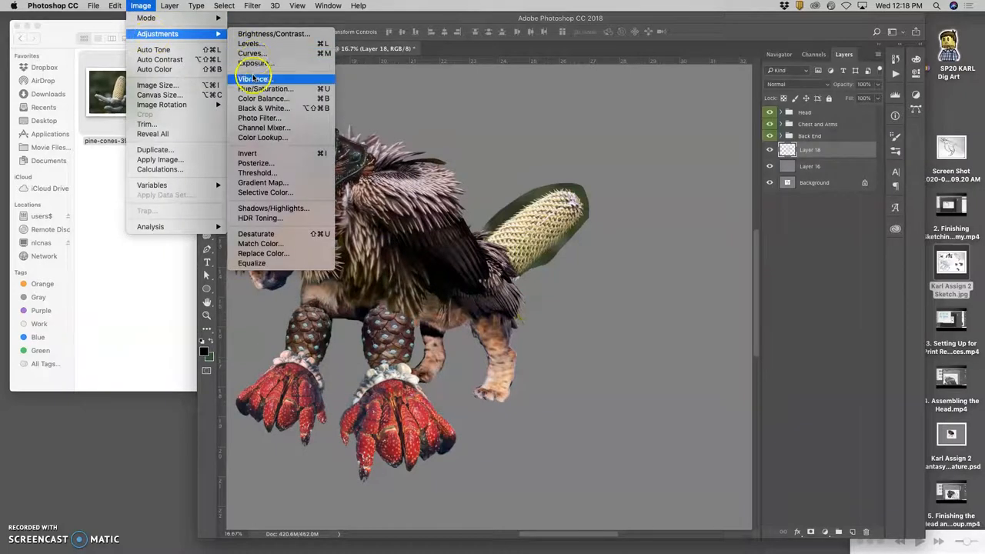
left_click(249, 43)
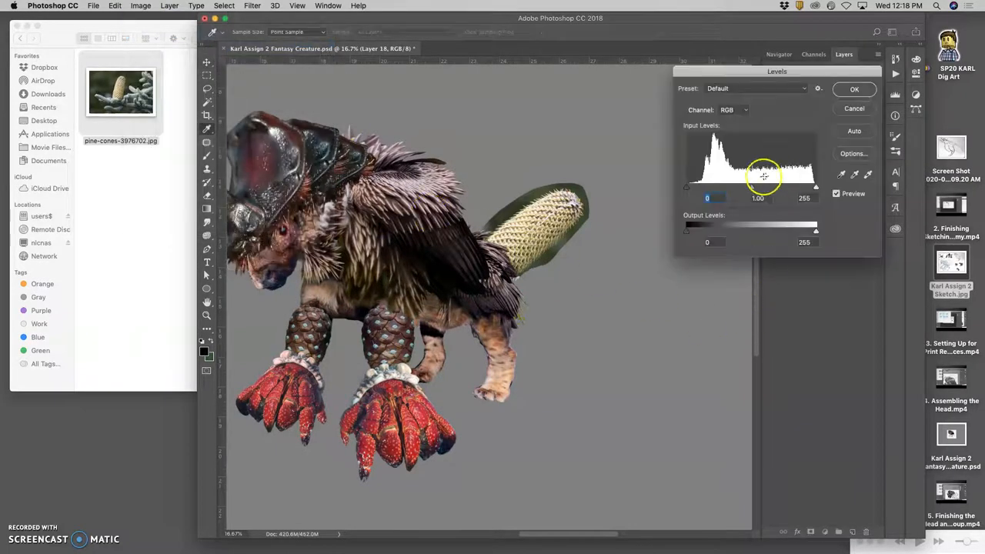
left_click_drag(763, 188, 767, 188)
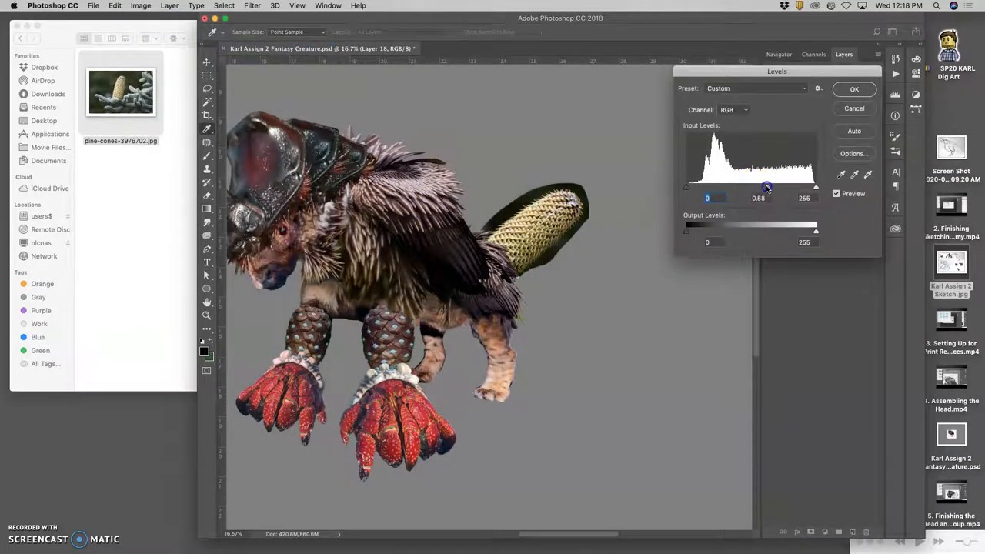
left_click_drag(745, 188, 760, 187)
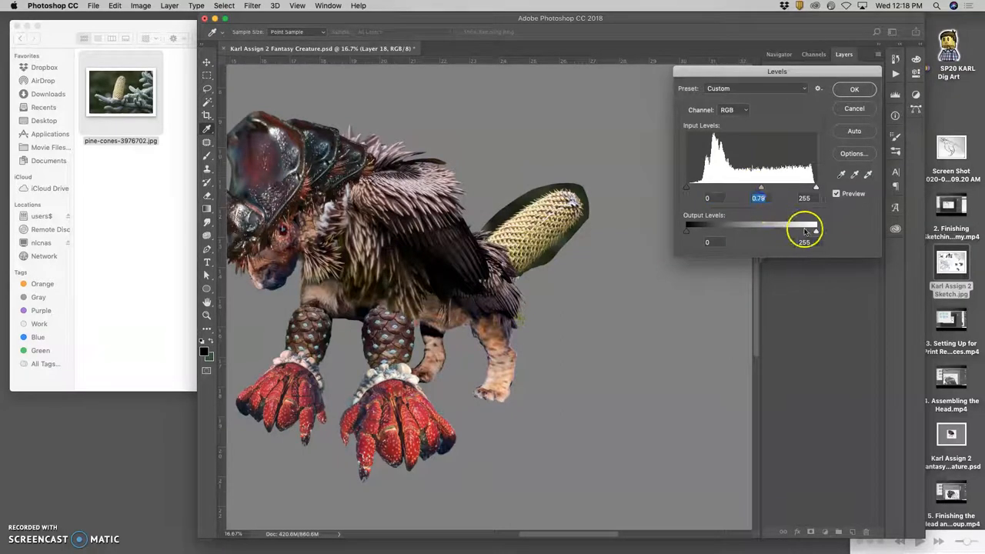
left_click_drag(814, 228, 797, 228)
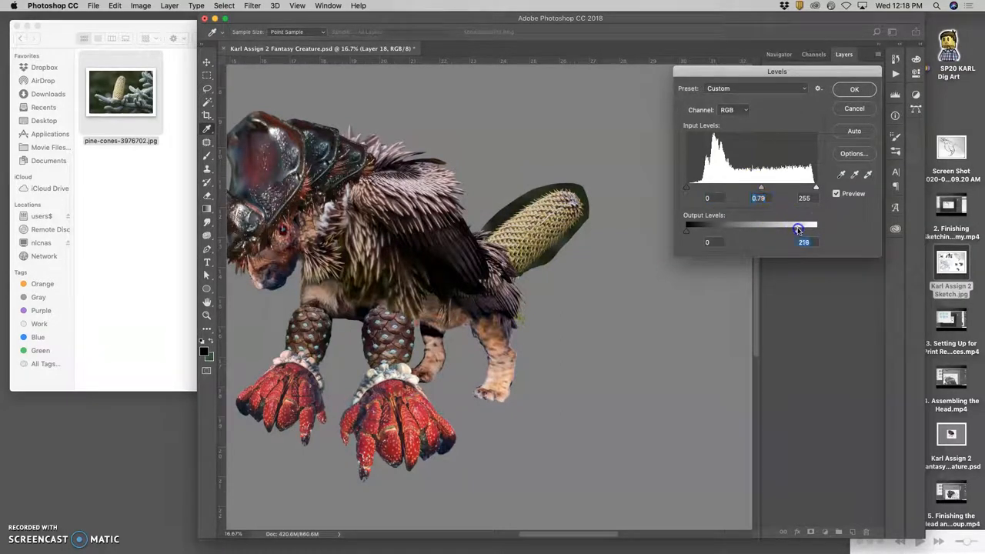
left_click(854, 90)
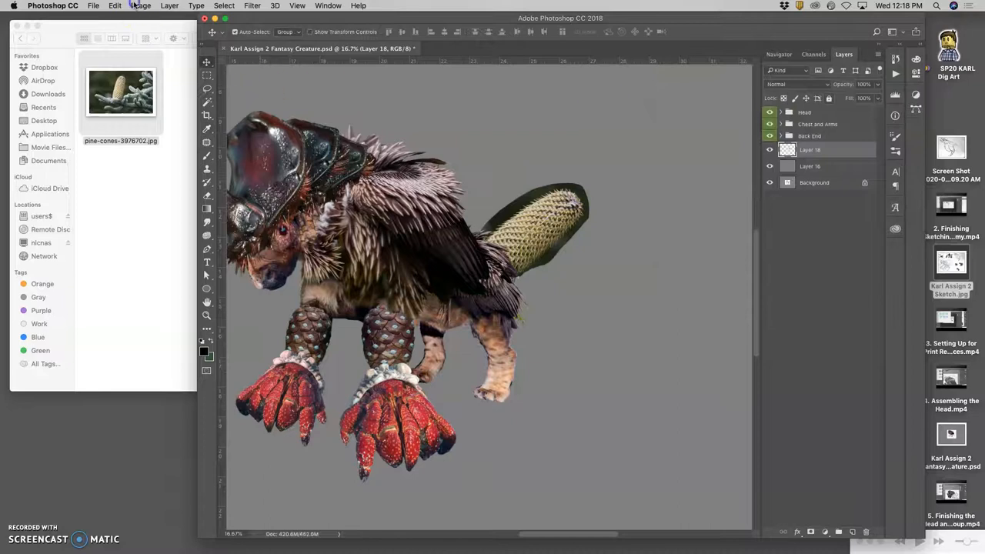
Apply Color Balance to the tail, shifting midtones and warming highlights toward yellow and red
left_click(140, 6)
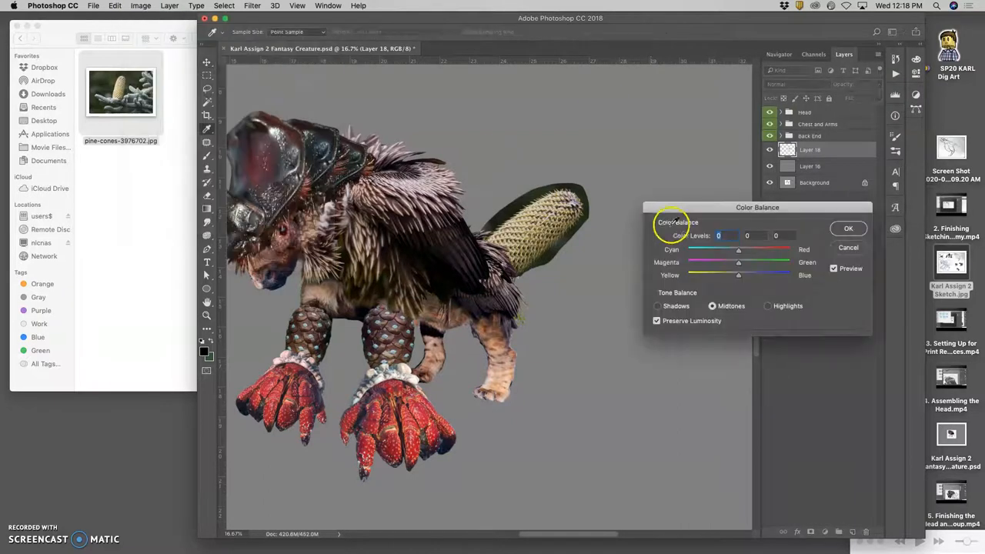
left_click_drag(739, 249, 726, 249)
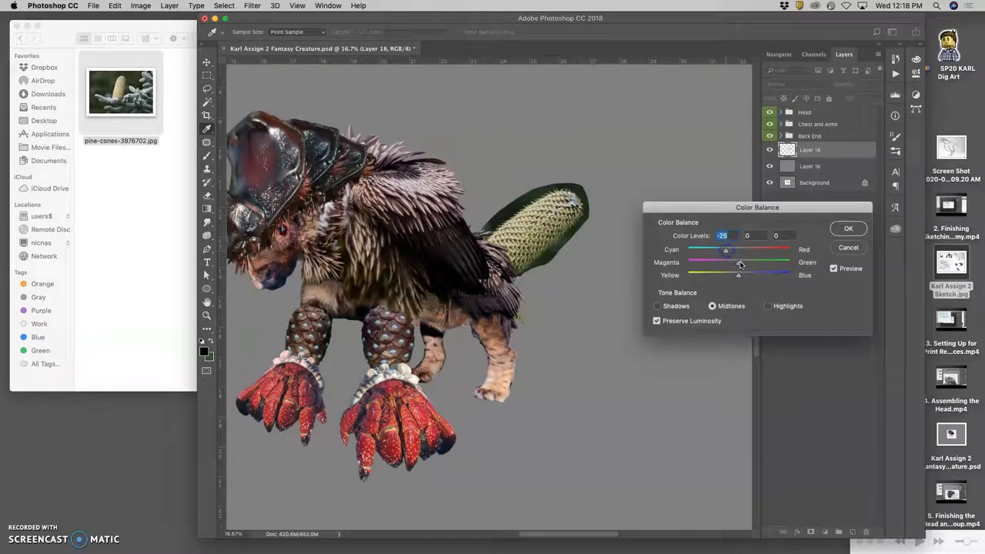
left_click_drag(727, 249, 756, 249)
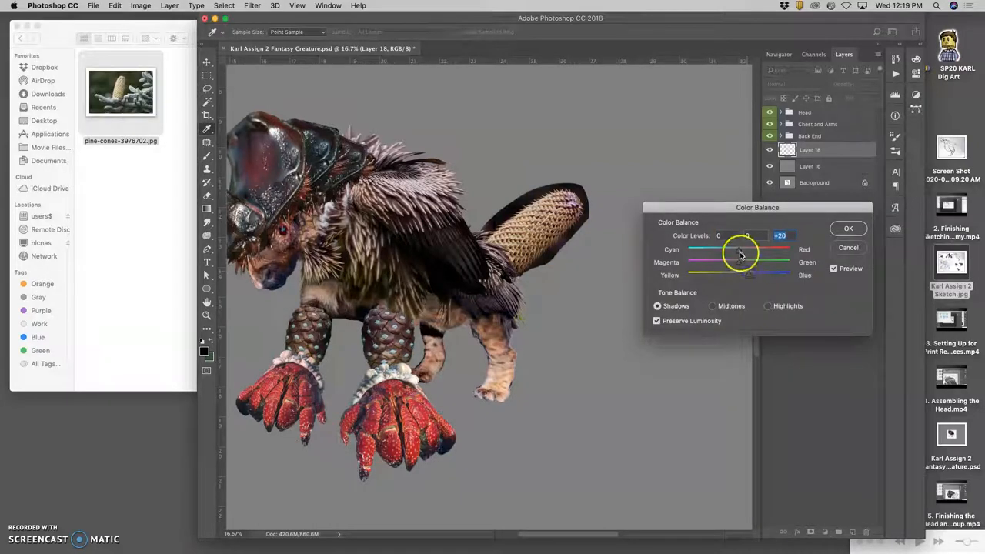
left_click(766, 305)
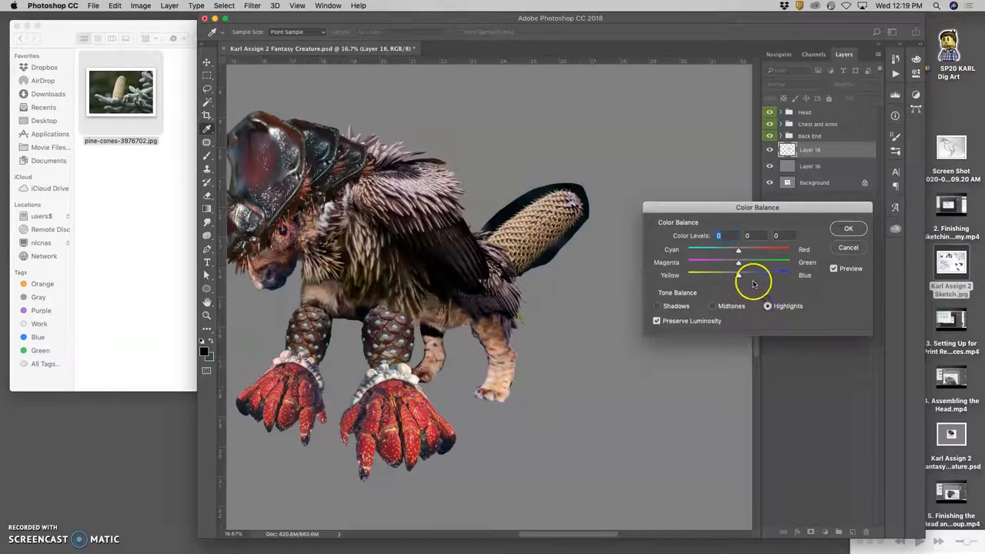
left_click_drag(754, 274, 736, 274)
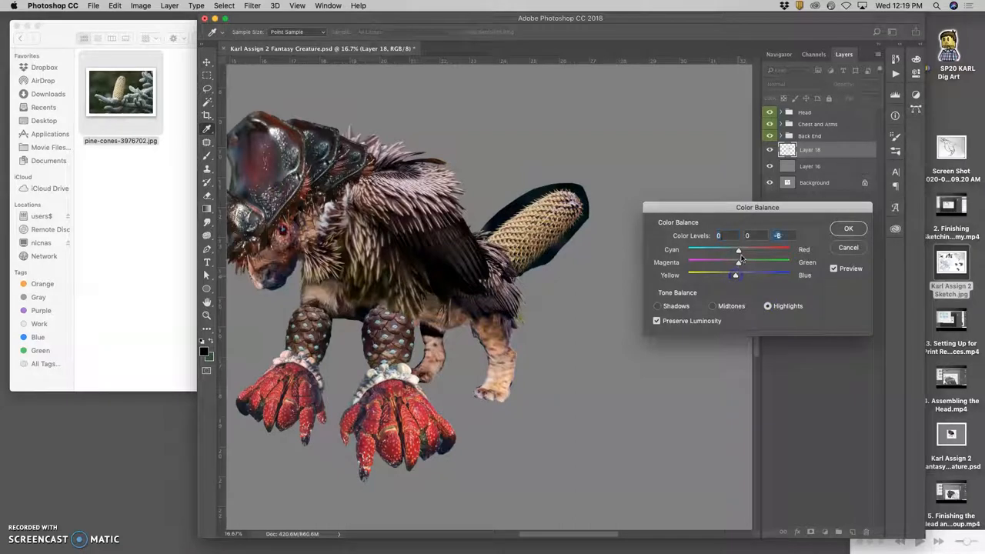
left_click_drag(717, 250, 743, 250)
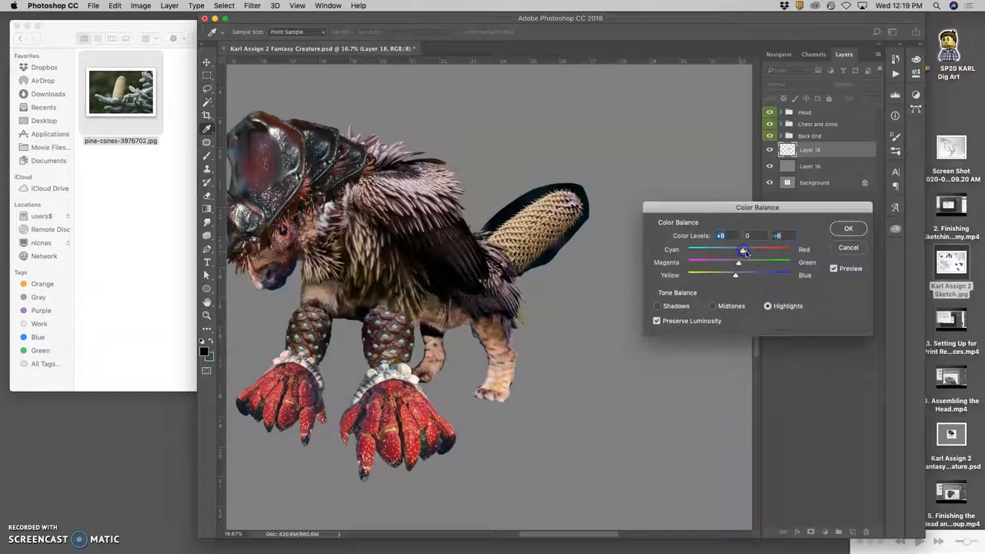
left_click(848, 227)
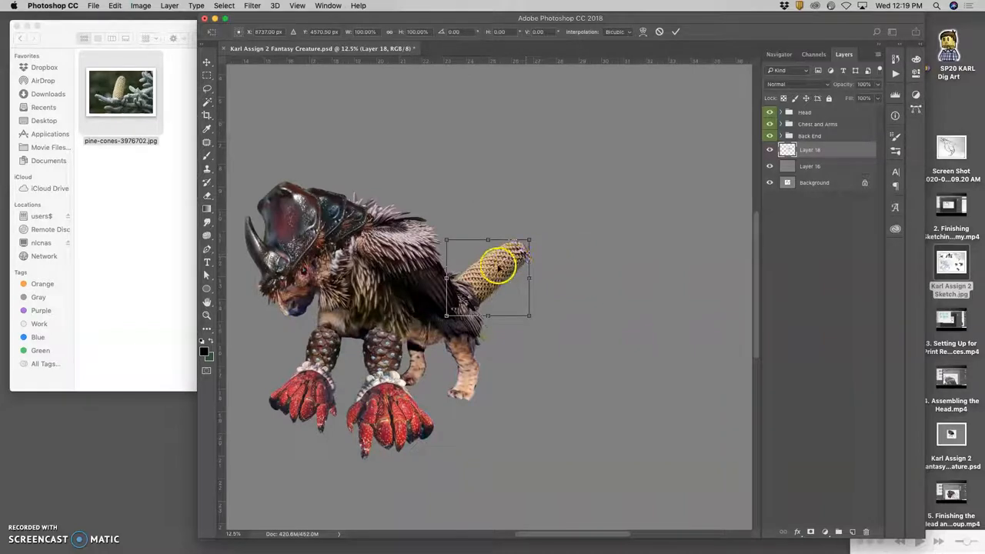
Warp the tail so its tip curls upward
right_click(493, 274)
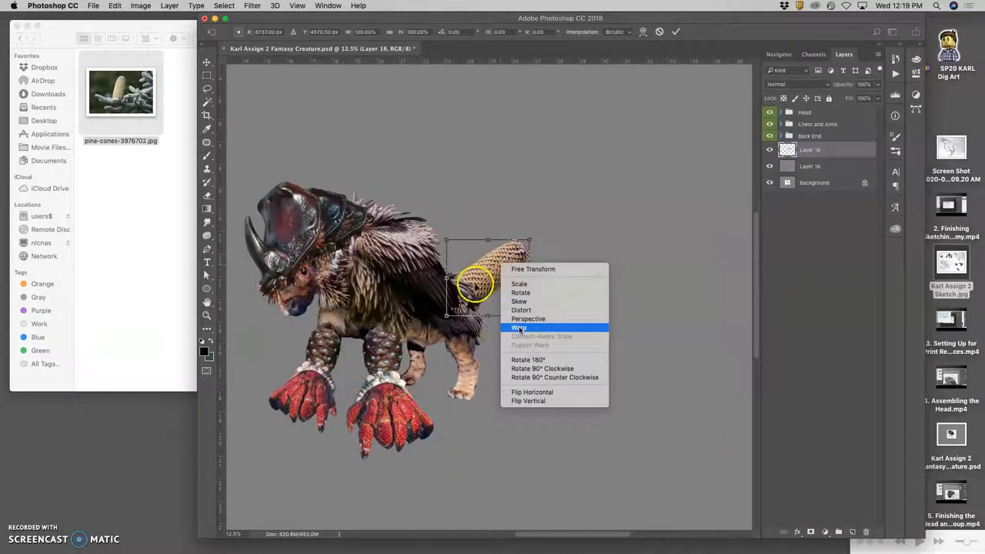
left_click(520, 327)
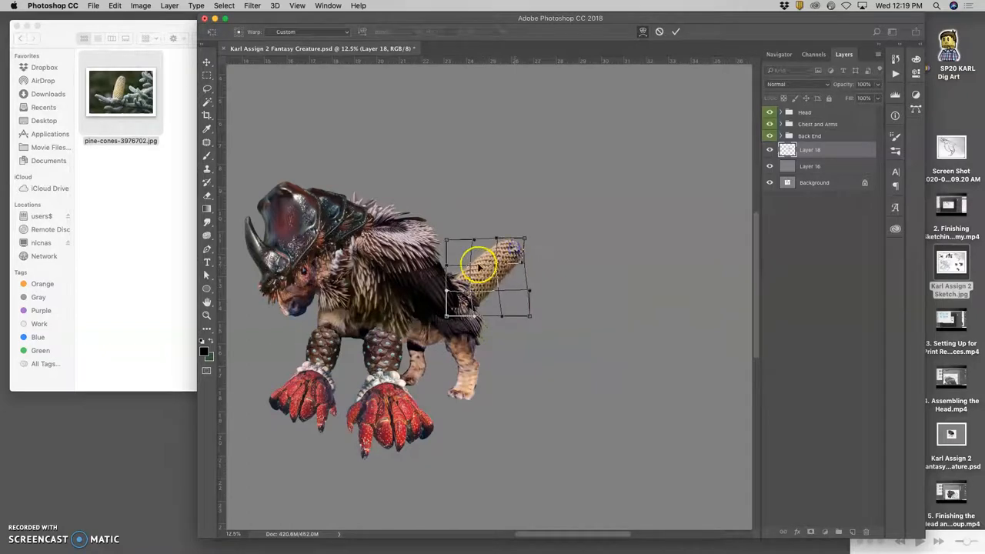
left_click_drag(477, 265, 514, 248)
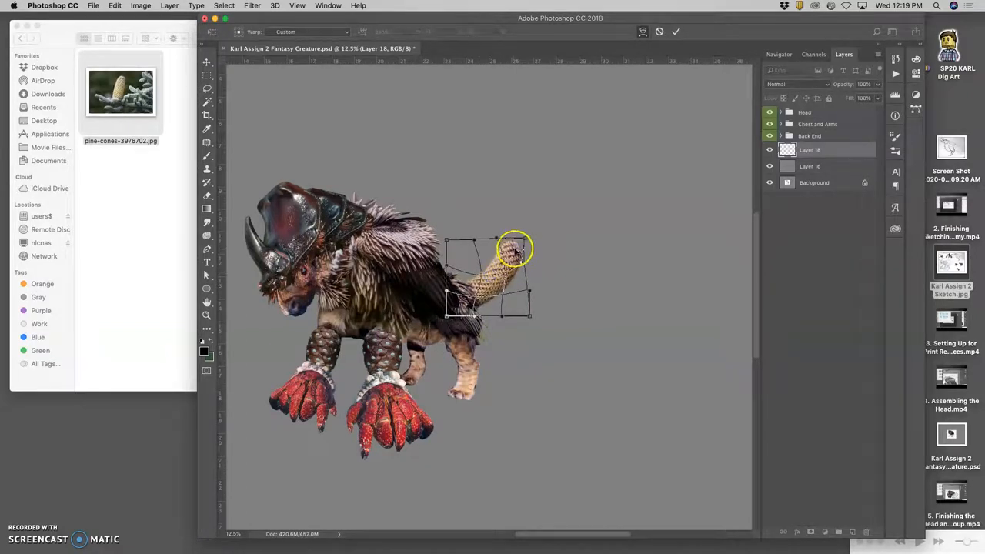
left_click_drag(516, 249, 474, 274)
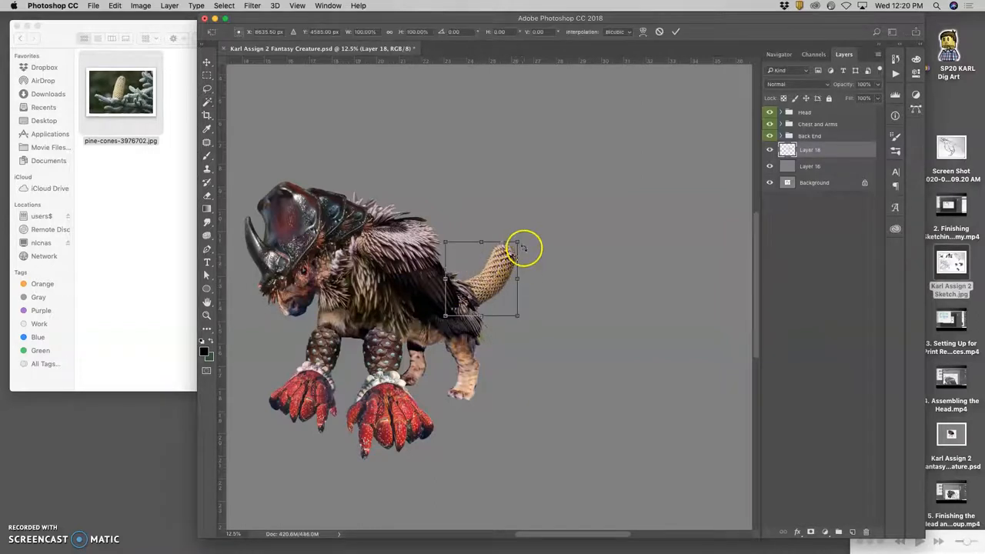
left_click_drag(523, 248, 514, 257)
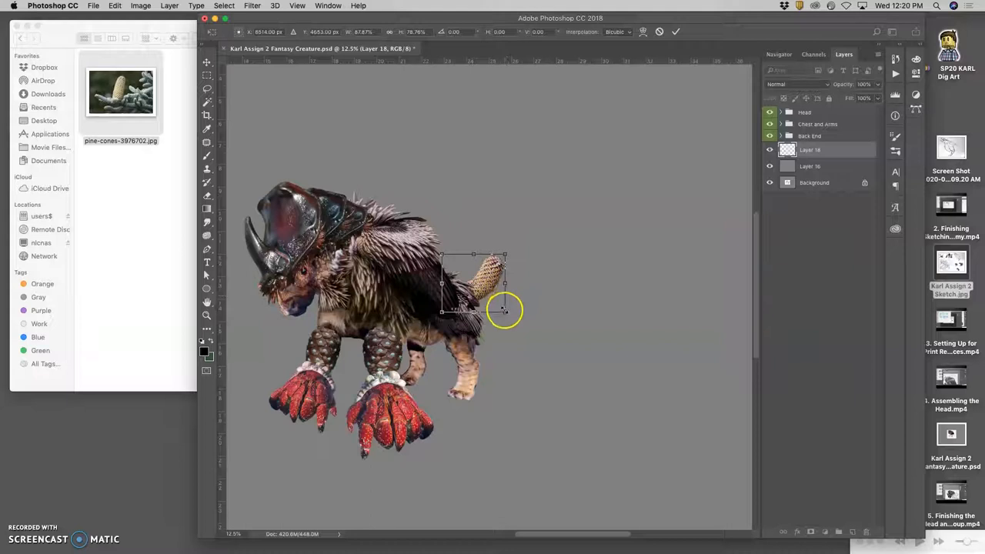
Warp the tail's lower side, tilt it upward and seat it against the creature's rump
right_click(505, 311)
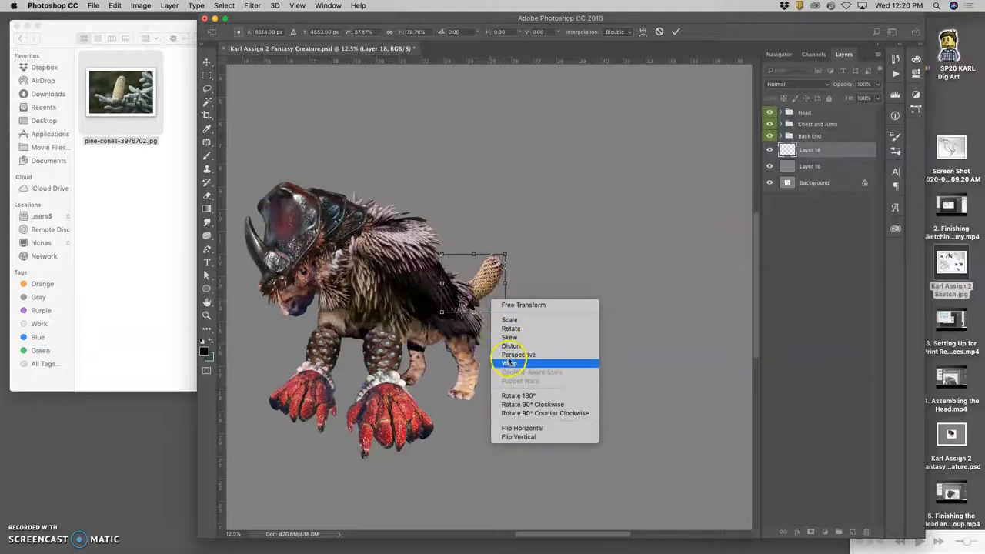
left_click(508, 363)
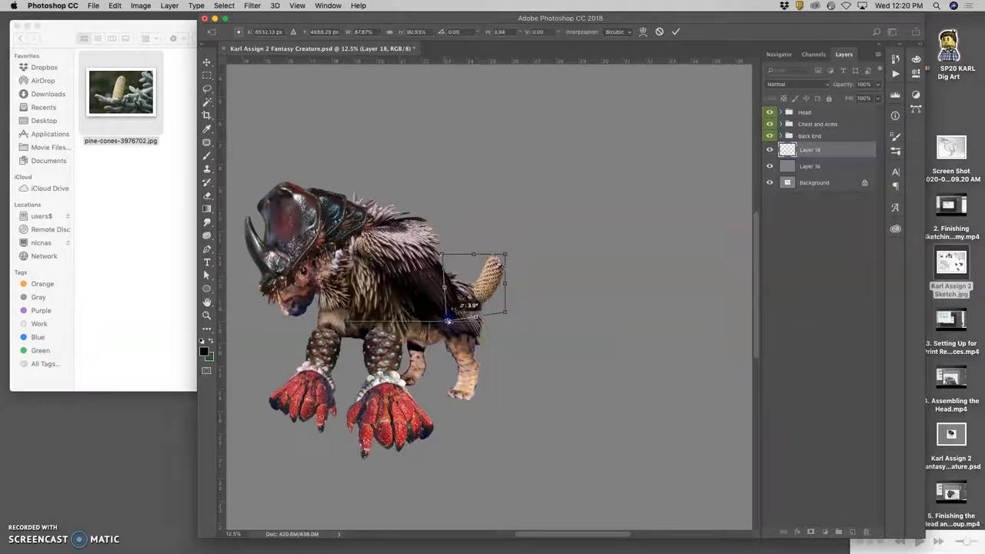
left_click_drag(449, 322, 471, 316)
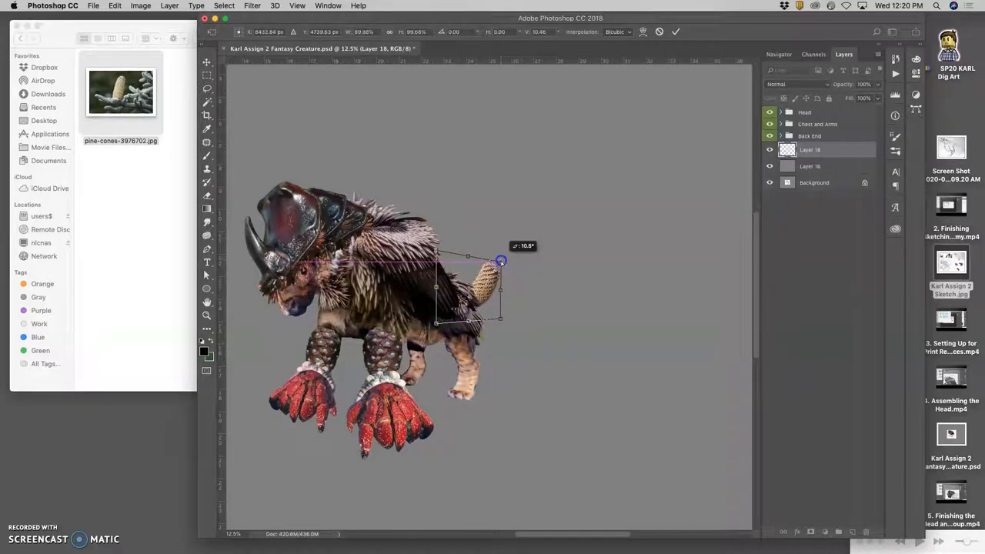
left_click_drag(500, 262, 500, 318)
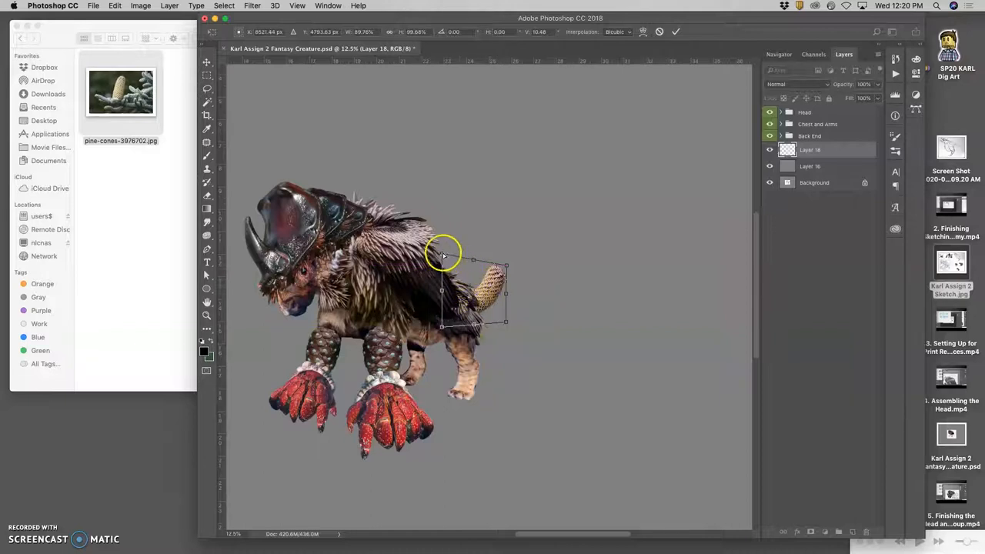
left_click_drag(444, 259, 508, 268)
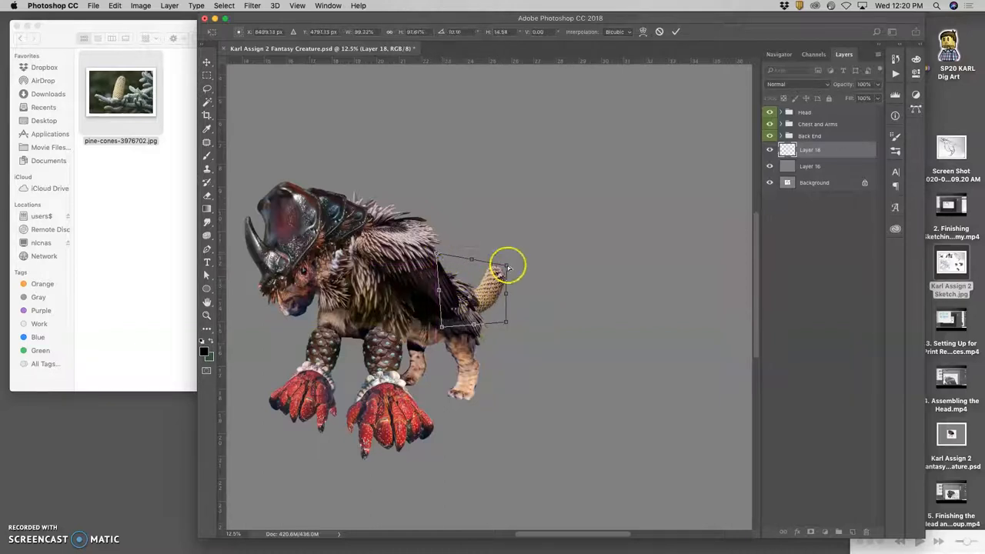
left_click_drag(508, 265, 531, 304)
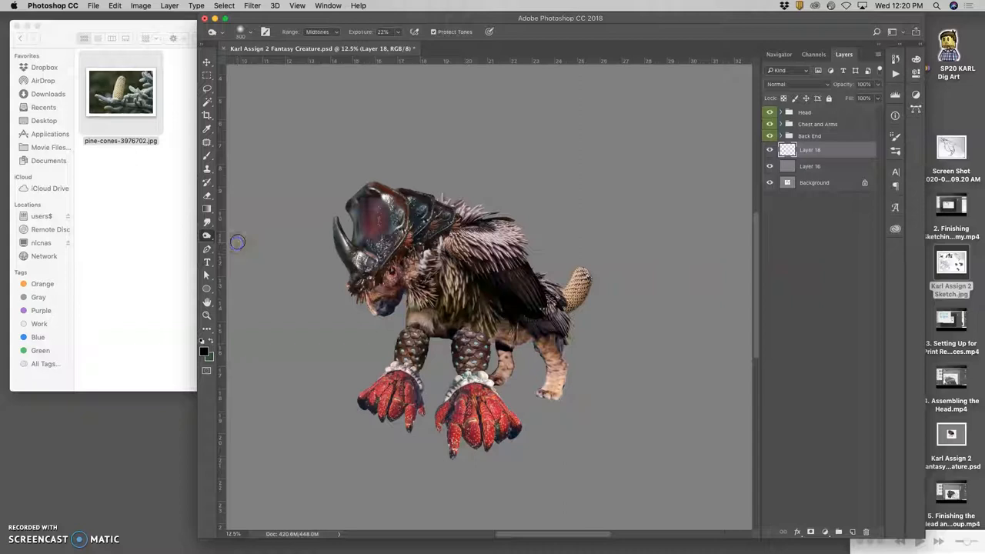
mouse_move(619, 285)
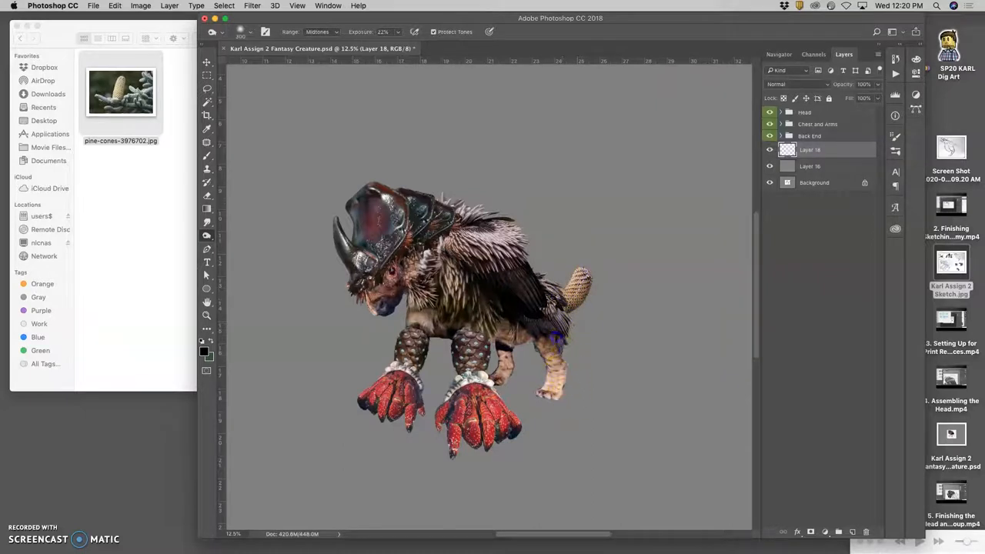
mouse_move(665, 334)
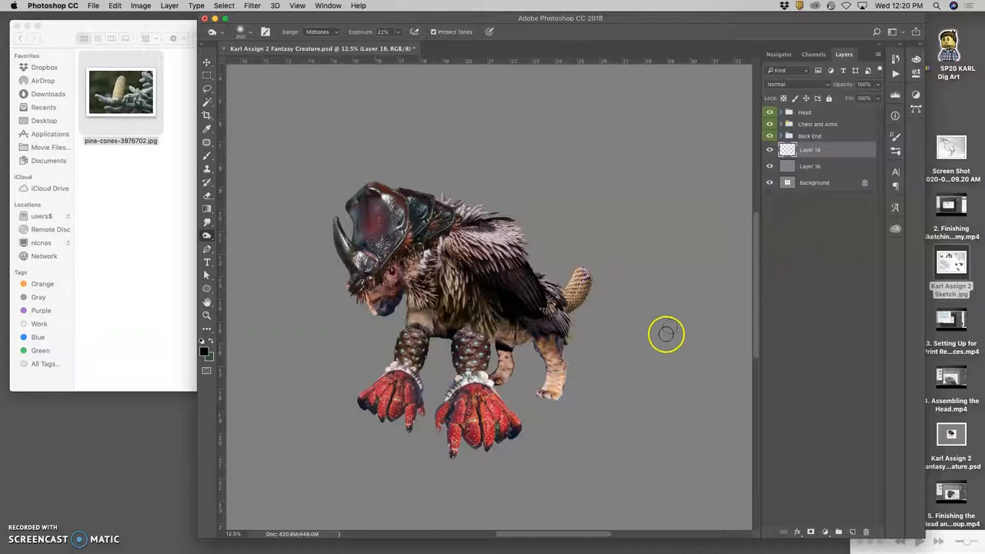
mouse_move(630, 327)
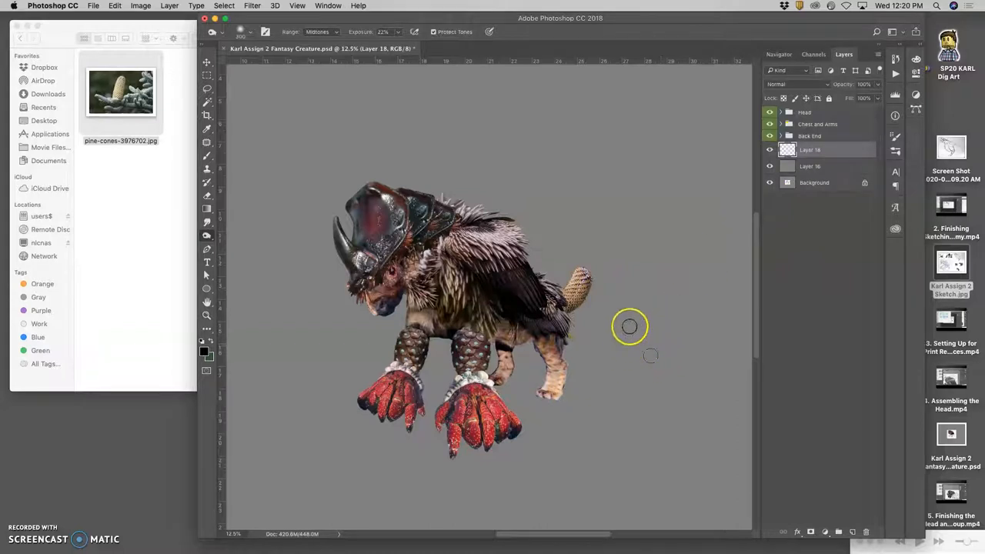
mouse_move(598, 222)
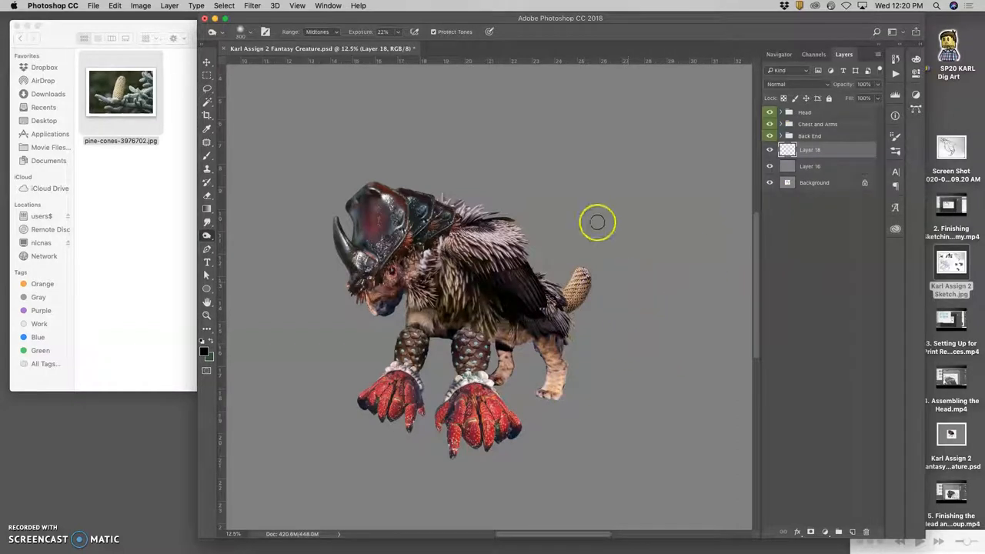
mouse_move(612, 215)
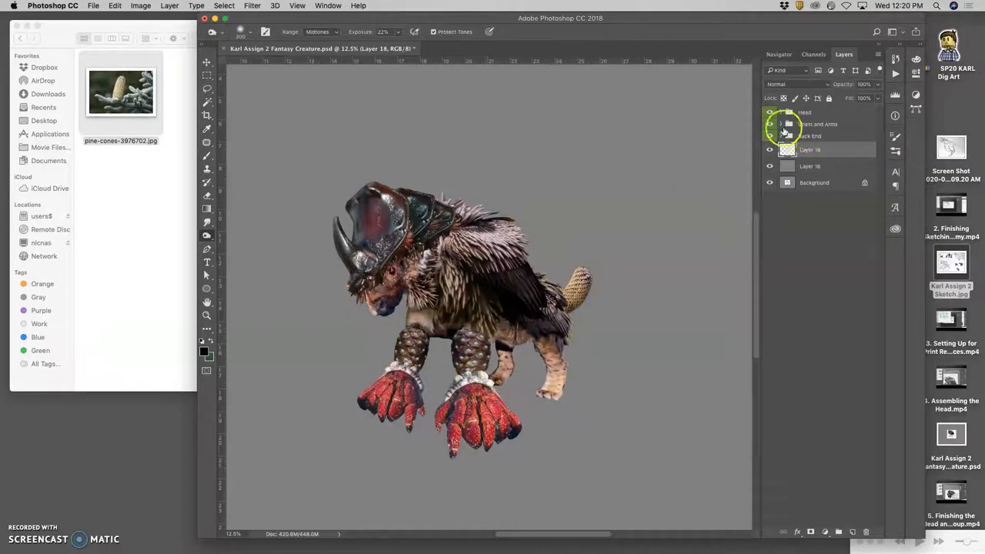
Select the front claw layer in Chest and Arms and burn its midtones where it joins the leg
left_click(779, 123)
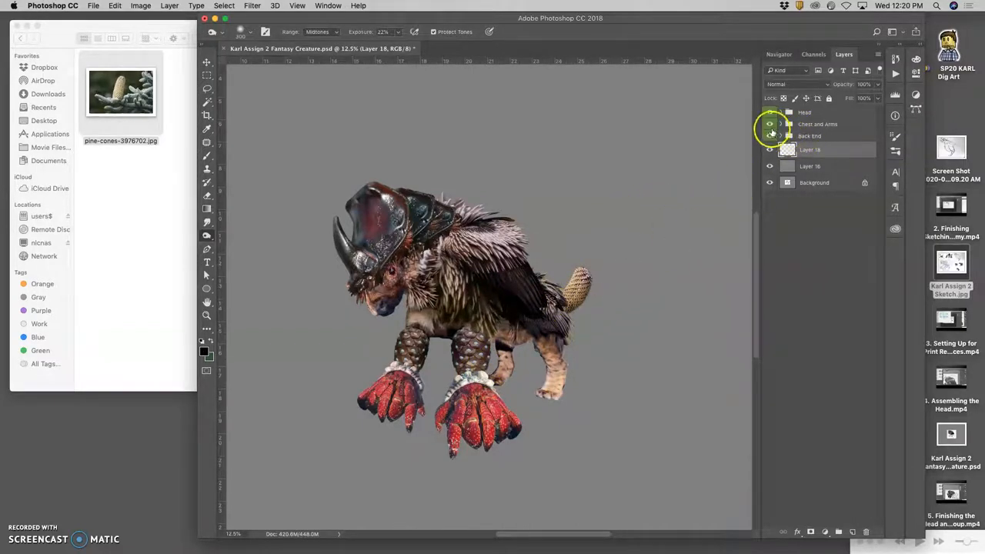
left_click(817, 123)
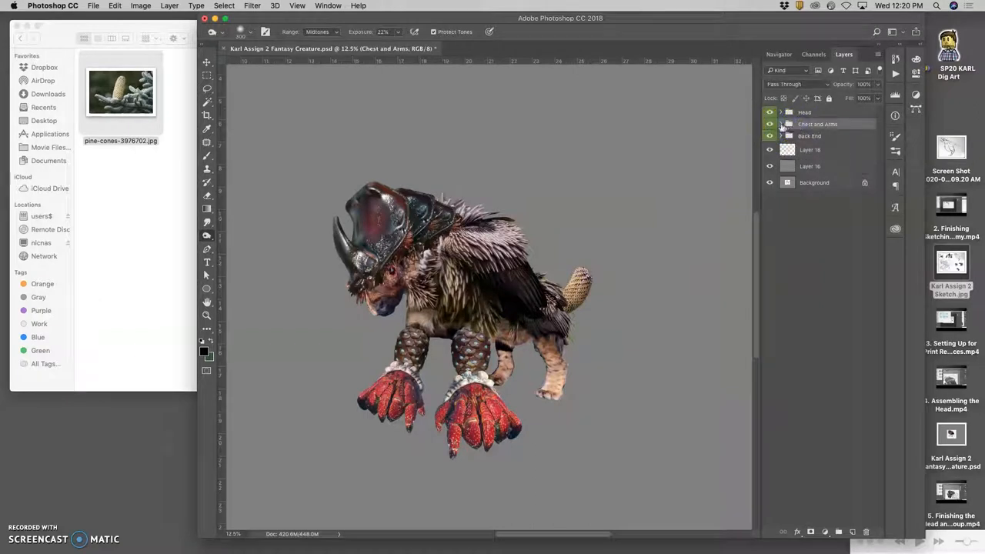
left_click(780, 124)
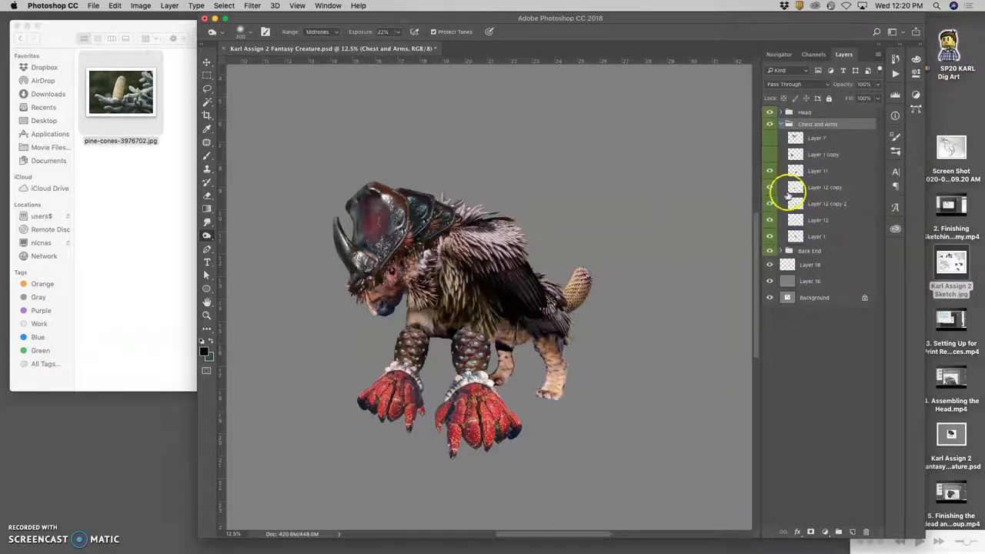
left_click(206, 63)
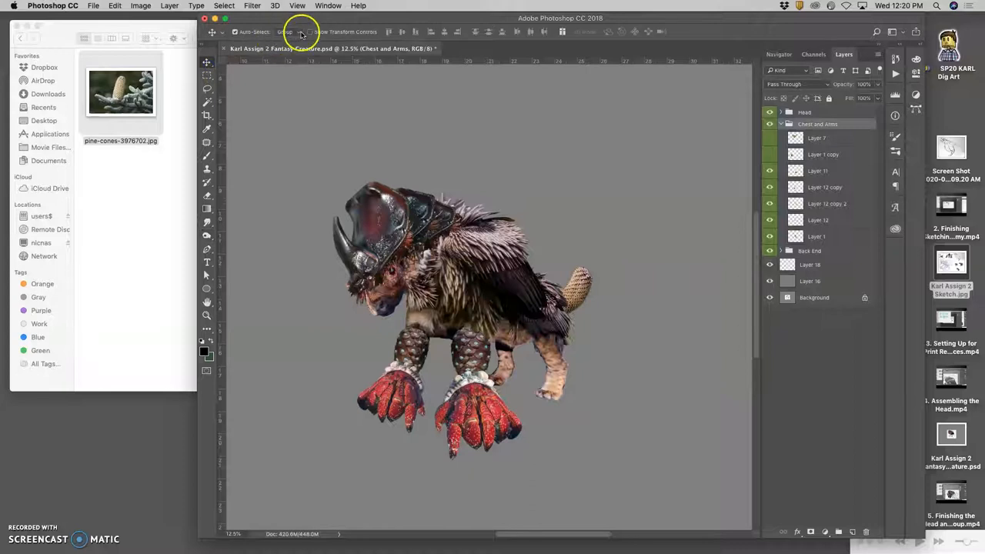
left_click(818, 169)
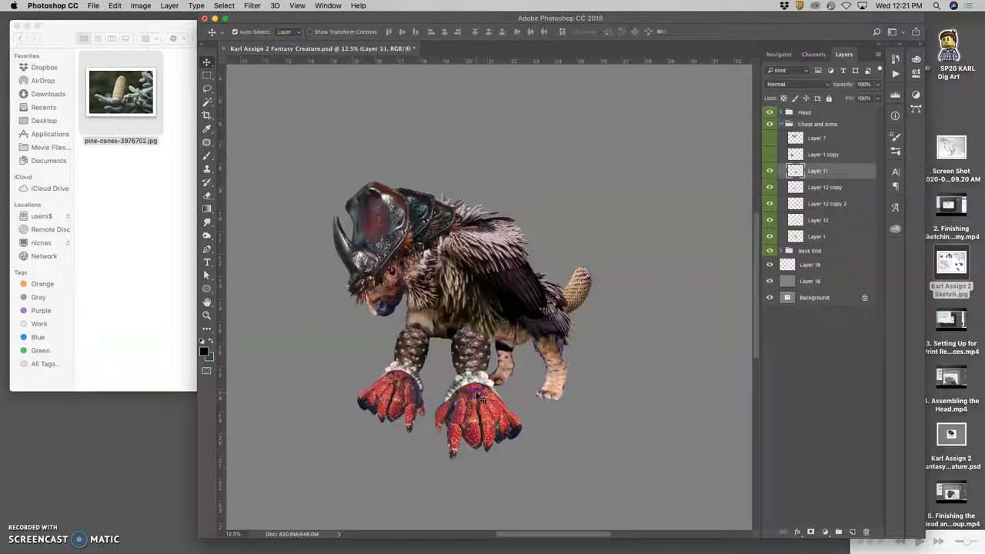
mouse_move(459, 182)
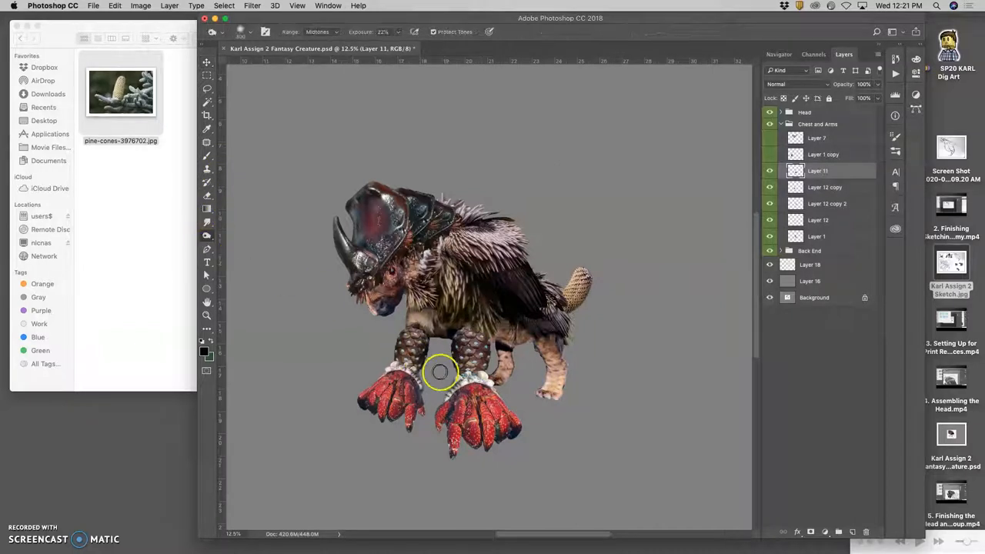
left_click(449, 415)
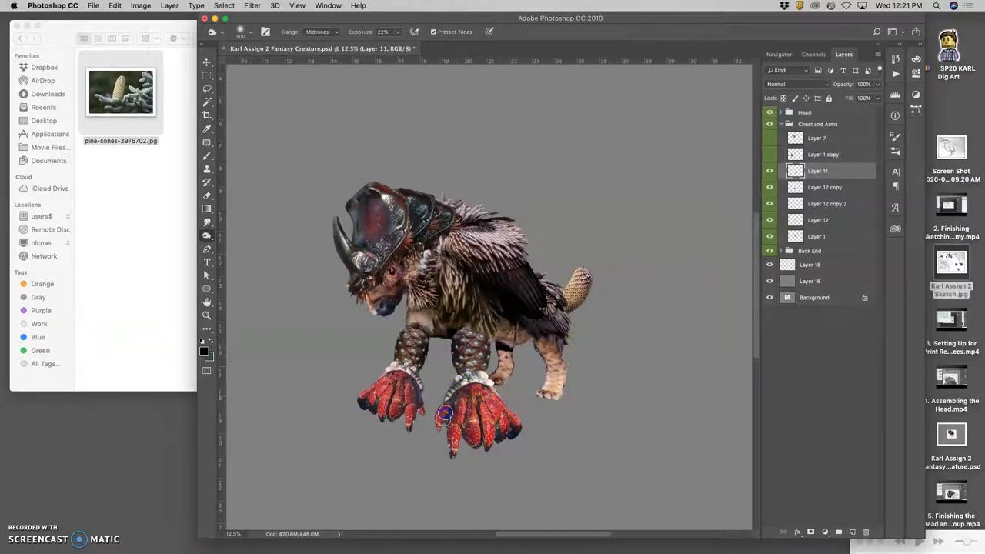
mouse_move(706, 172)
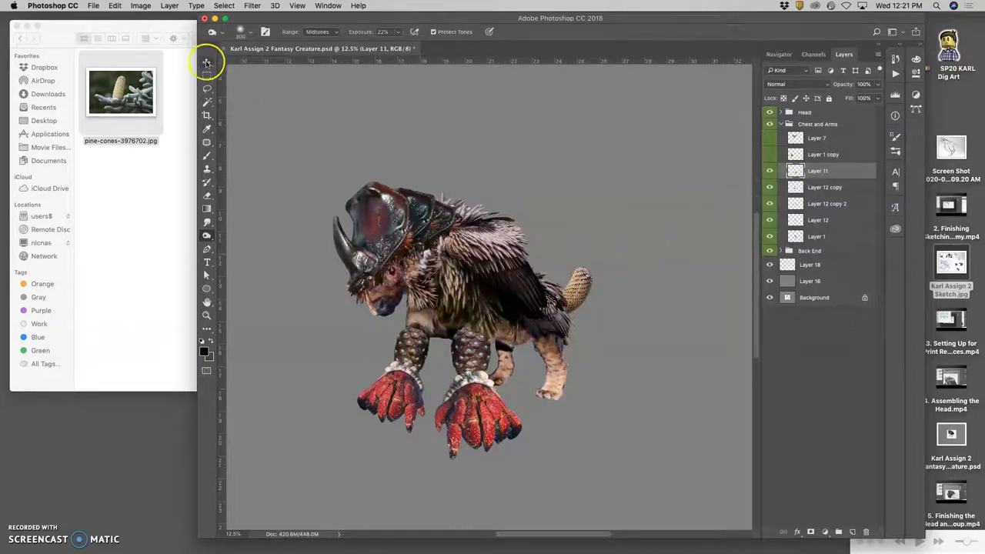
Burn the highlights of the second front claw layer near the leg joint
left_click(206, 62)
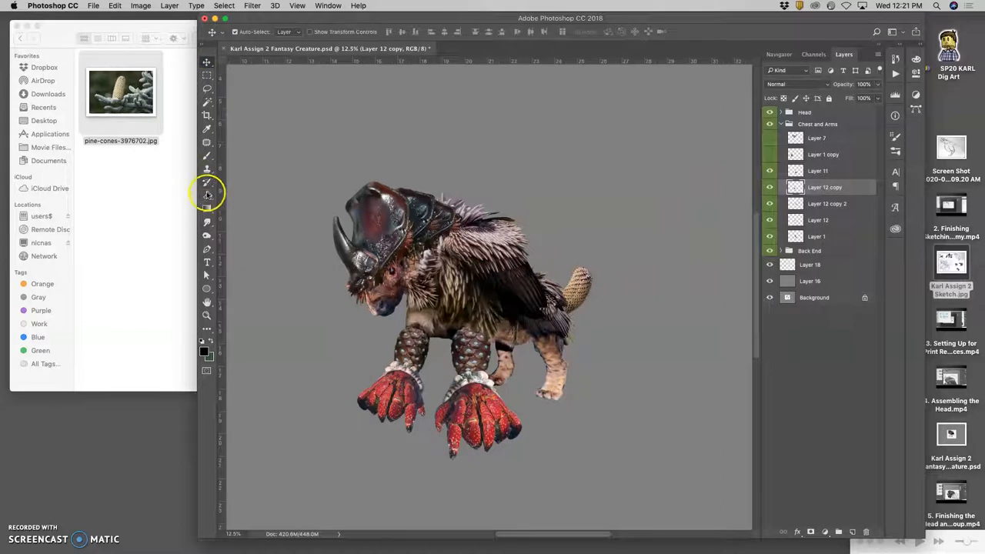
mouse_move(239, 289)
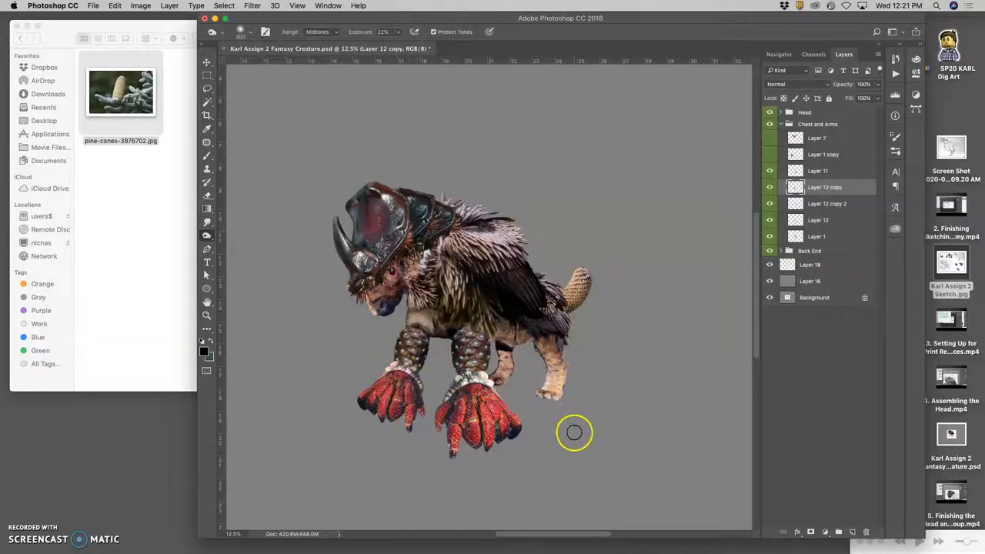
mouse_move(406, 278)
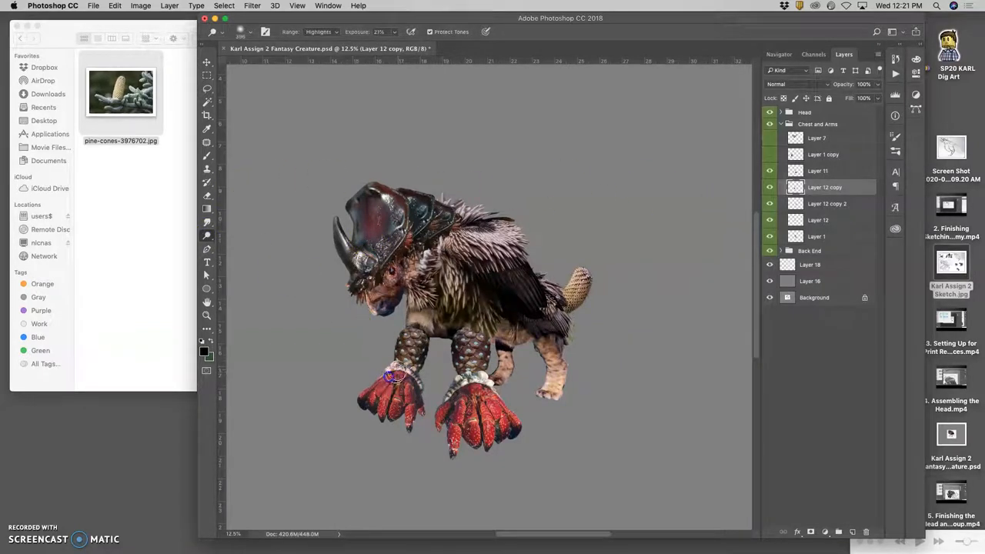
mouse_move(477, 385)
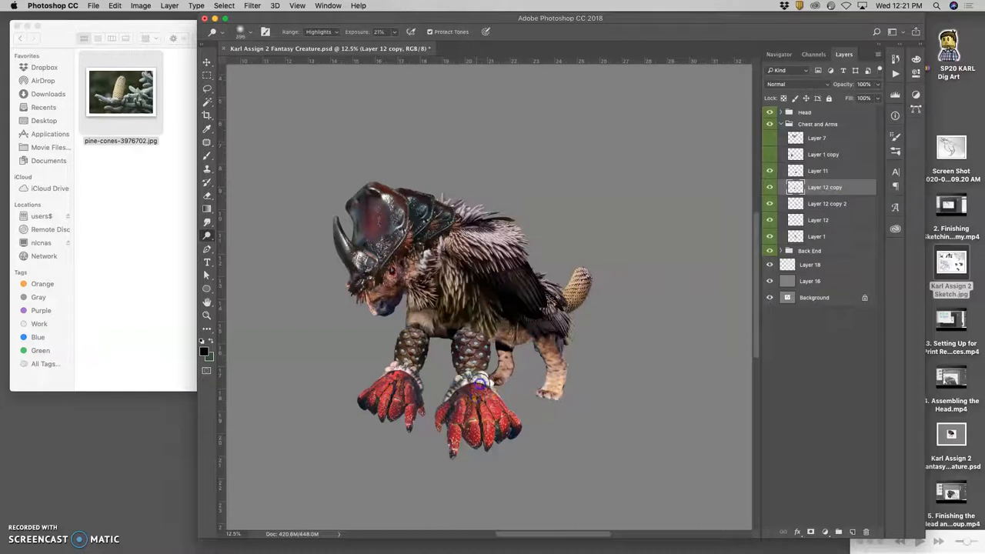
left_click(817, 171)
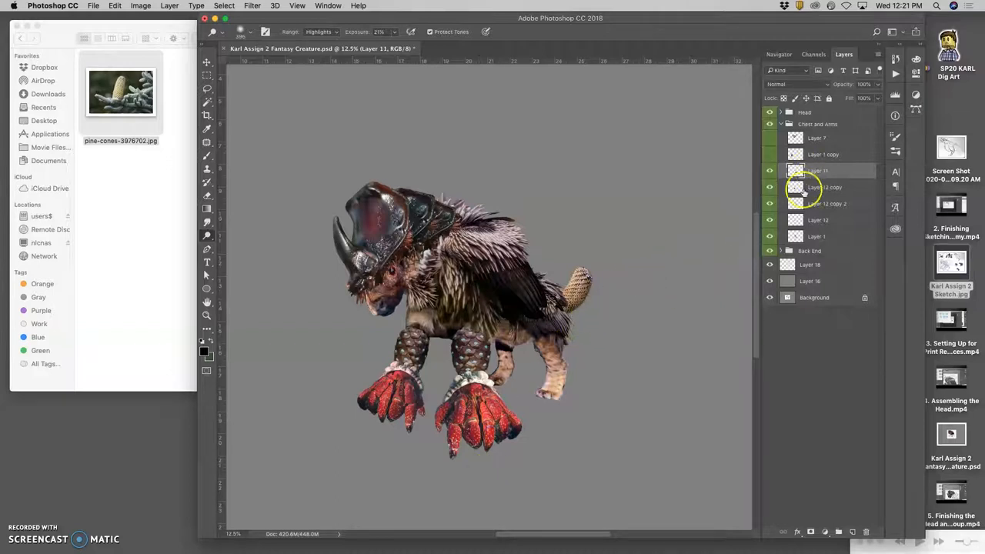
Select Layer 4 in the Head group, zoom in and tone the feathers with Smudge and Burn
left_click(781, 124)
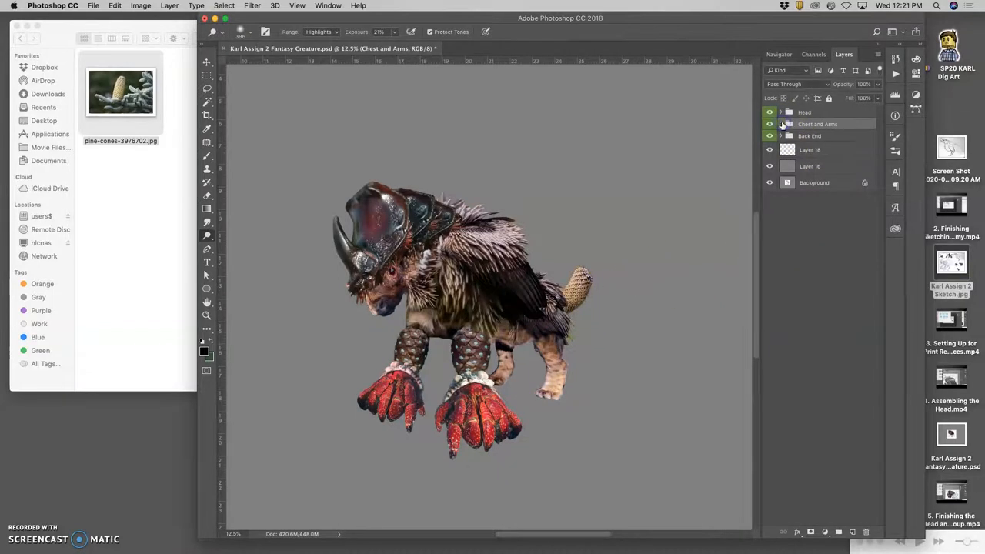
left_click(781, 111)
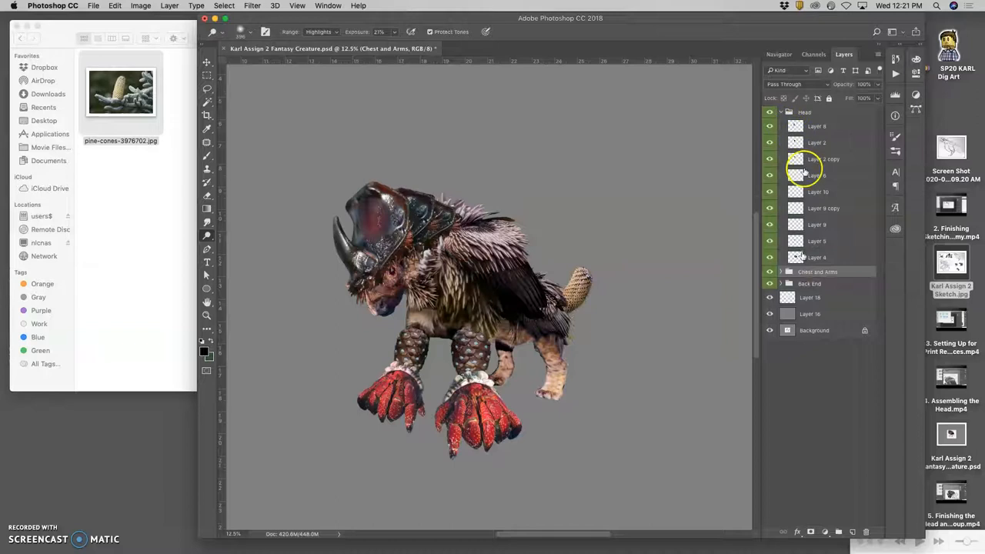
left_click(816, 257)
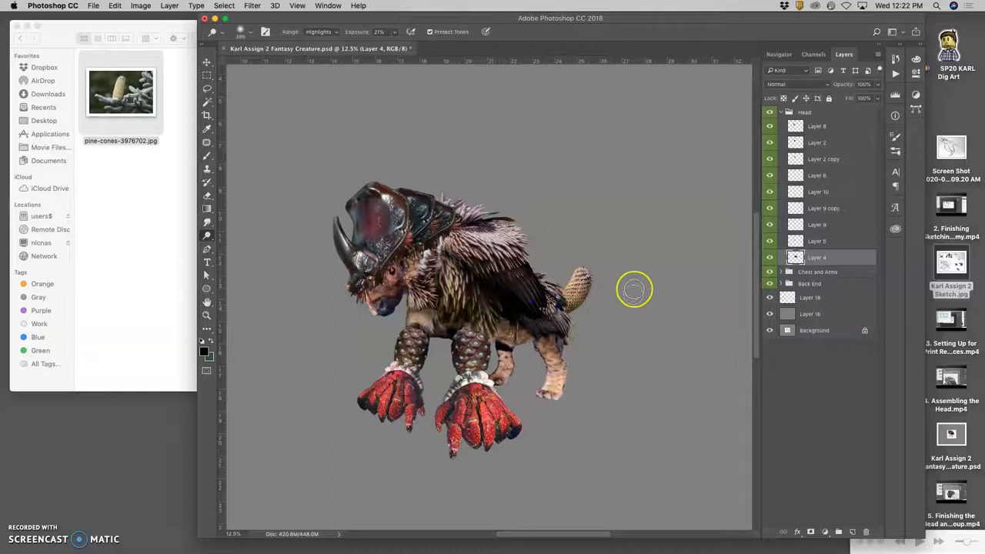
left_click(770, 257)
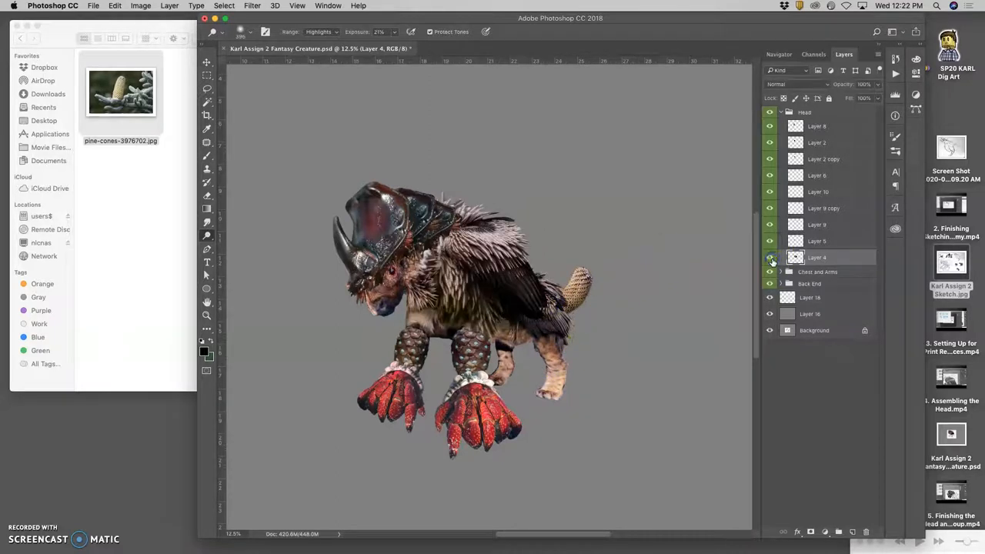
left_click(317, 31)
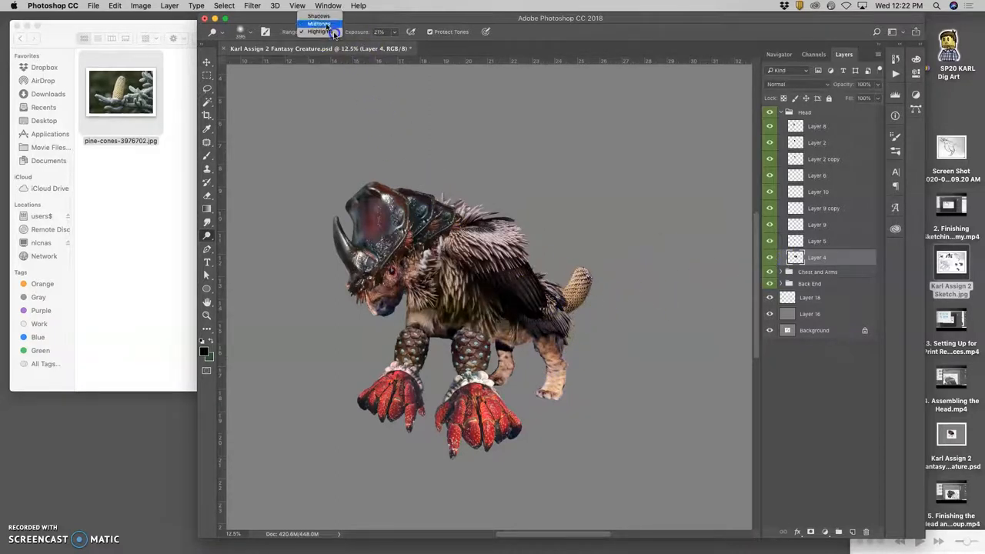
left_click(317, 31)
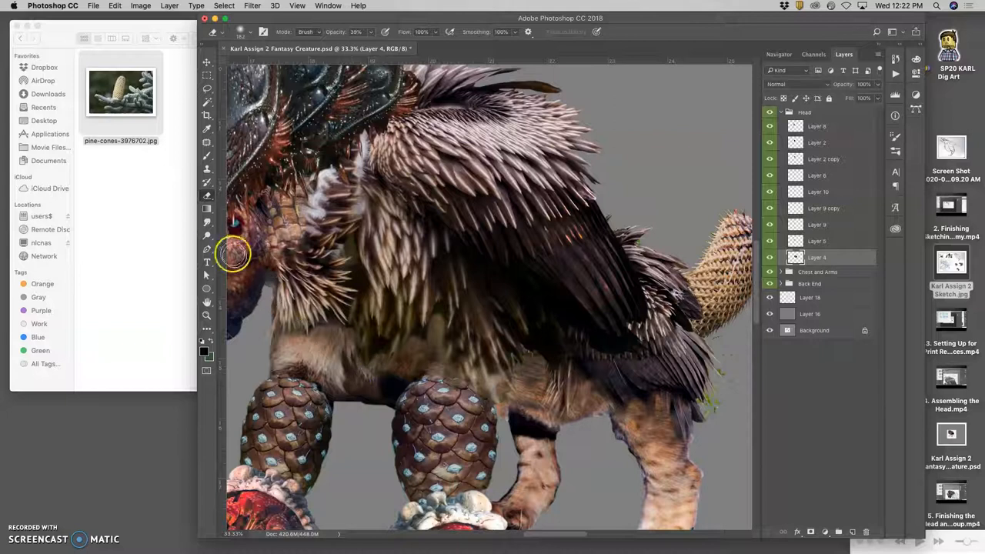
mouse_move(206, 223)
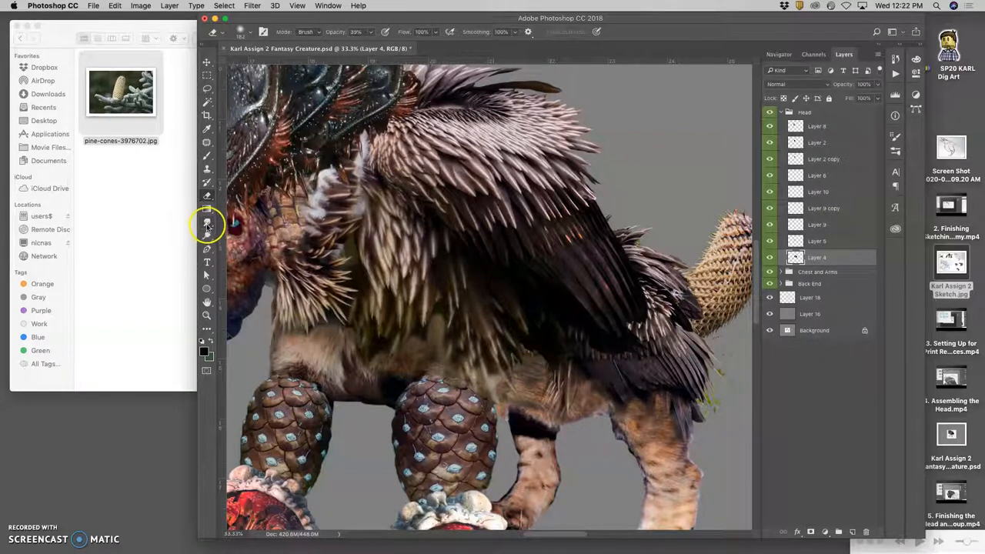
left_click(207, 223)
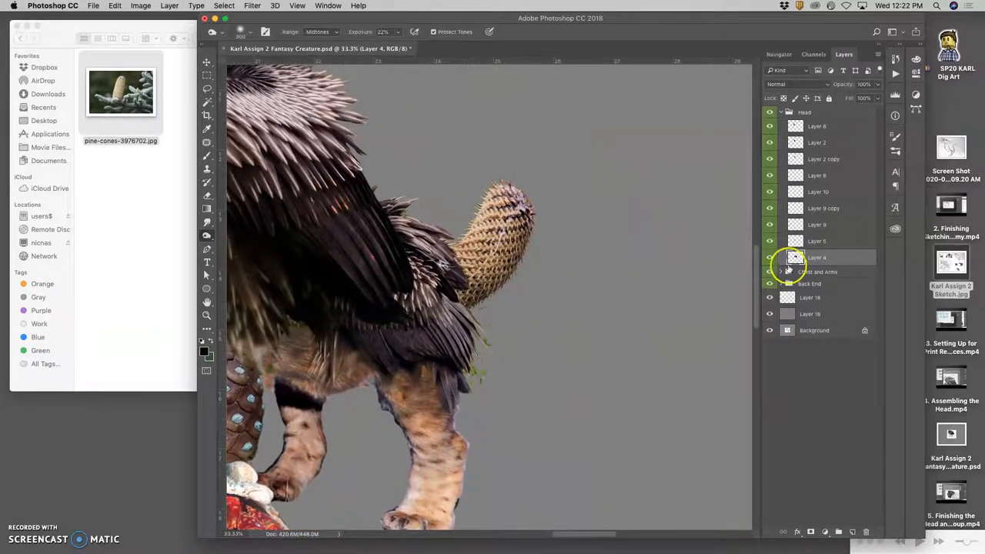
Select the Back End feather layer and lasso the green specks along the tail and feather edges
left_click(781, 112)
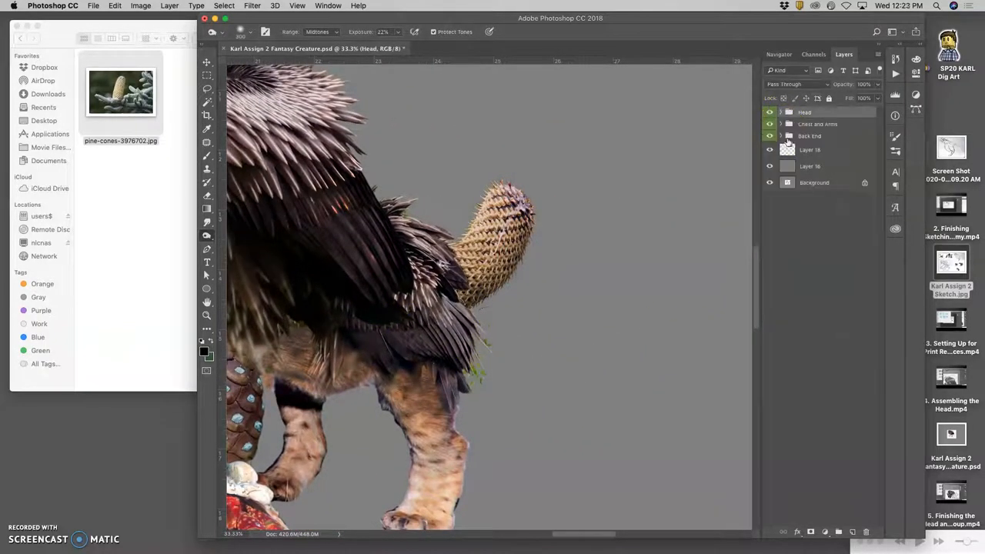
left_click(782, 135)
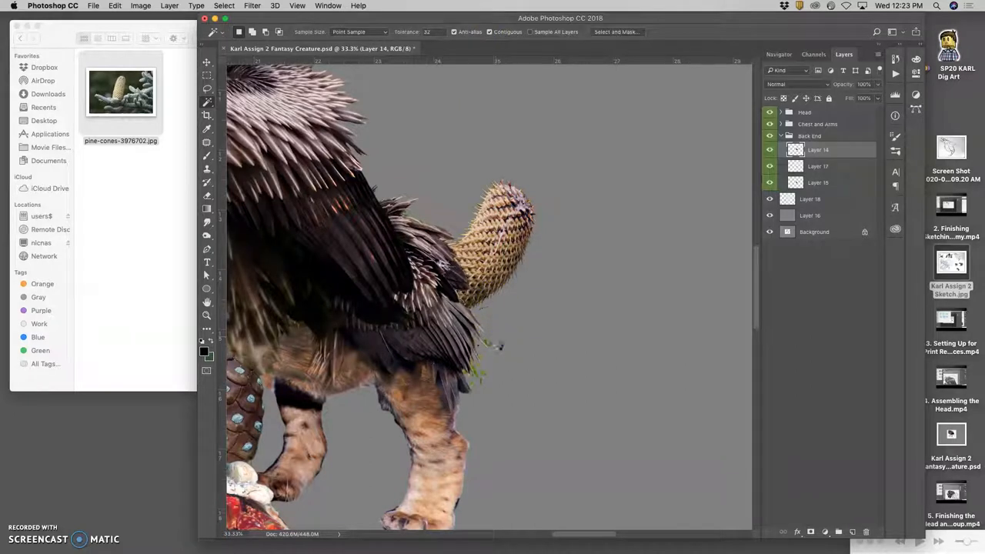
left_click(501, 351)
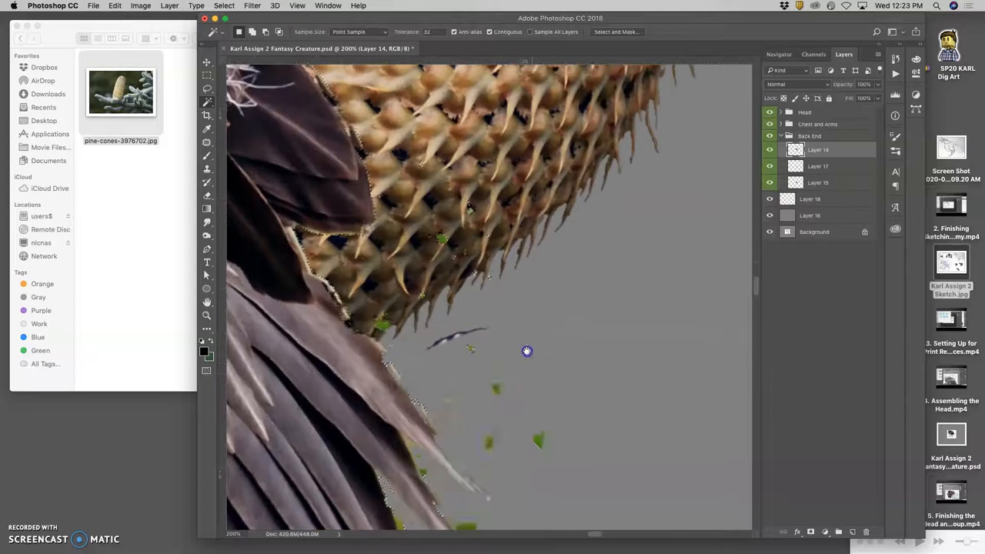
left_click(206, 88)
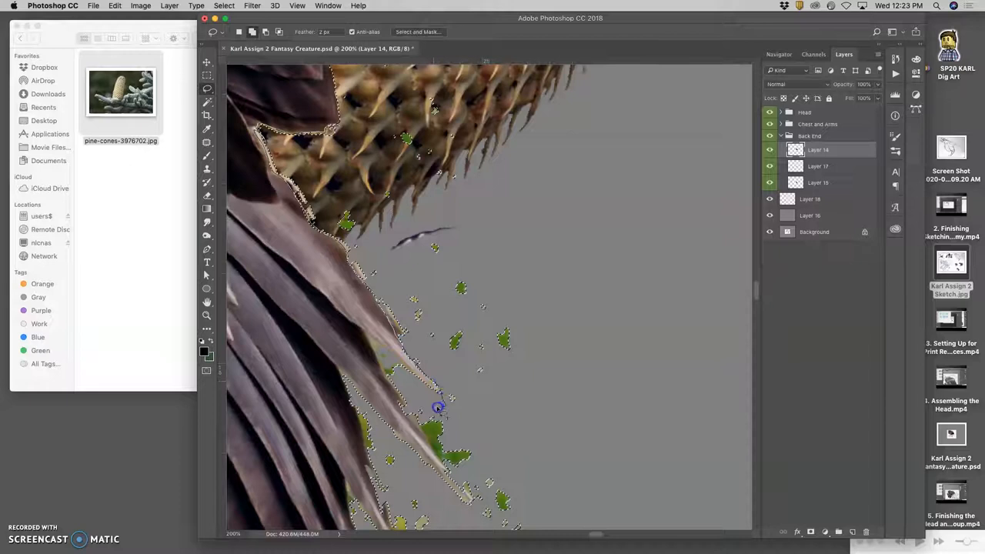
left_click_drag(439, 408, 391, 74)
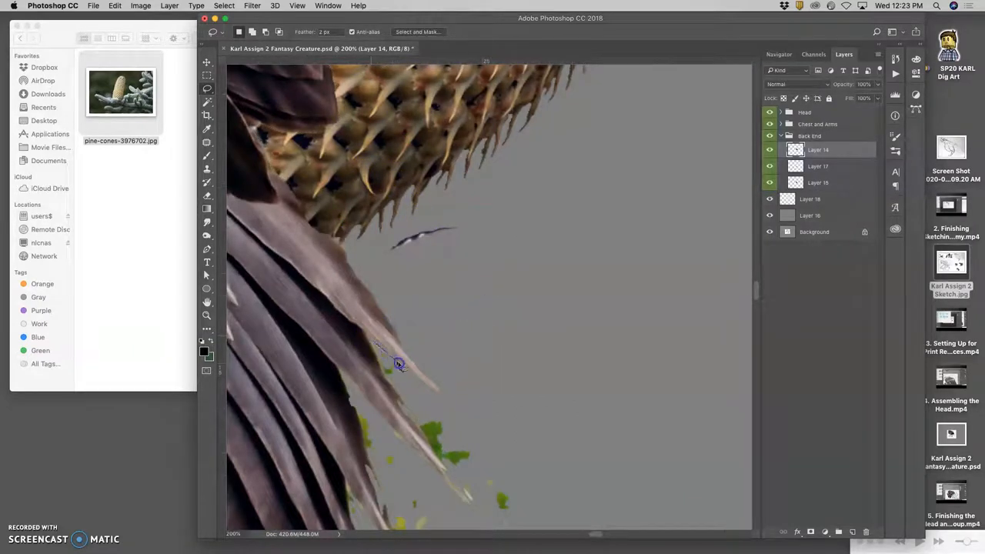
left_click_drag(397, 366, 471, 505)
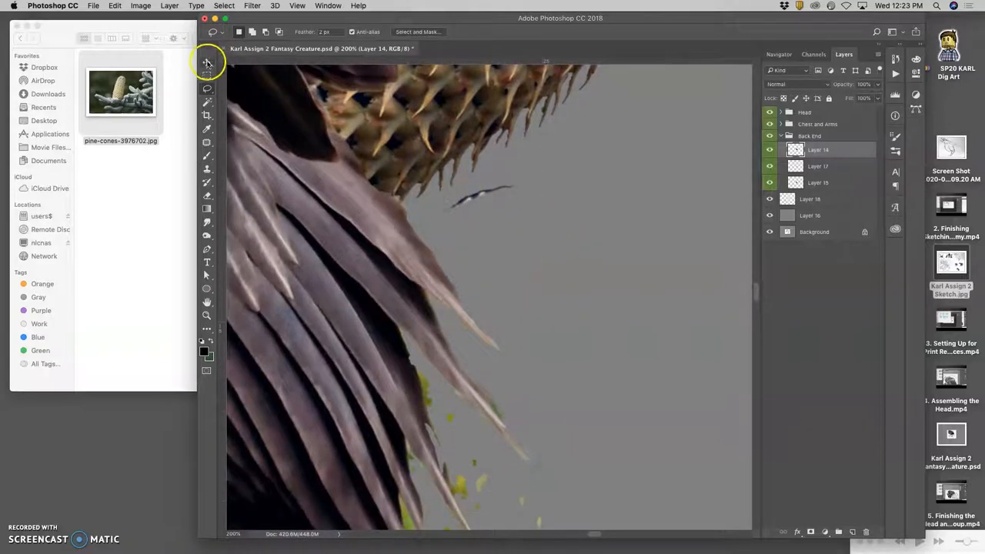
On Layer 16, lasso the dark speck beneath the tail, then outline the green specks below the feathers
left_click(206, 63)
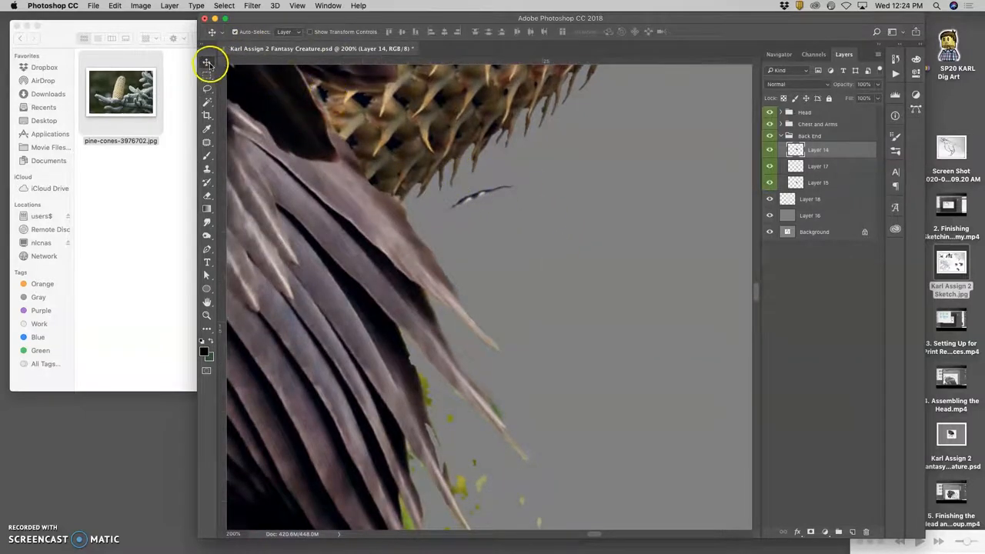
left_click(819, 198)
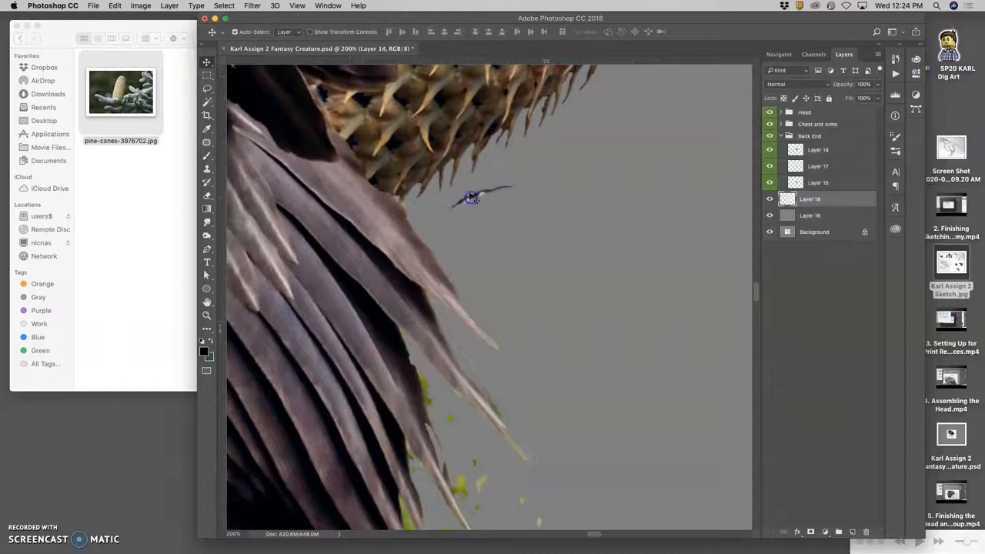
left_click(207, 88)
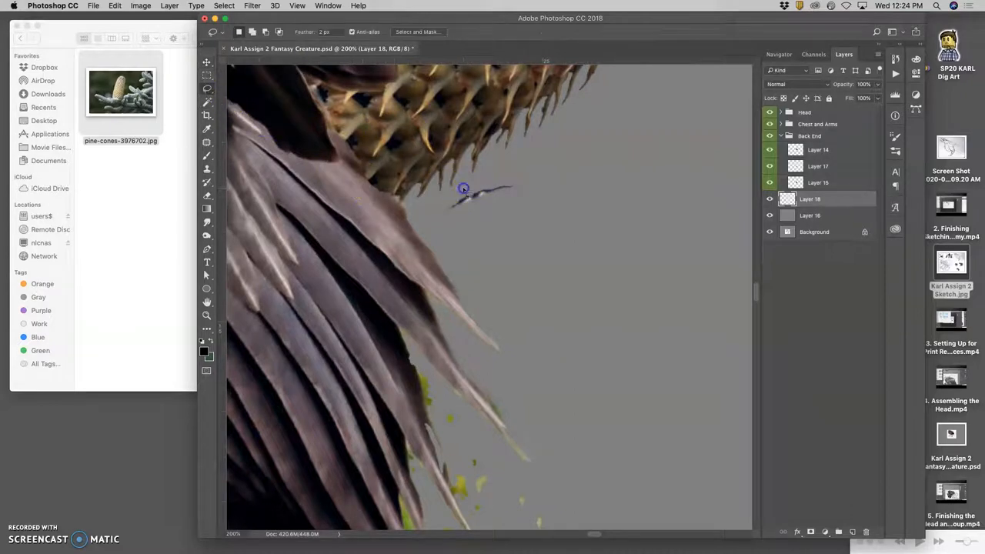
left_click_drag(465, 188, 531, 188)
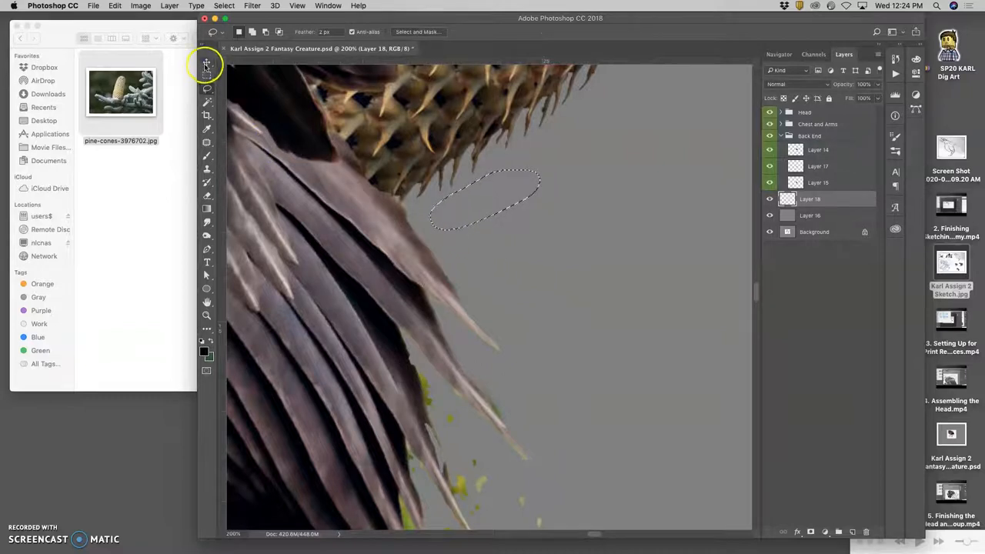
left_click(206, 63)
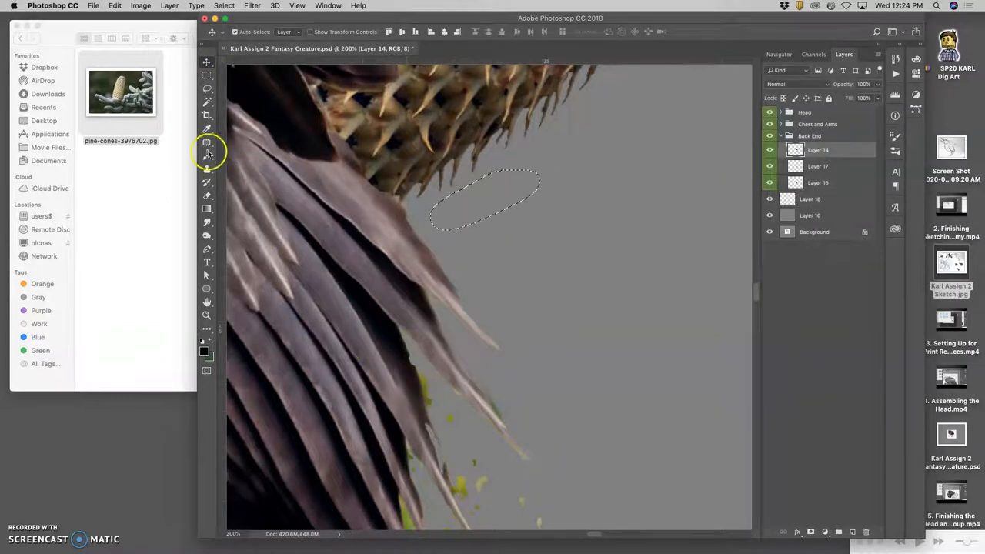
left_click(207, 88)
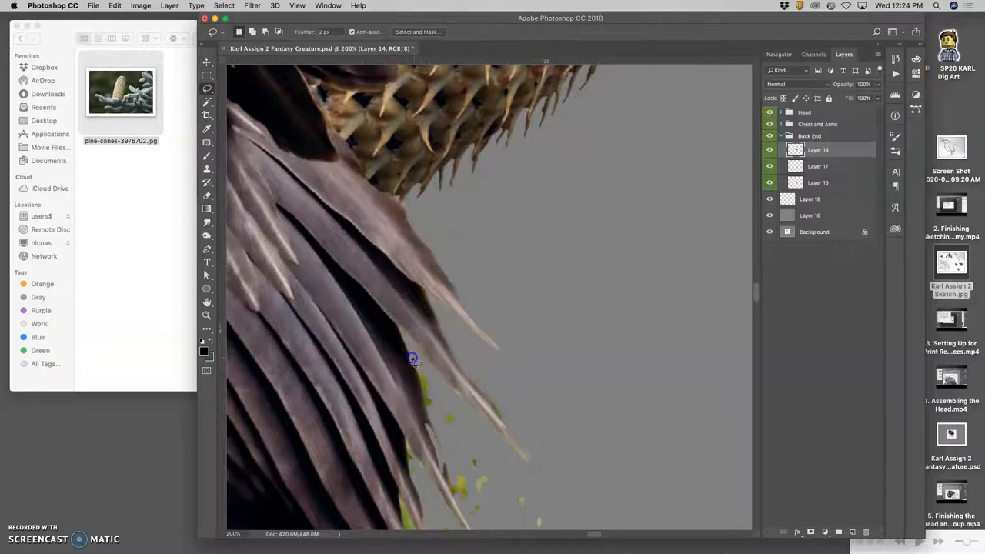
left_click_drag(412, 359, 438, 443)
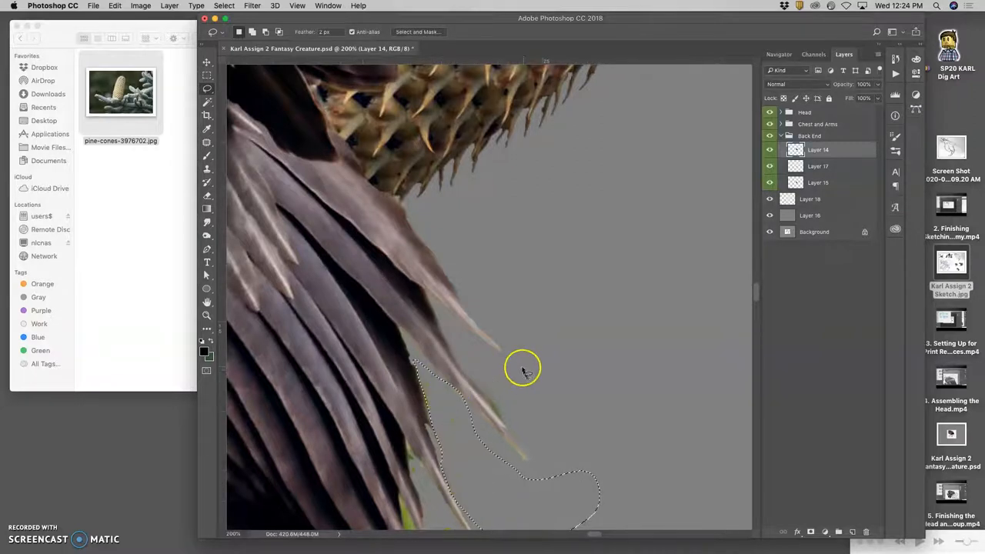
Trace a Polygonal Lasso outline around the green fragments beside the lower feather tips and delete them
left_click_drag(524, 370, 557, 325)
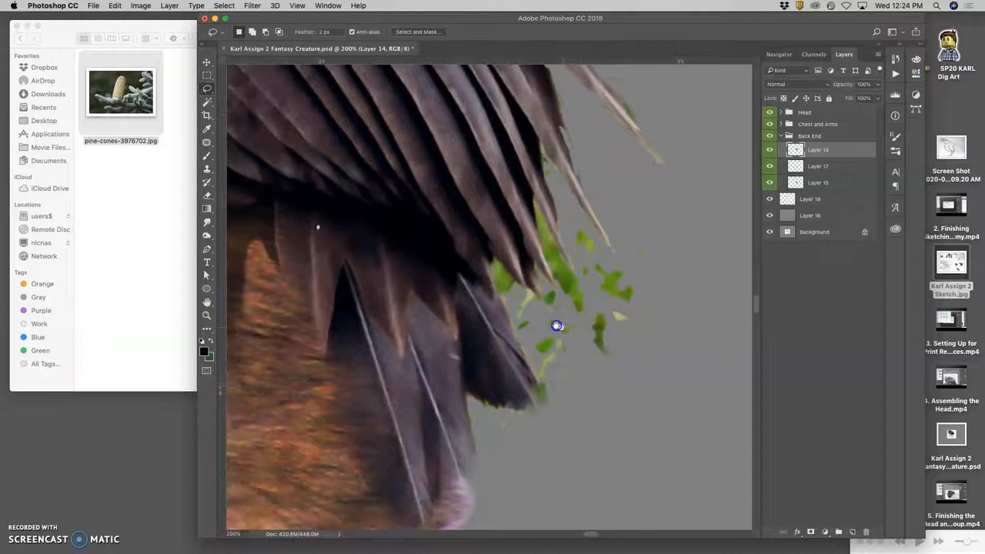
left_click_drag(557, 325, 484, 269)
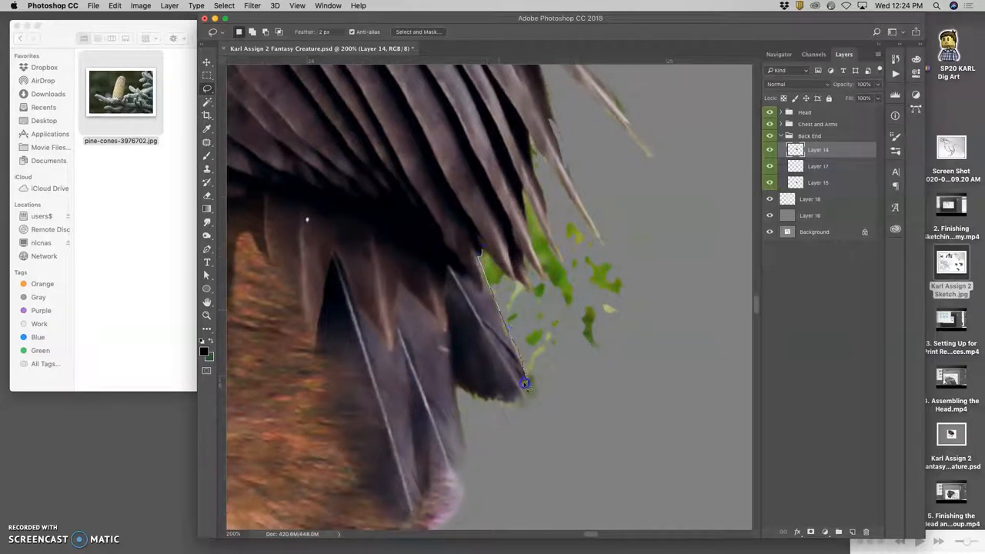
left_click(485, 404)
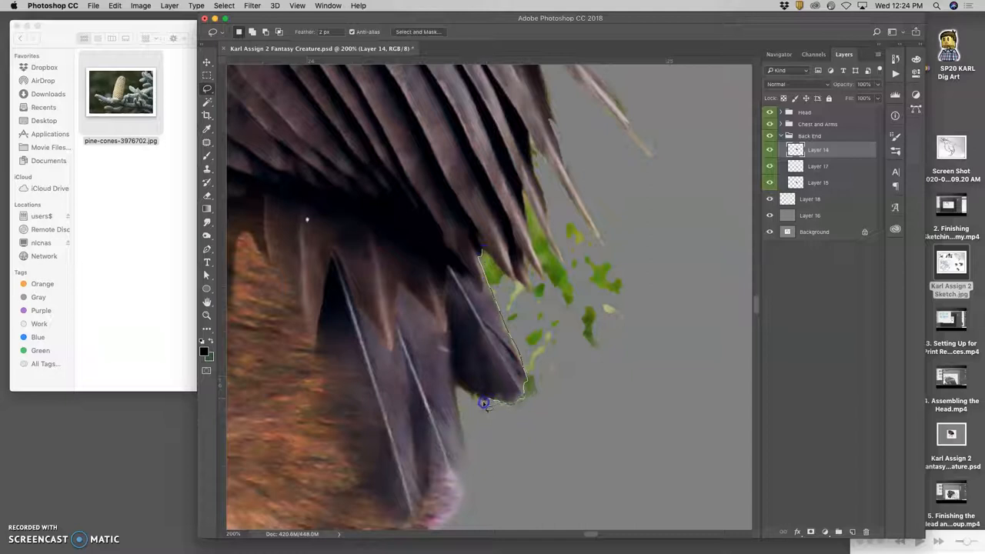
left_click(468, 474)
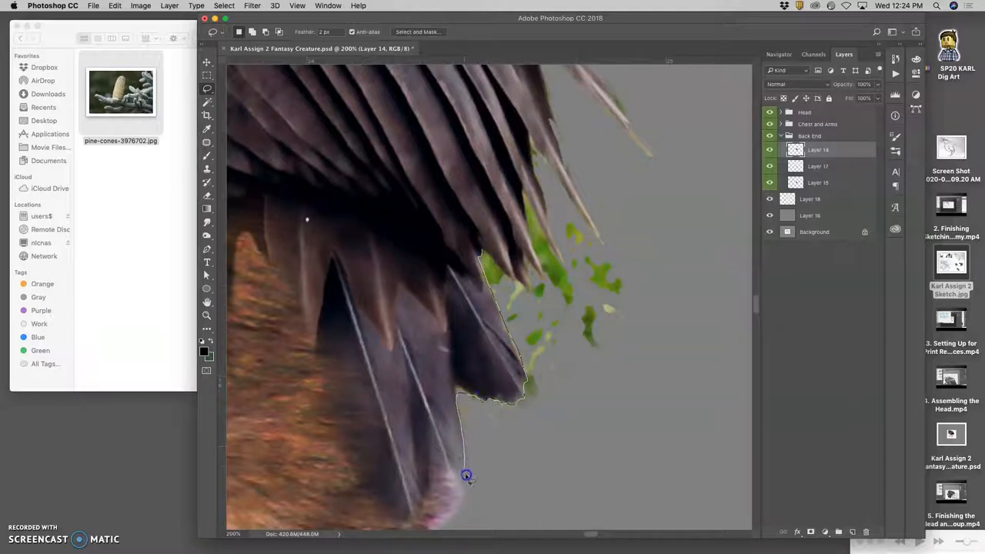
left_click(614, 237)
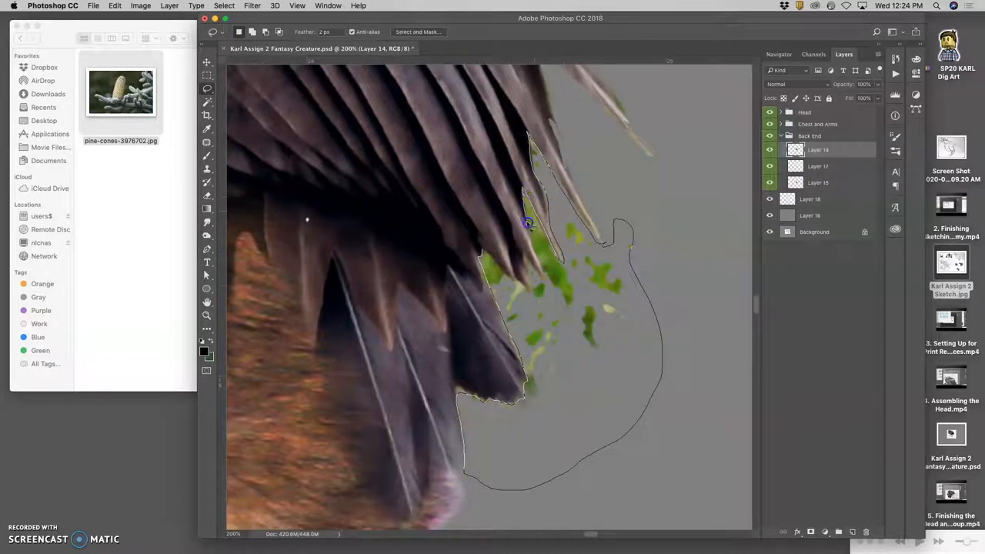
mouse_move(530, 259)
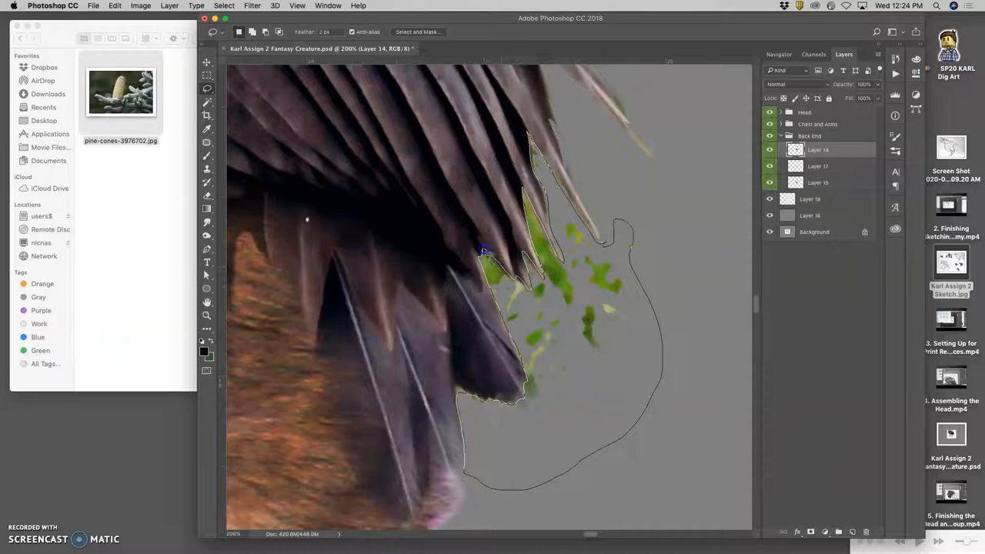
left_click(628, 358)
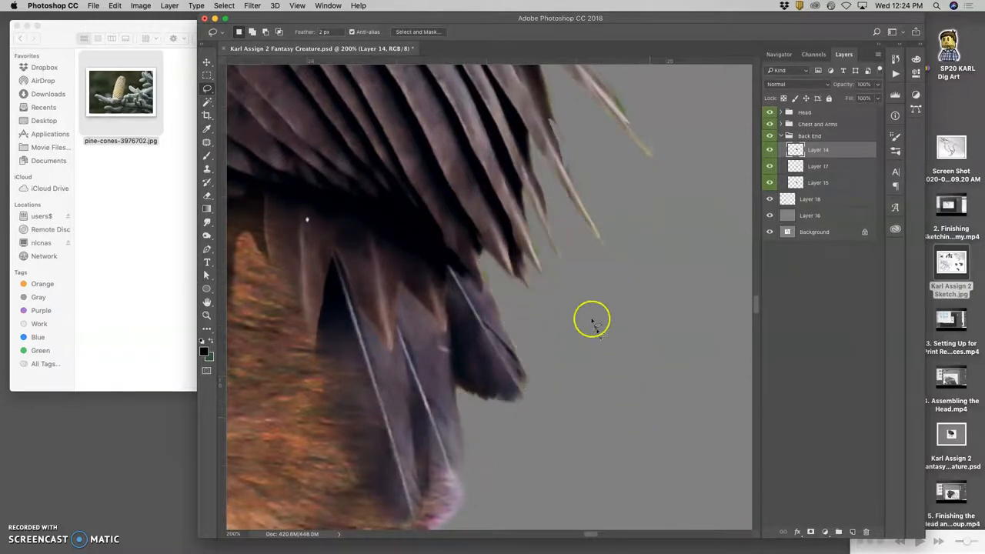
left_click_drag(591, 322, 523, 287)
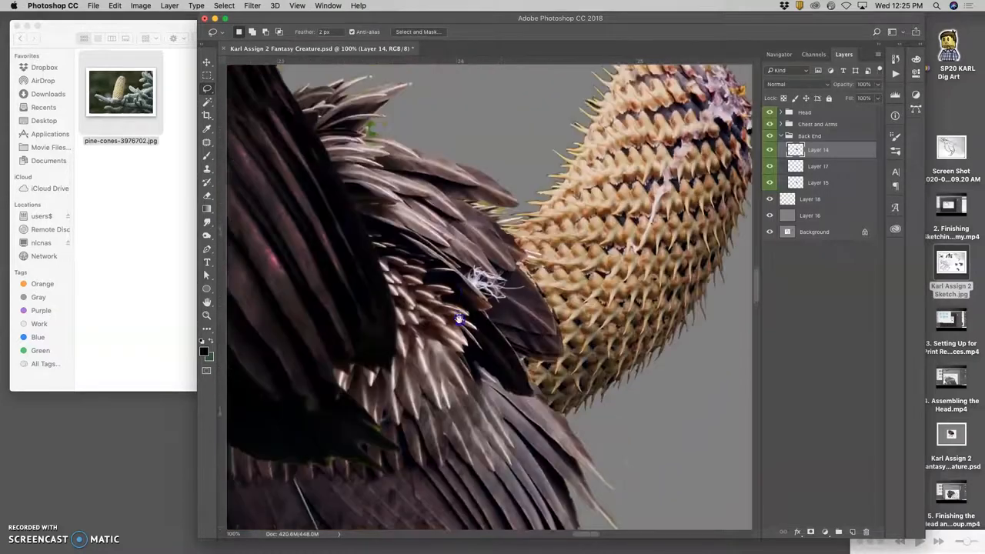
Zoom to the feather-tail junction, dismiss the selection warning and lasso the leftover green fleck
left_click_drag(458, 317, 345, 169)
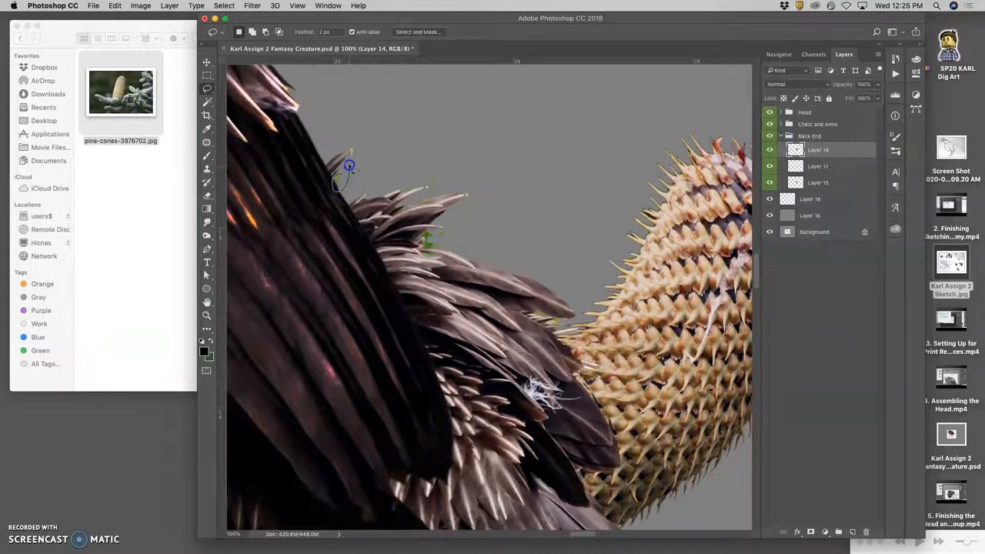
mouse_move(348, 182)
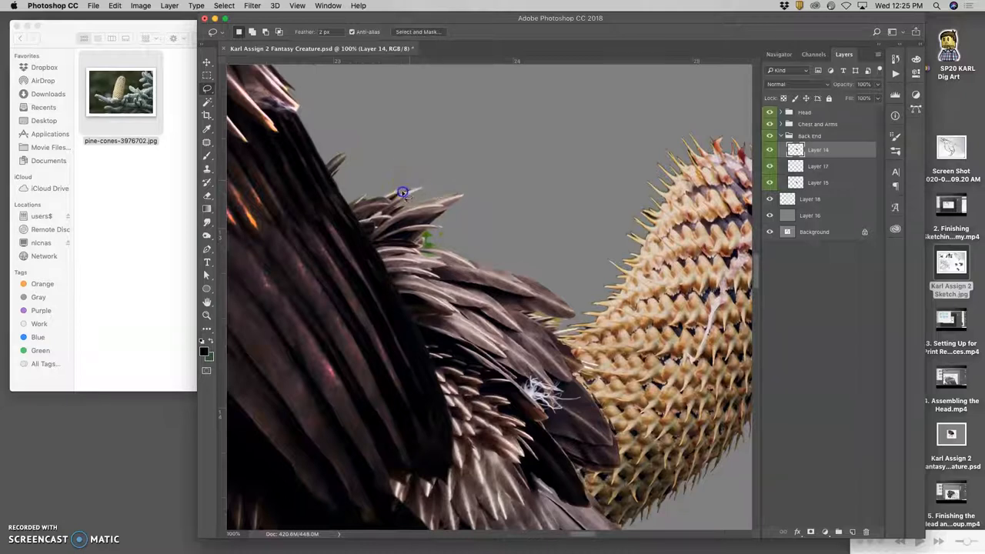
mouse_move(438, 229)
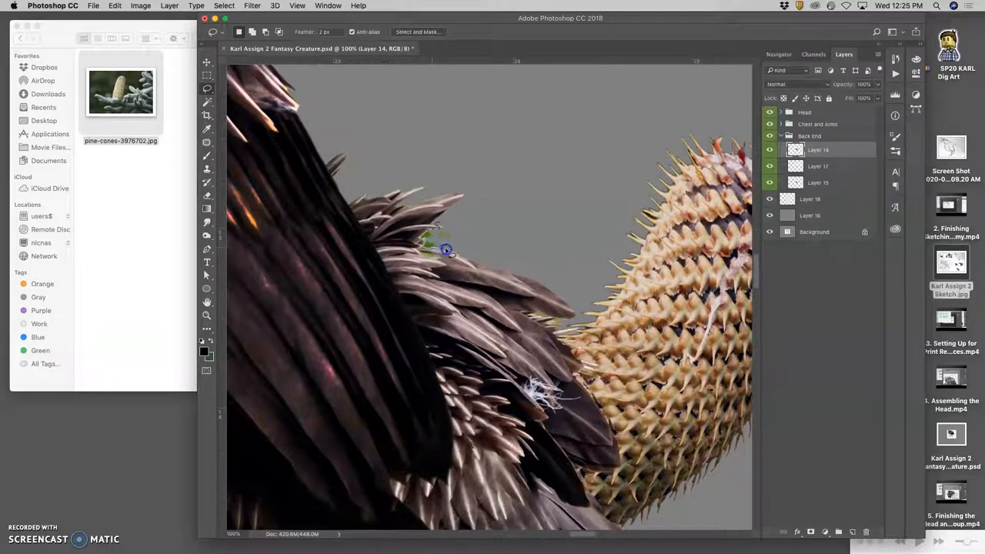
mouse_move(537, 274)
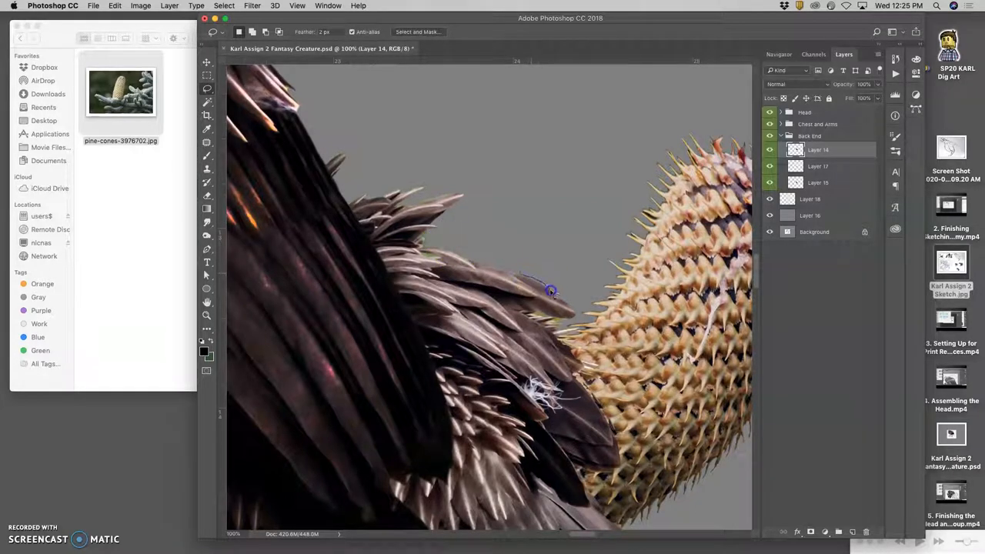
left_click_drag(551, 290, 568, 265)
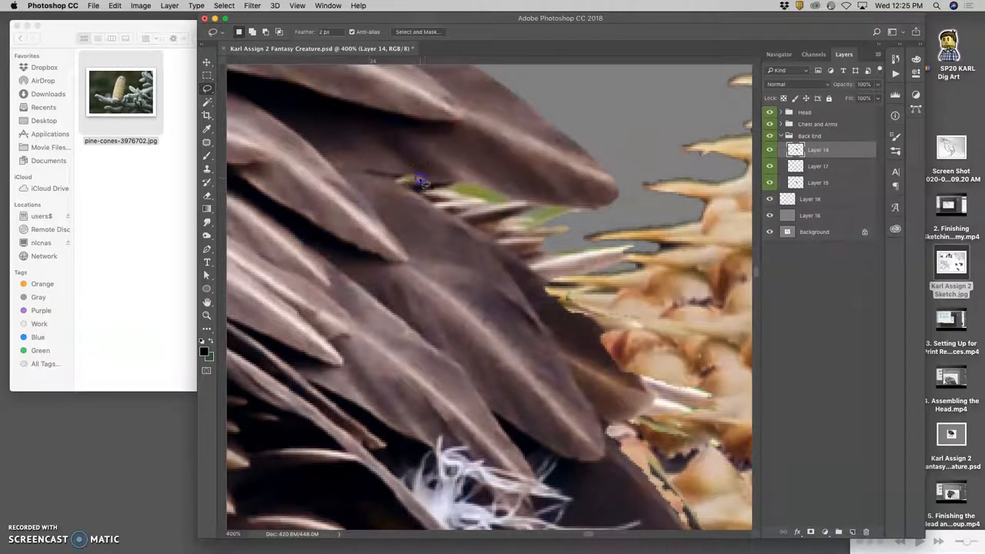
left_click(422, 183)
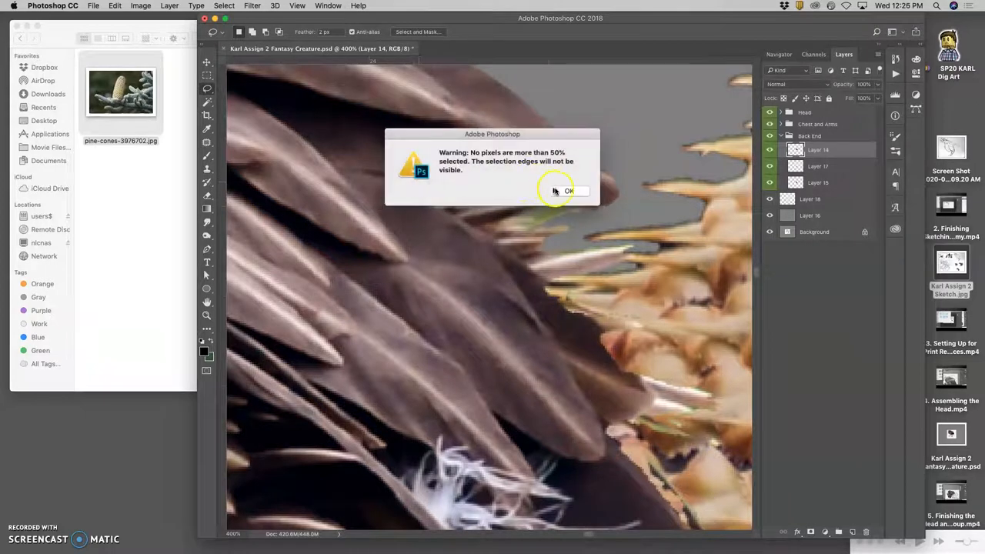
left_click(569, 191)
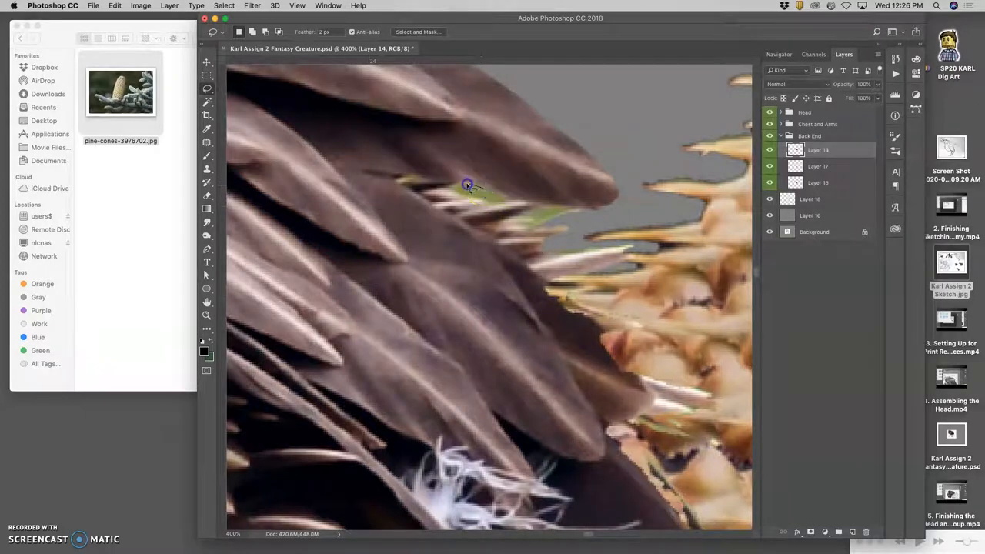
left_click_drag(468, 184, 508, 201)
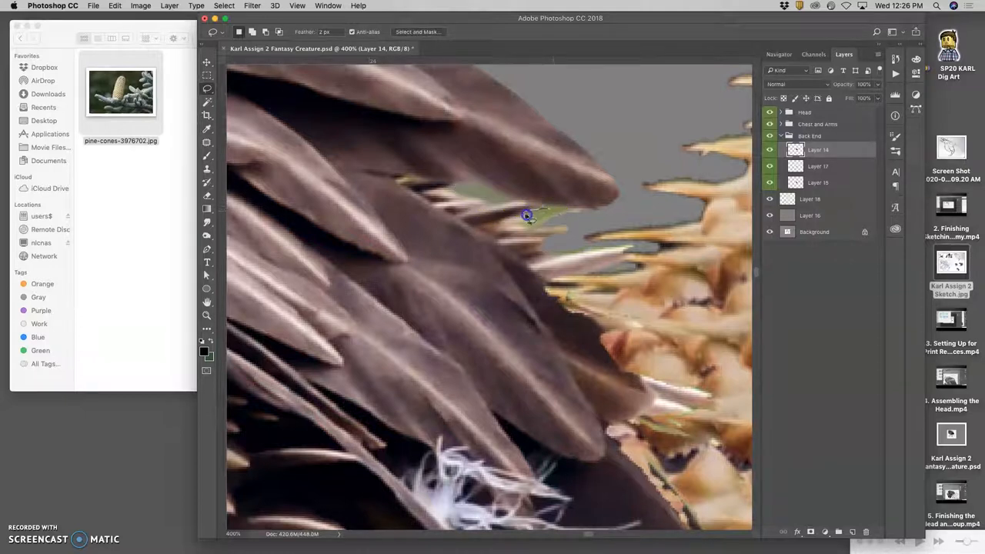
mouse_move(566, 224)
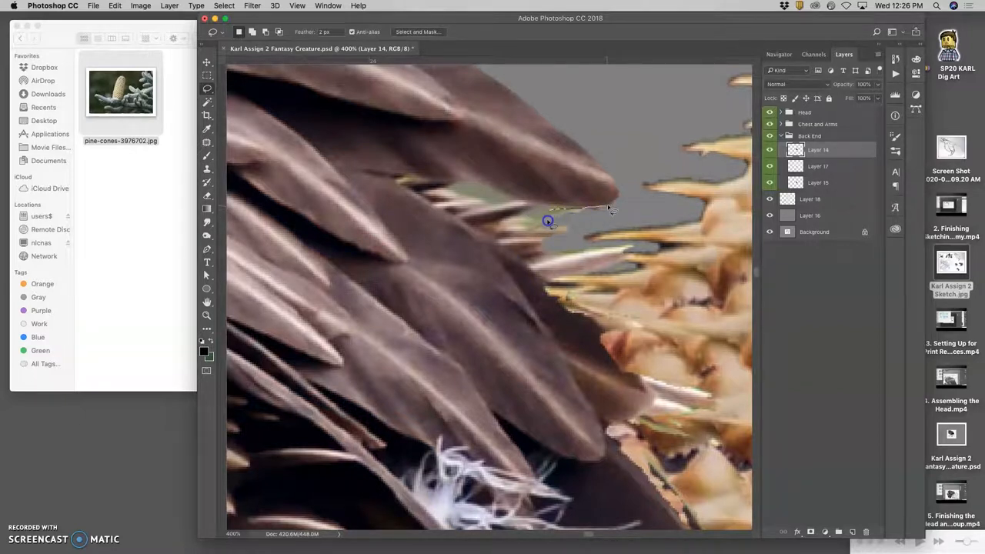
mouse_move(581, 233)
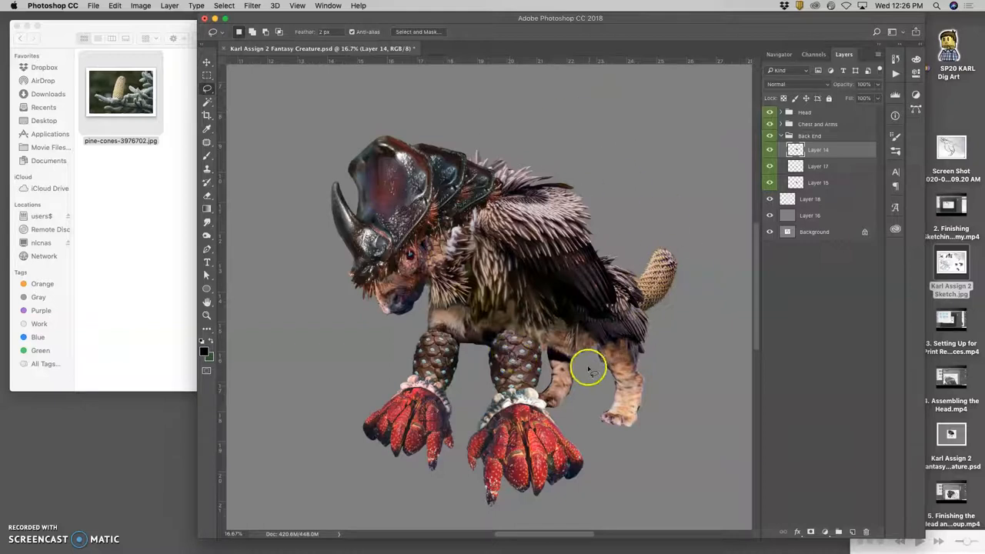
mouse_move(613, 422)
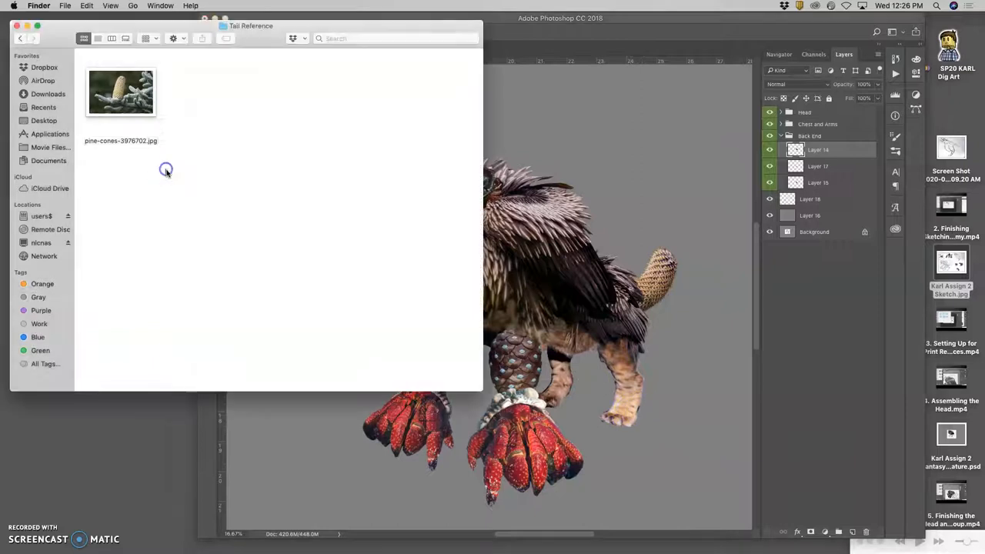
Browse to the Forearm Reference folder and drag mole-13298.jpg into the Photoshop composite
left_click(18, 39)
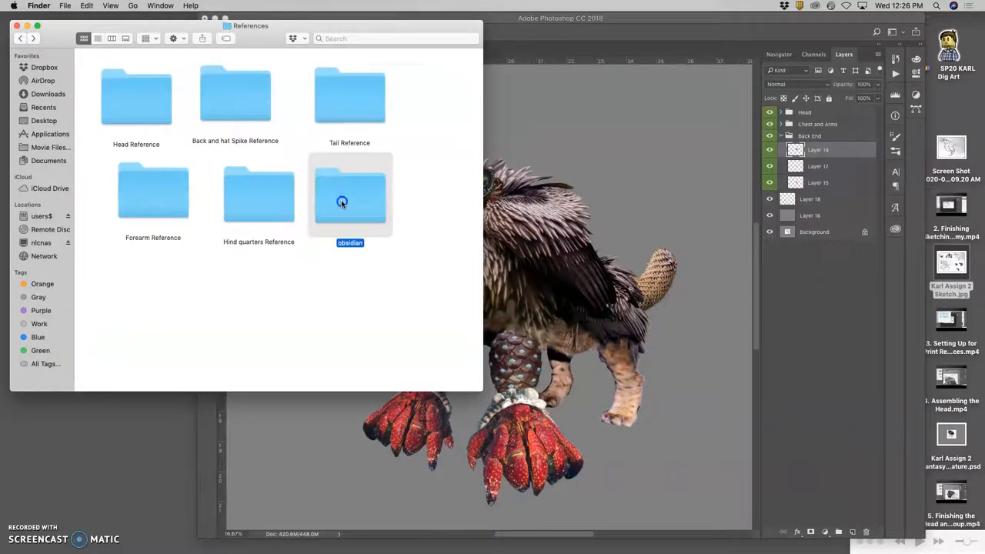
double_click(351, 193)
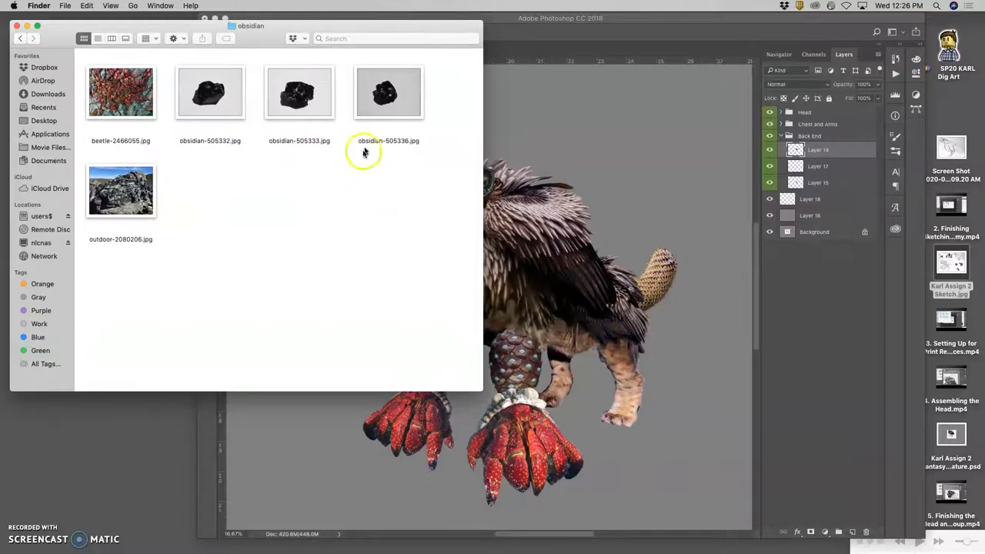
mouse_move(332, 130)
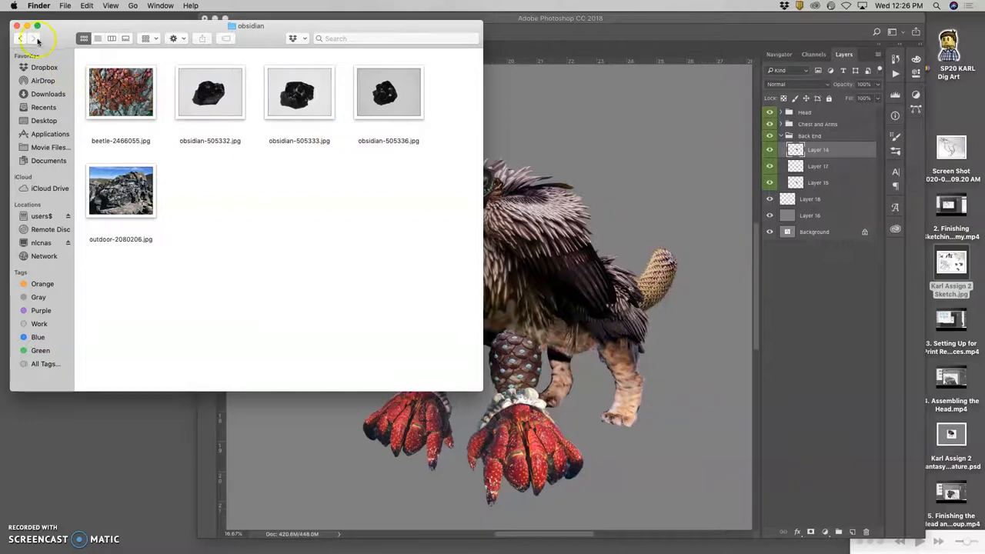
left_click(20, 39)
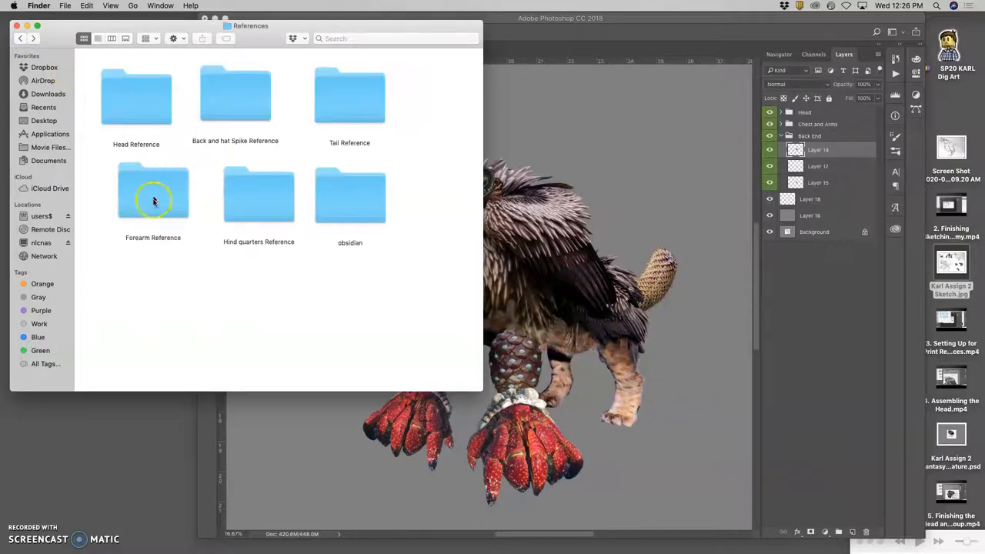
double_click(154, 194)
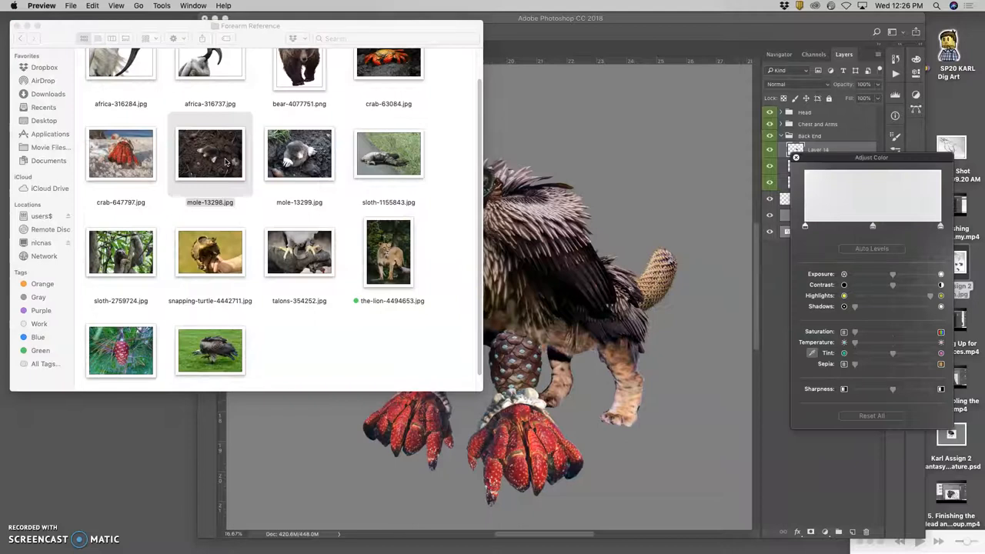
double_click(209, 154)
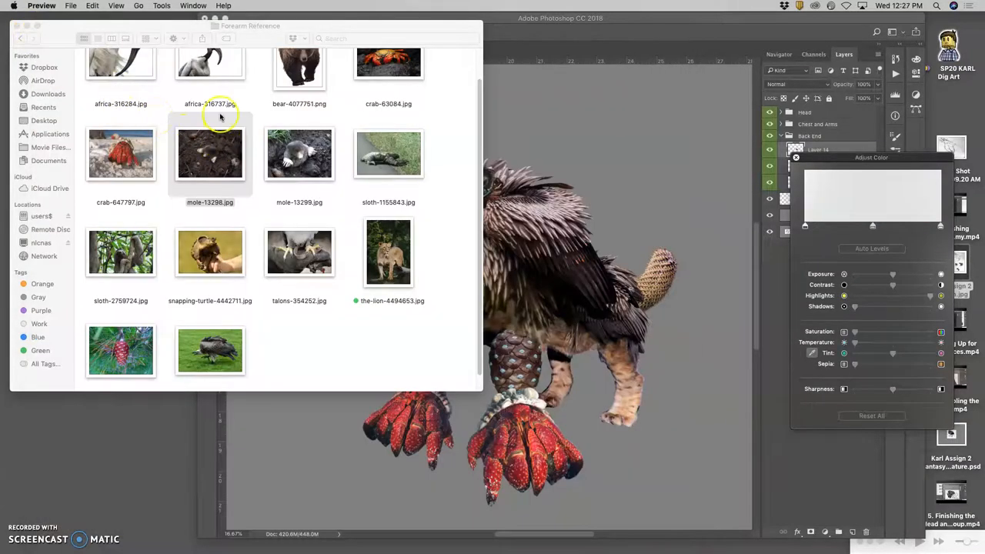
left_click_drag(209, 154, 500, 203)
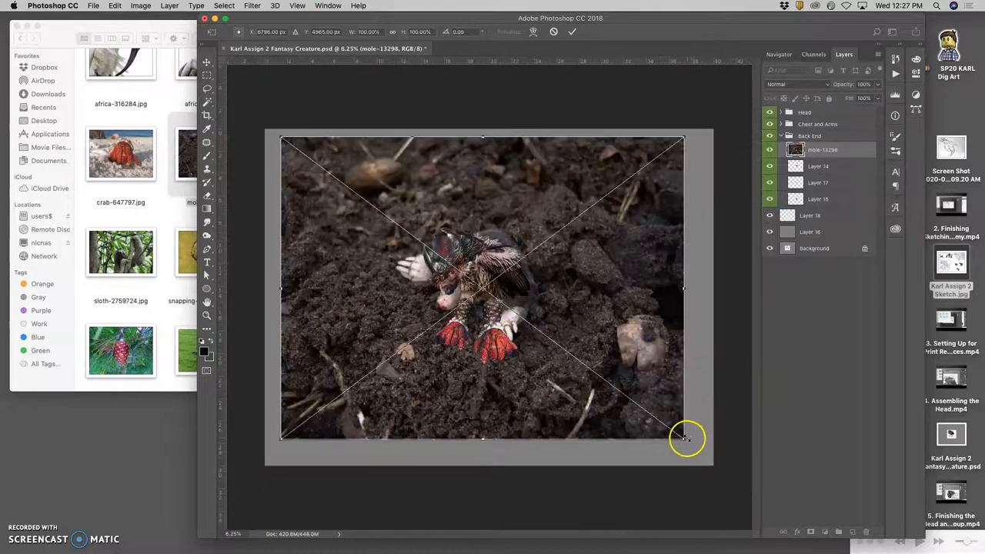
Shrink the placed mole photo and rotate the claw cut-out to sit at the right hind leg
left_click_drag(685, 437, 485, 290)
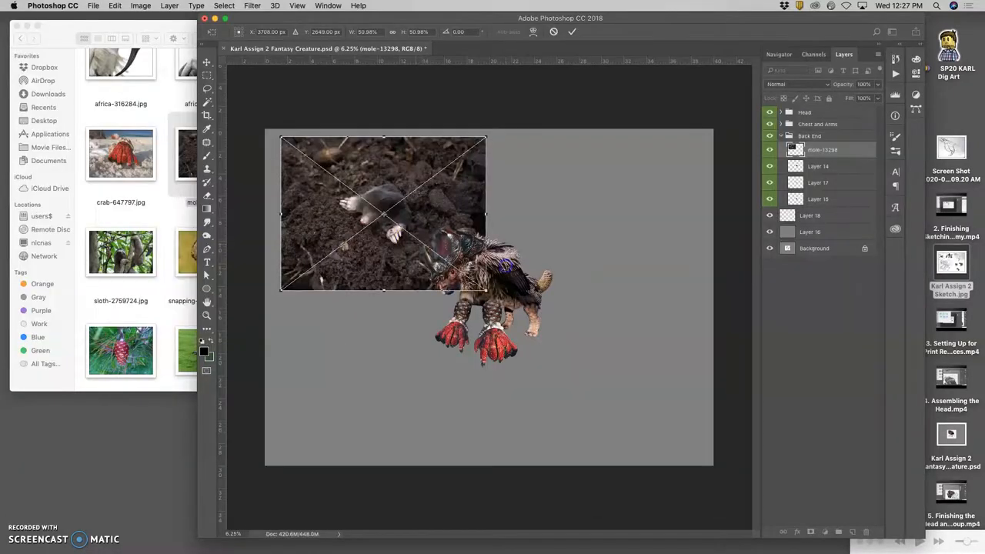
left_click_drag(381, 213, 562, 356)
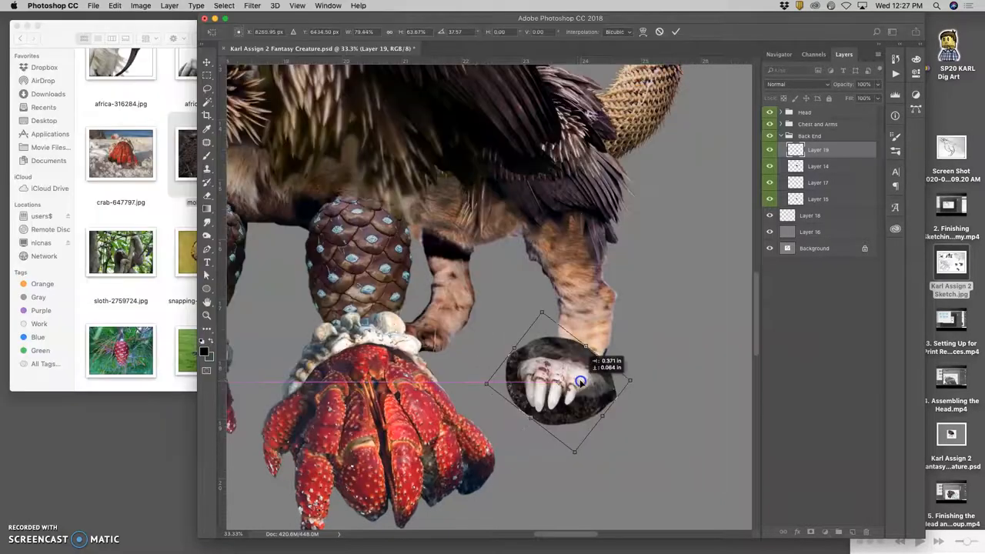
left_click_drag(582, 381, 582, 377)
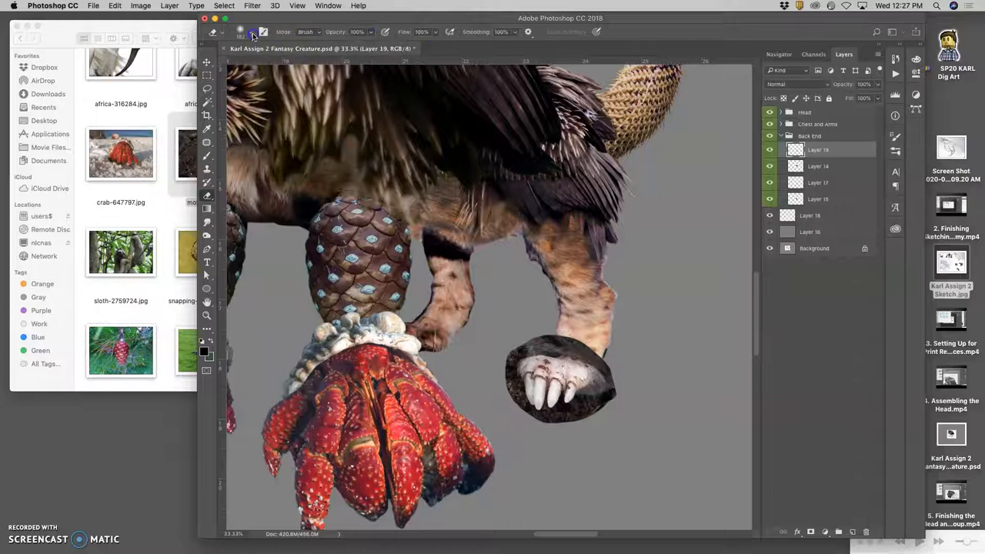
With a hard round brush, mask away the dirt around the mole claw so it blends into the leg
left_click(240, 31)
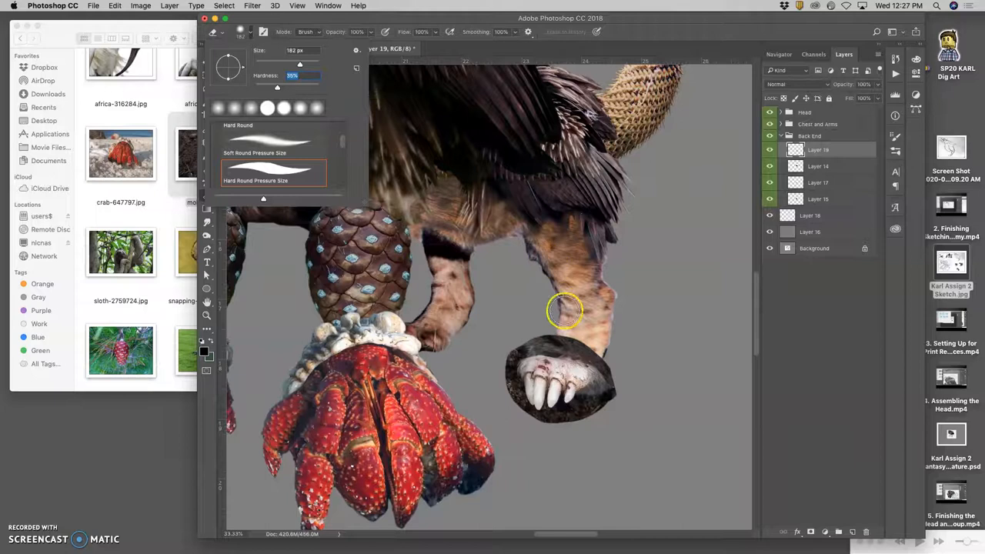
left_click(536, 339)
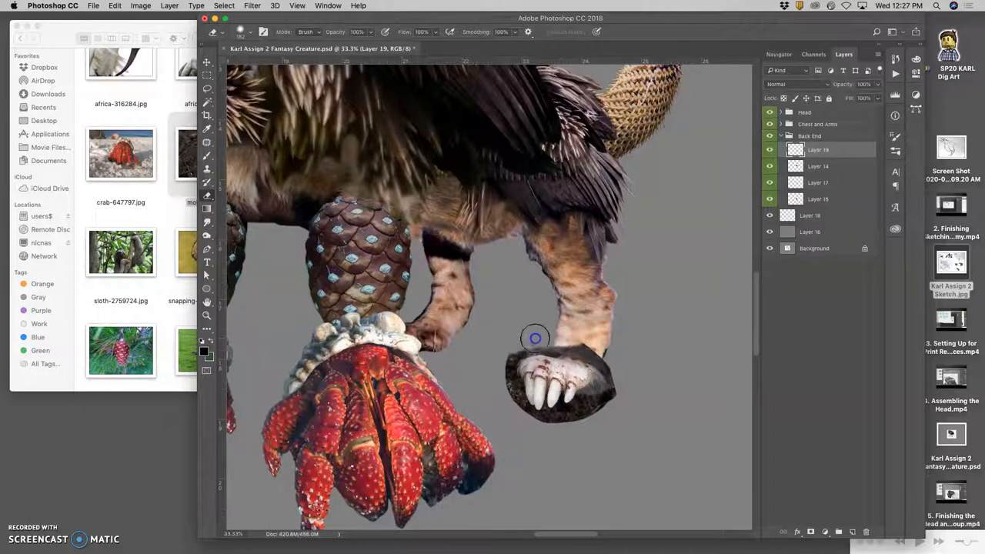
mouse_move(501, 370)
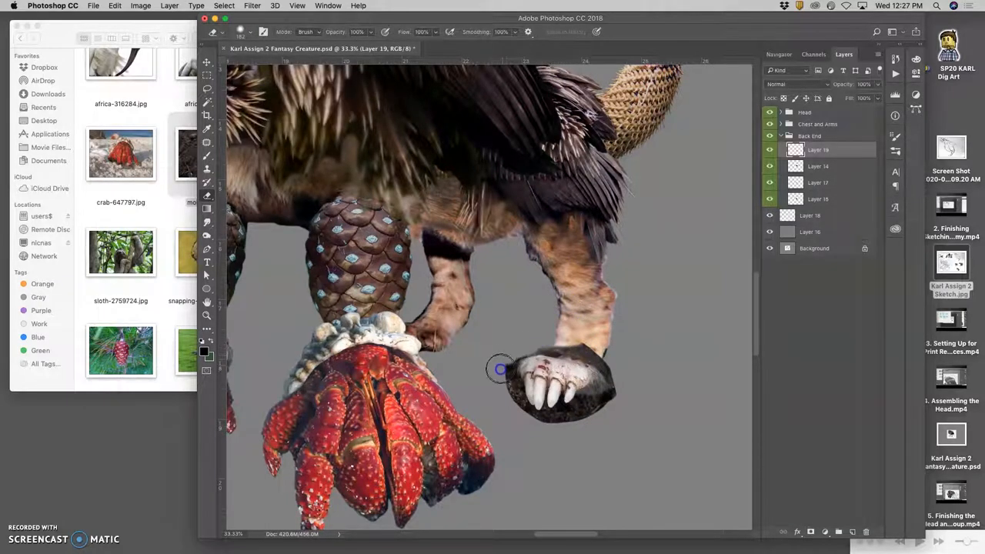
mouse_move(508, 375)
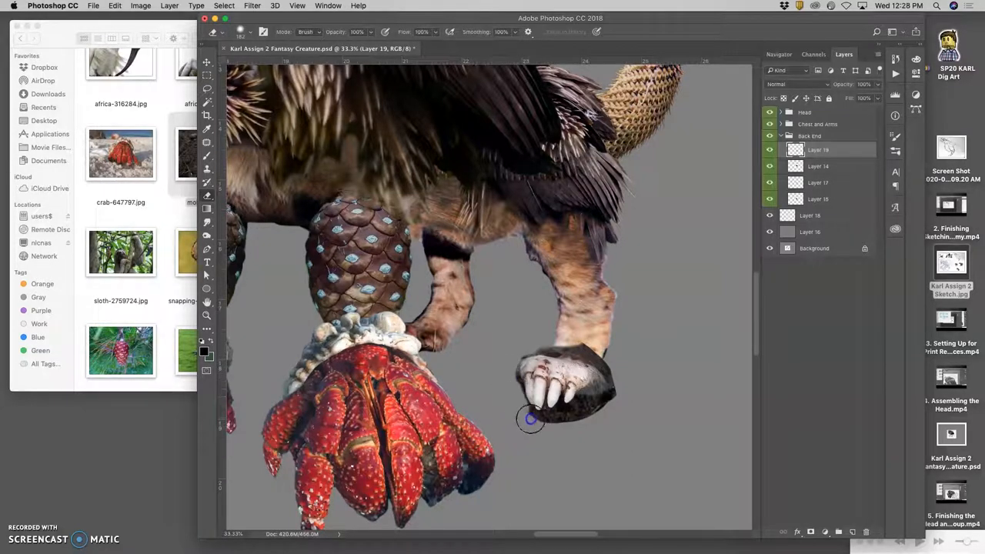
left_click_drag(531, 419, 581, 413)
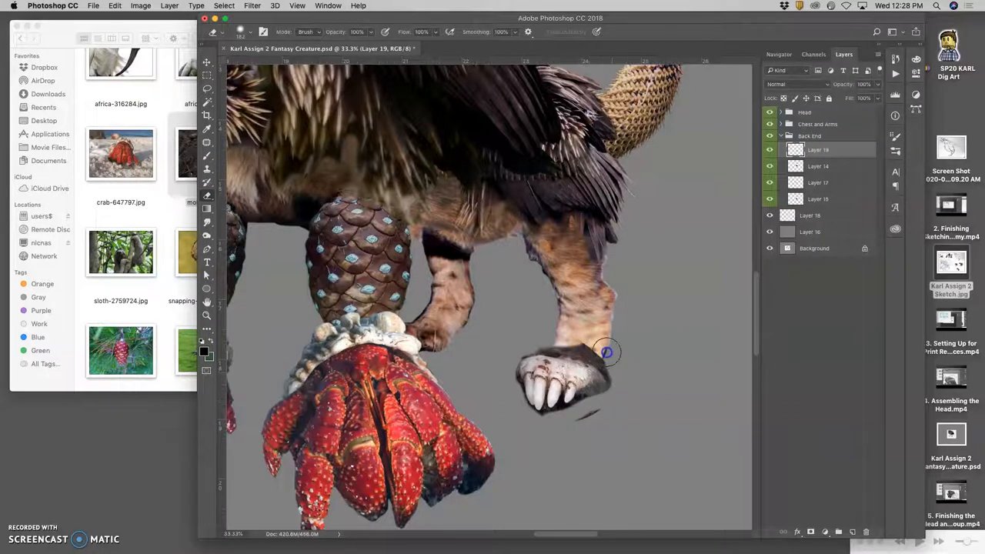
mouse_move(613, 362)
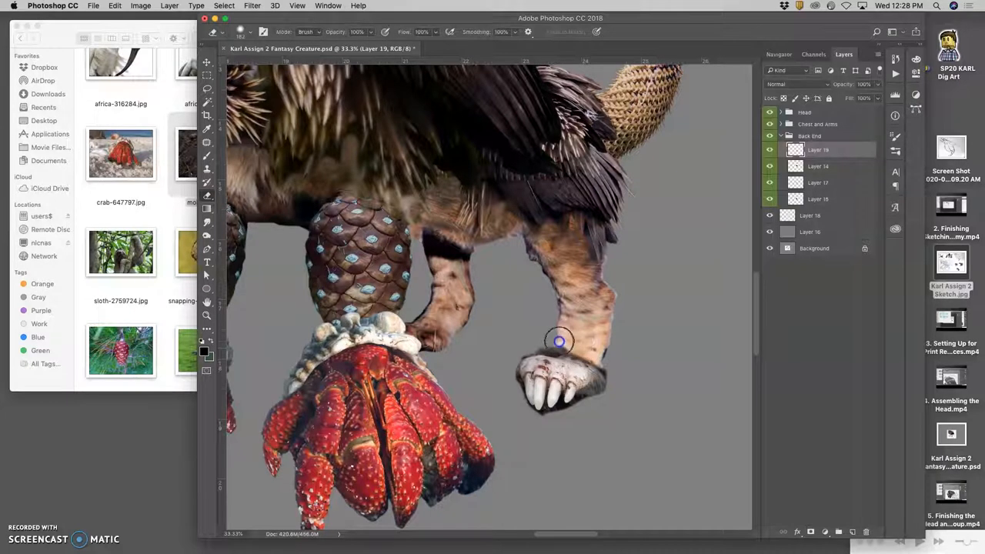
mouse_move(544, 347)
type("51")
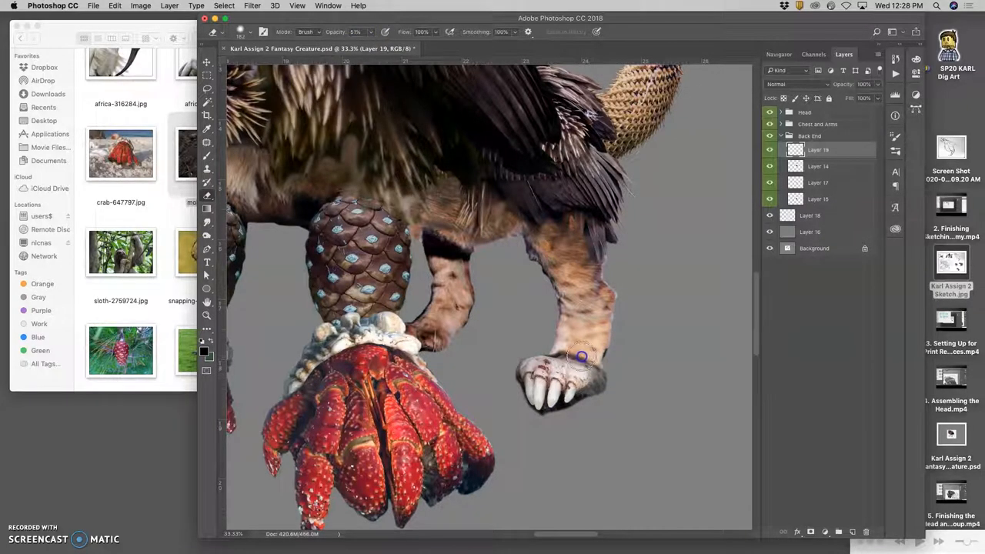
mouse_move(540, 354)
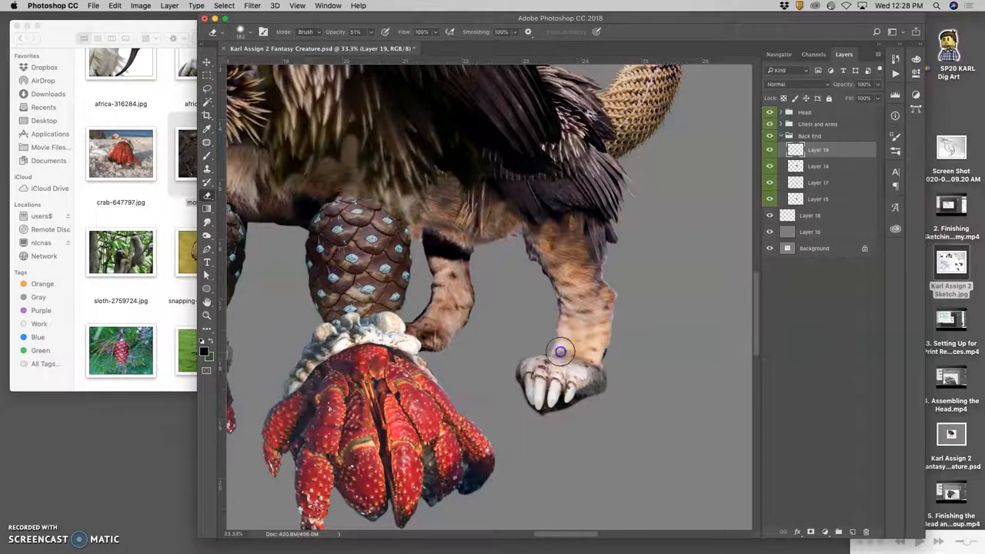
mouse_move(609, 408)
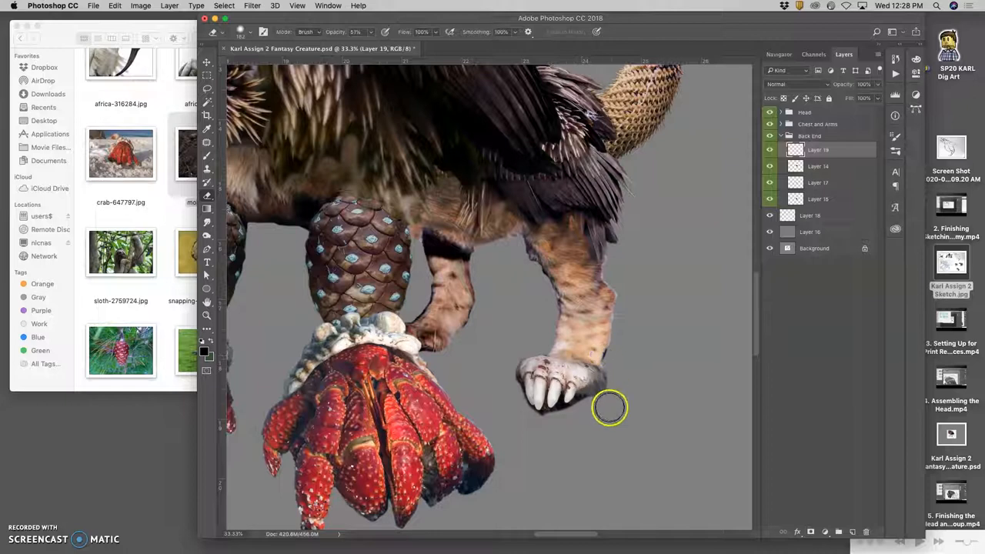
mouse_move(609, 448)
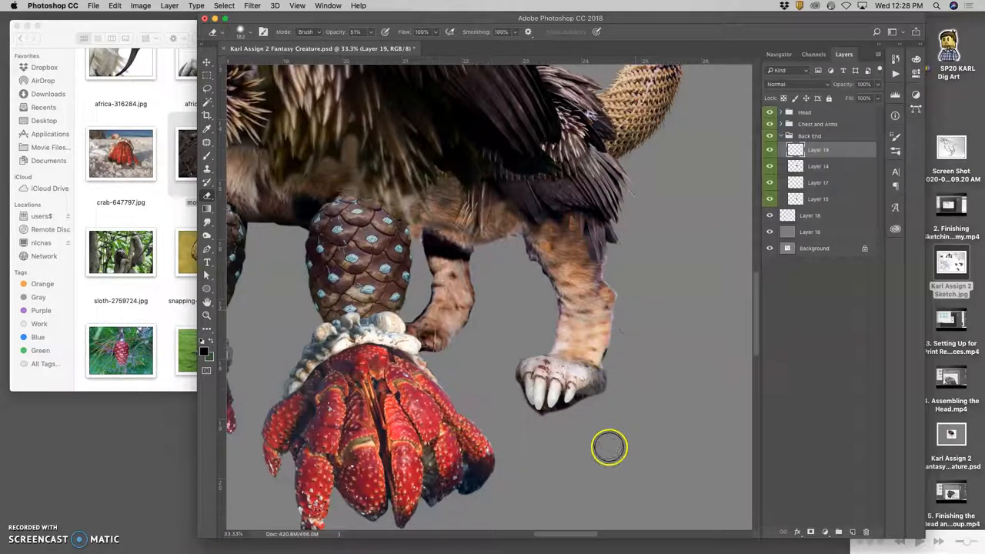
mouse_move(856, 265)
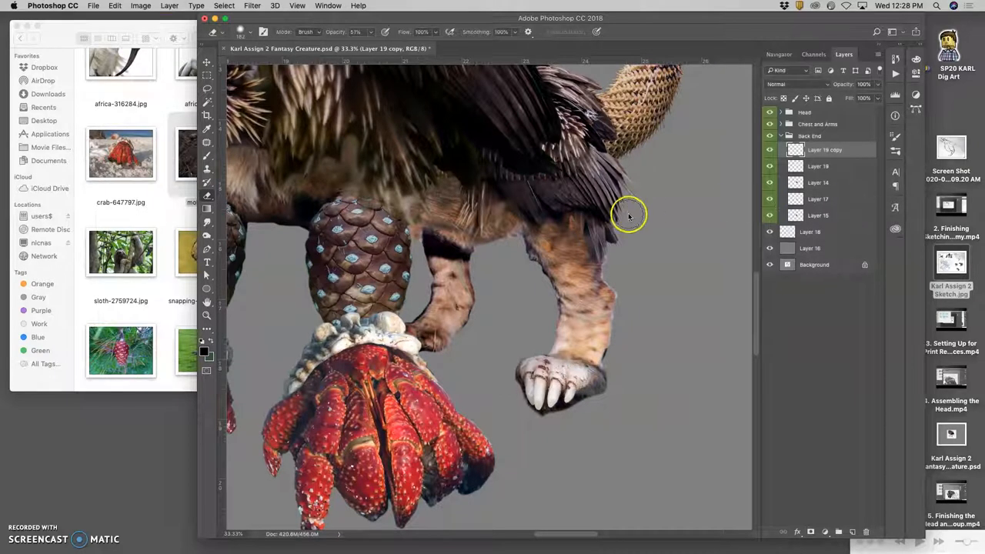
Transform the copied mole claw and move it onto the creature's left hind leg
right_click(562, 382)
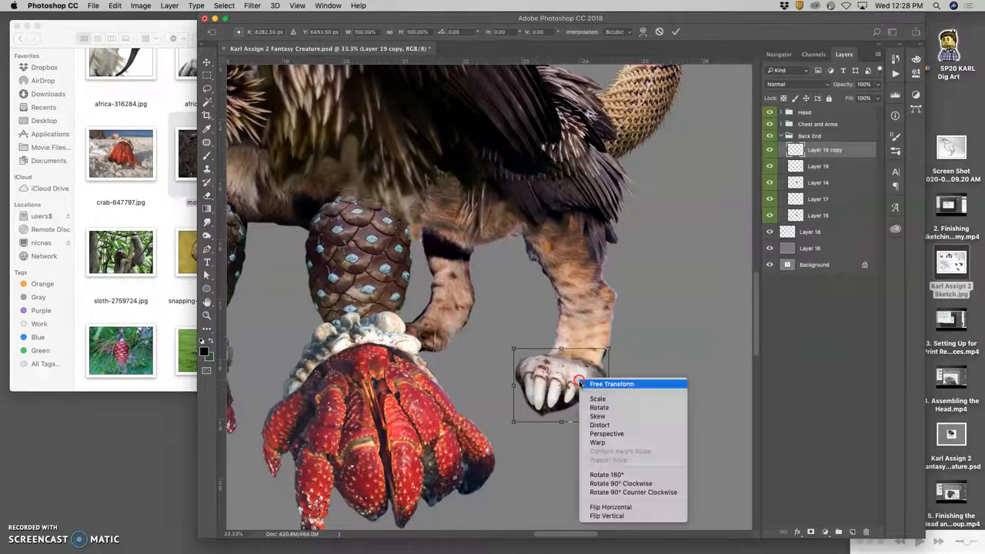
left_click(609, 506)
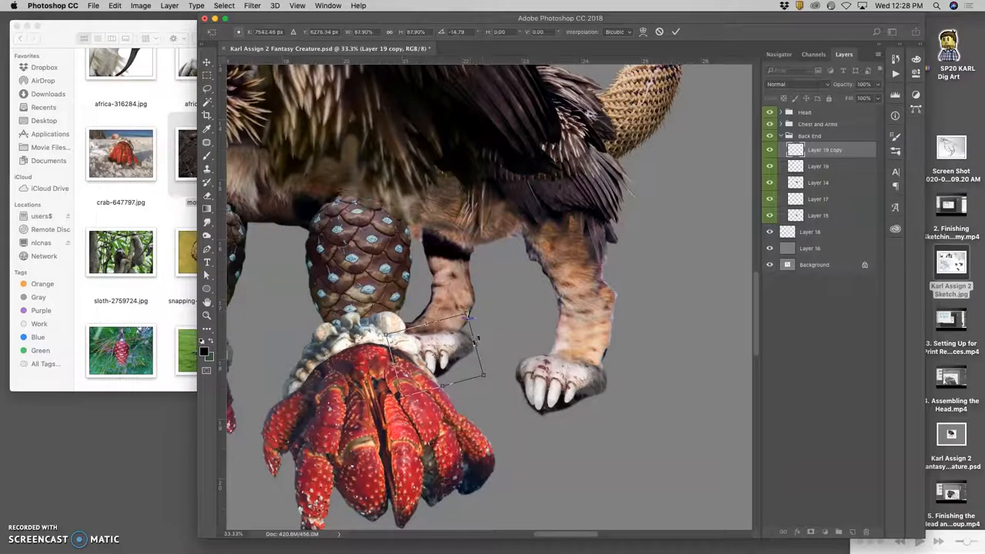
left_click_drag(477, 339, 458, 358)
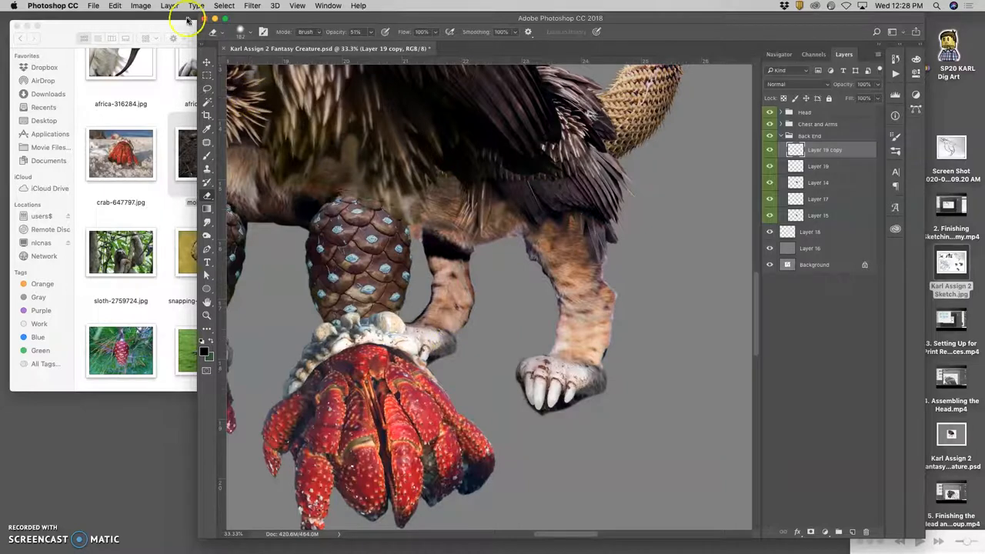
Darken the claw copy with Levels (midtones 0.72, output white 237), then set brush opacity to 100%
left_click(142, 6)
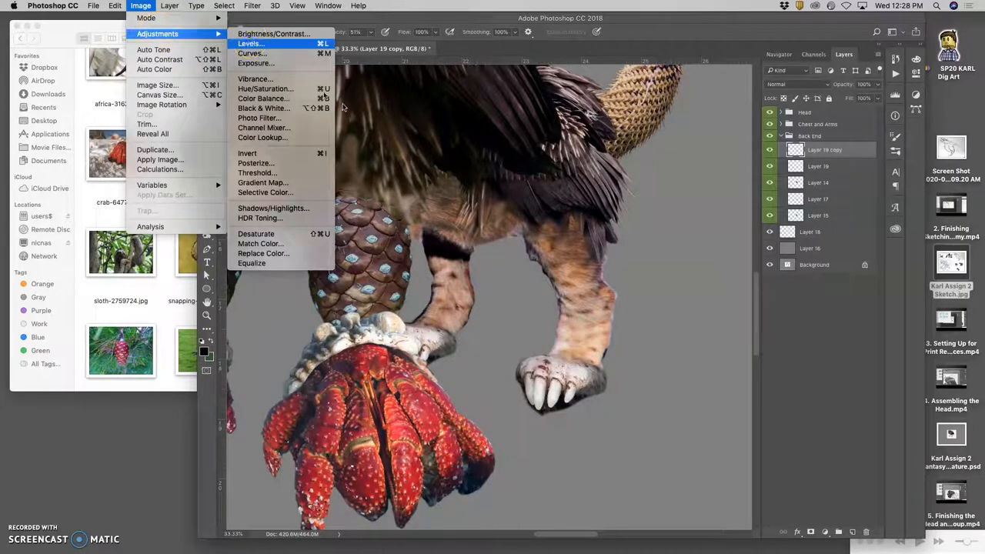
left_click(249, 43)
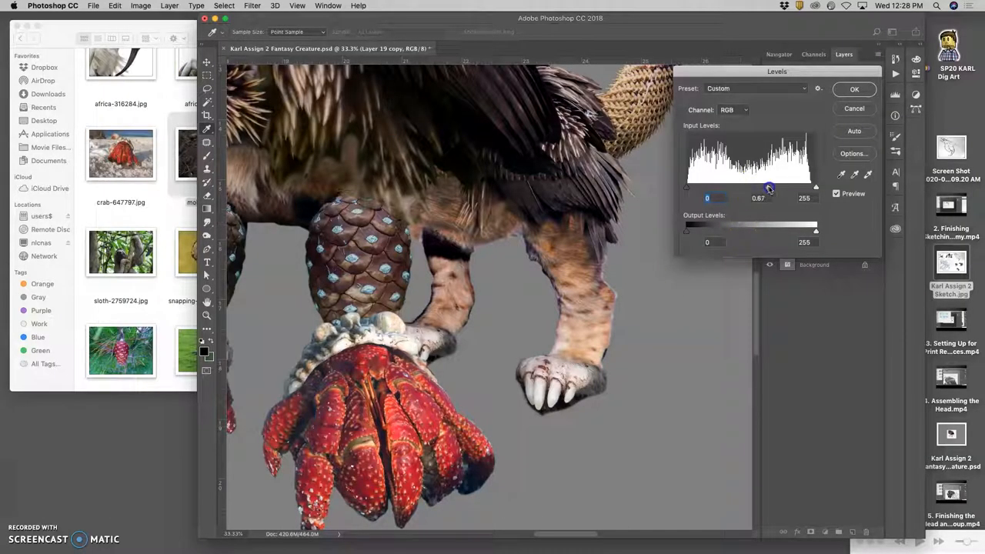
left_click_drag(816, 230, 809, 231)
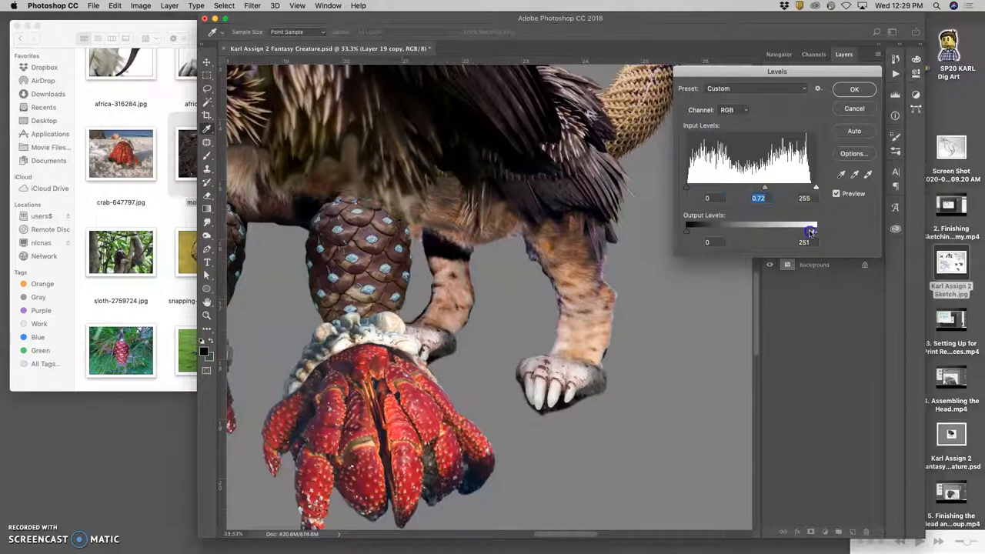
left_click_drag(813, 230, 807, 230)
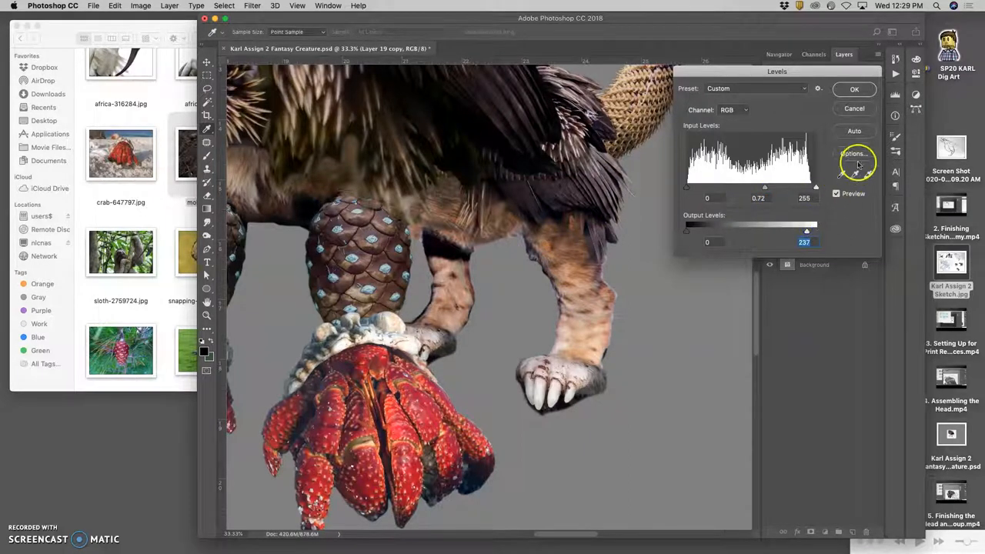
left_click(854, 89)
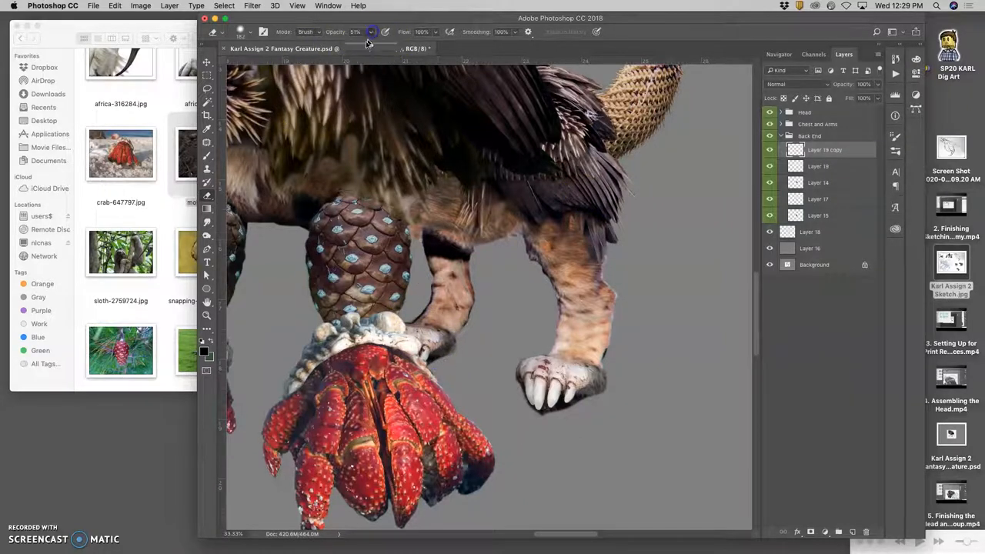
left_click(371, 31)
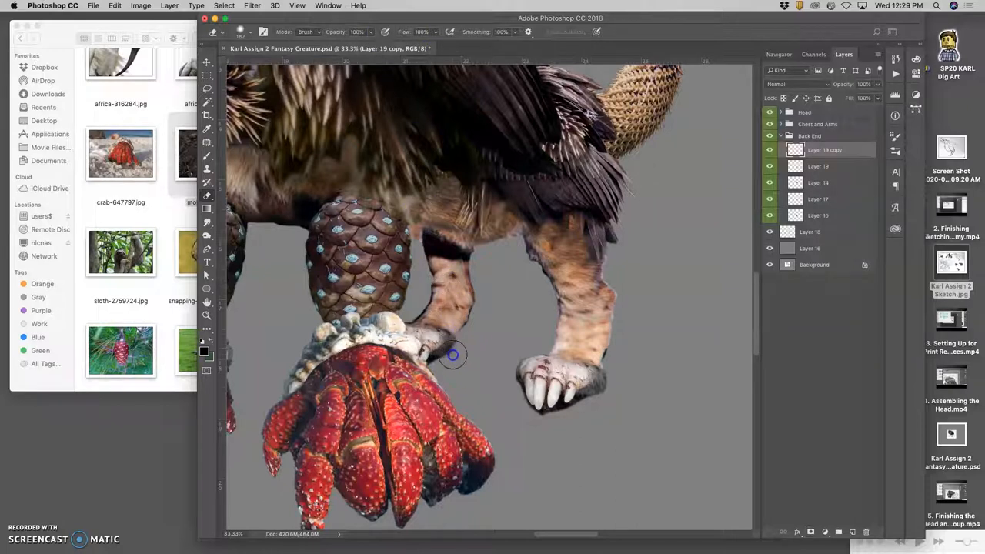
mouse_move(447, 360)
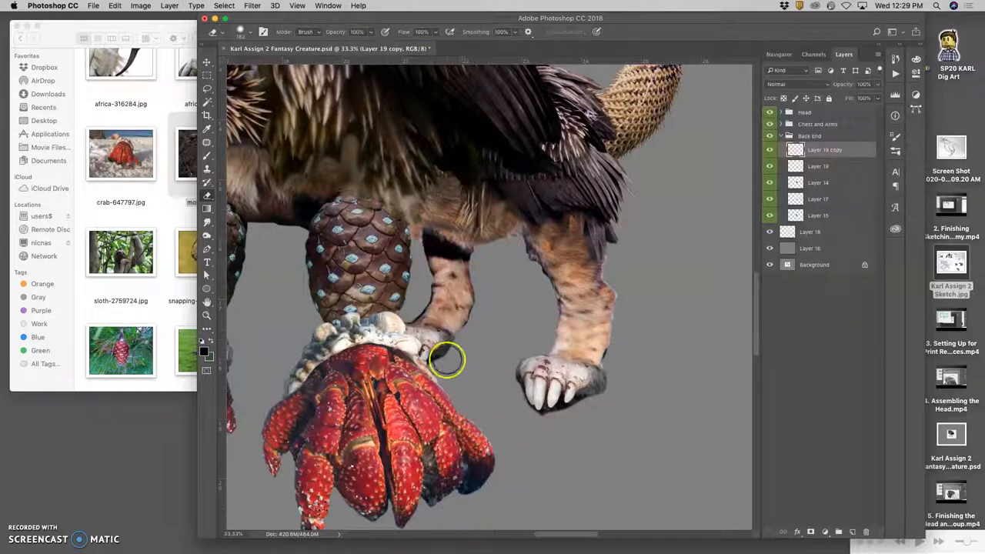